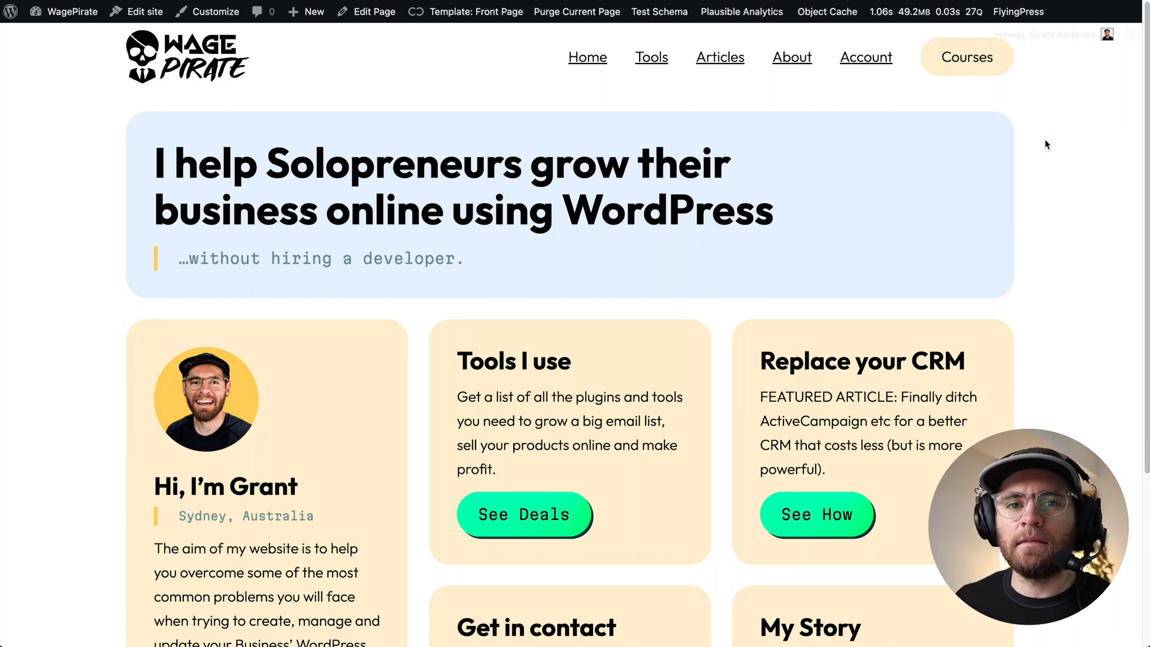
pyautogui.moveTo(1098, 94)
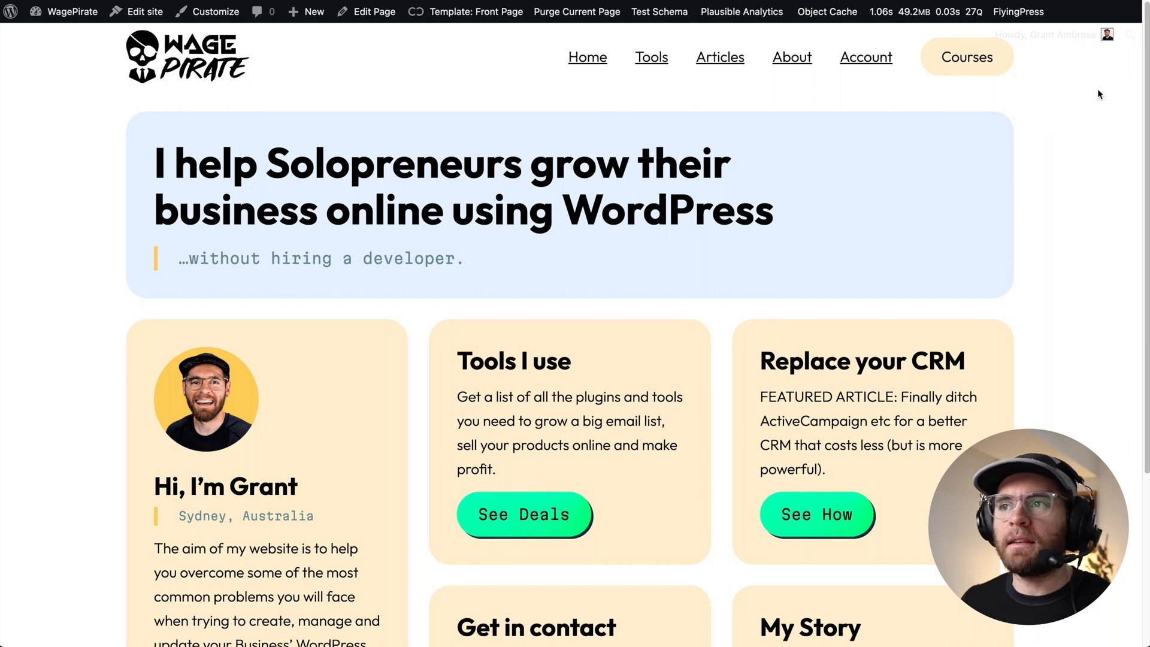
# Show the WagePirate homepage at tablet width beside the editor and scroll its two-column cards.
pyautogui.scroll(-3)
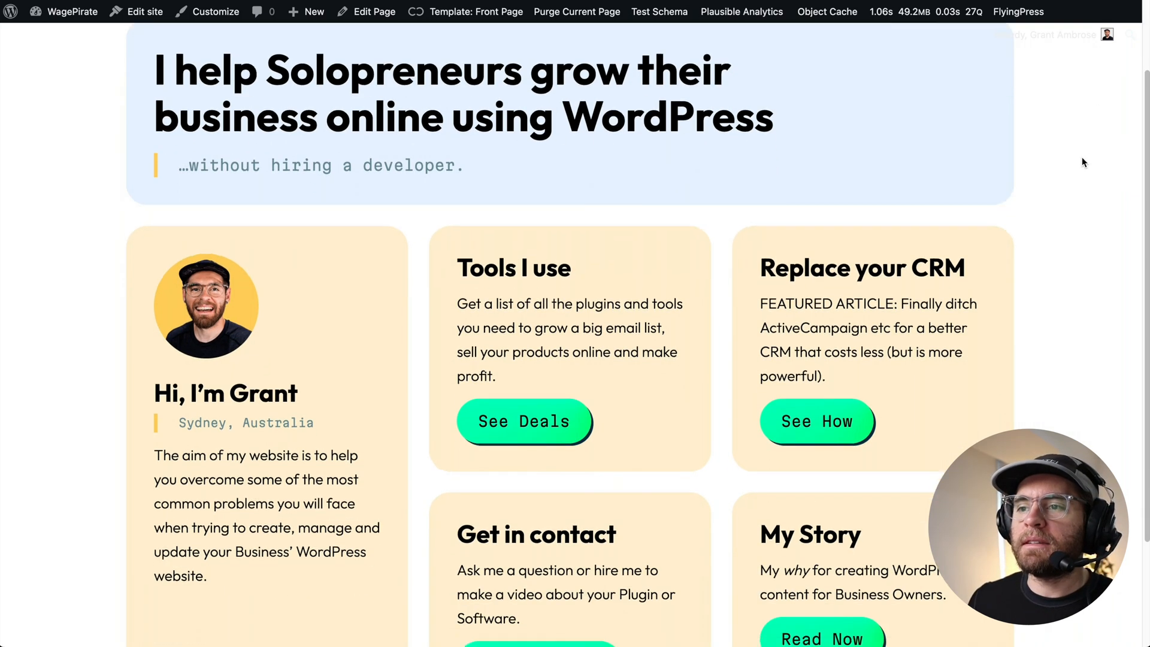
pyautogui.scroll(-3)
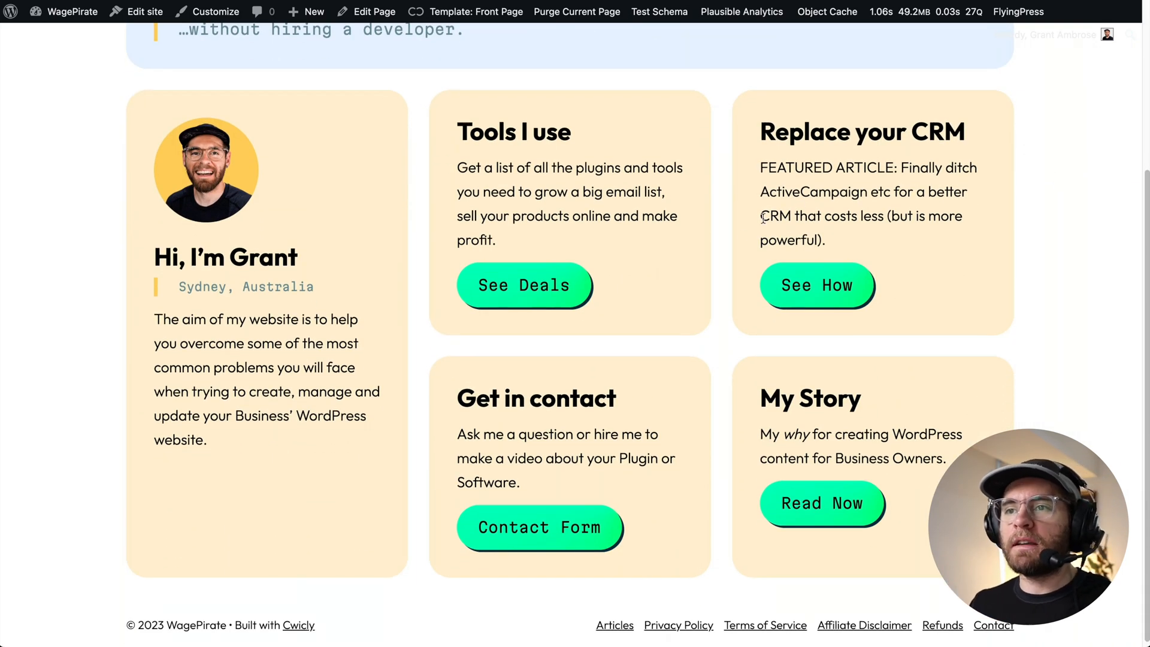
pyautogui.moveTo(736, 228)
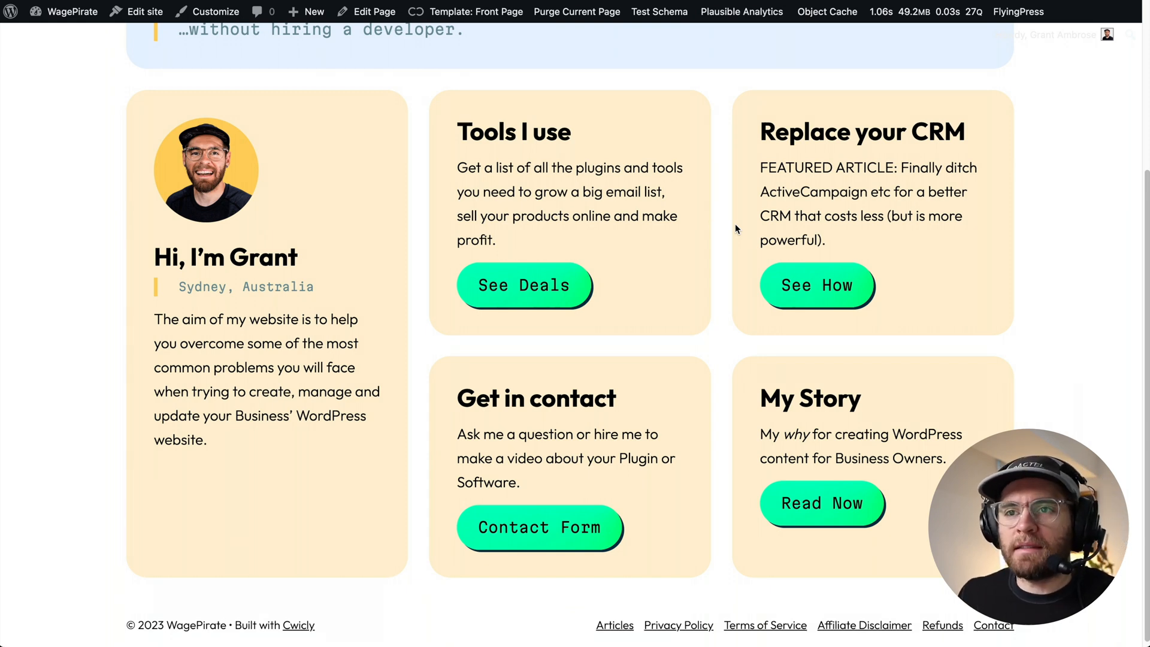
pyautogui.moveTo(275, 231)
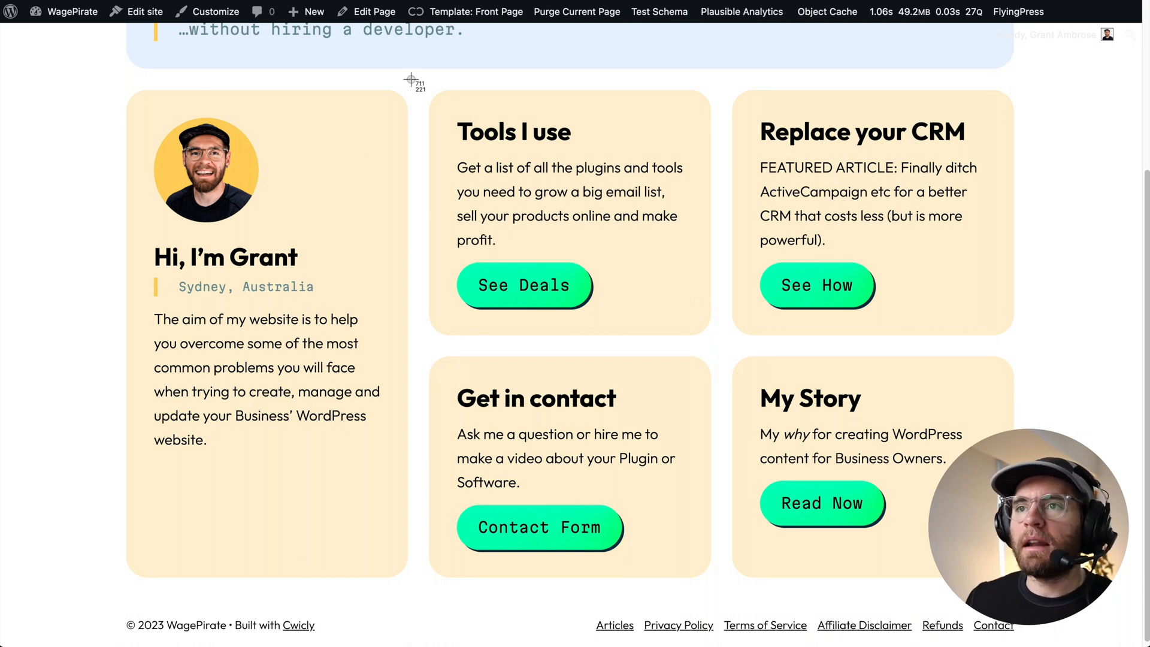
pyautogui.moveTo(607, 271)
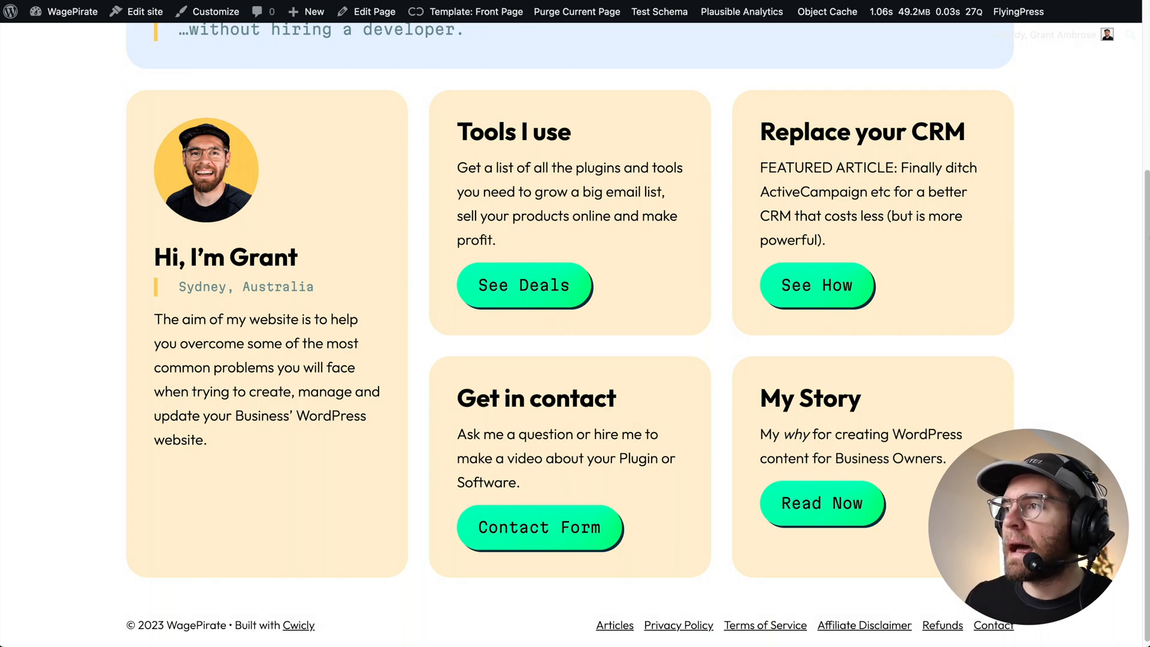
pyautogui.click(373, 12)
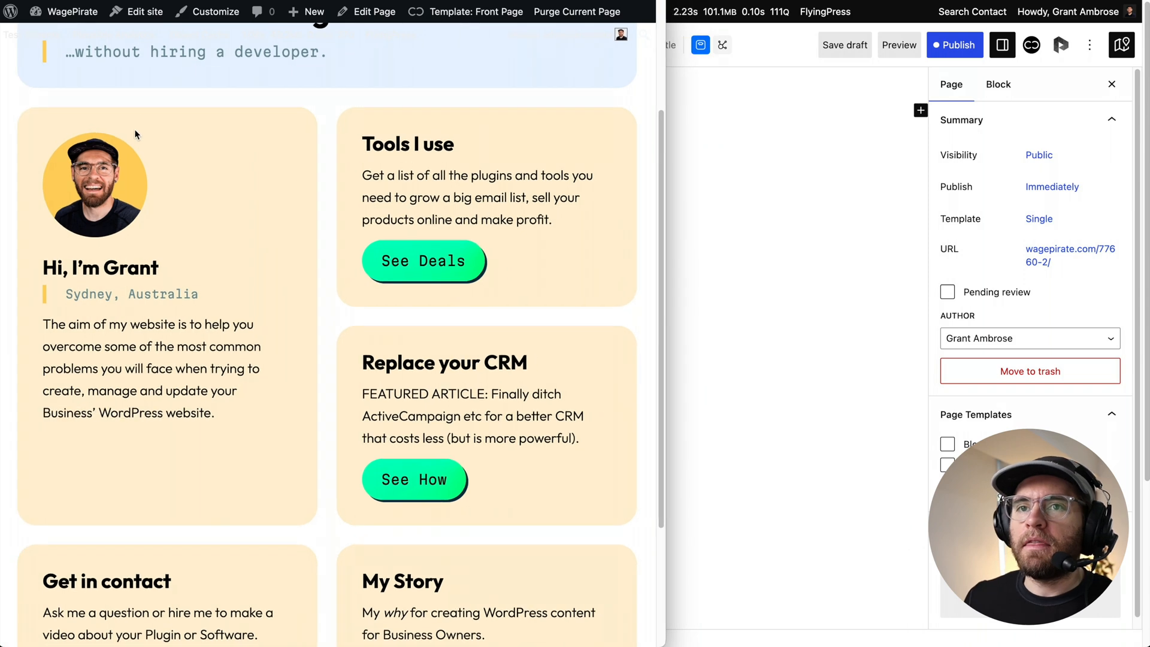
pyautogui.moveTo(470, 115)
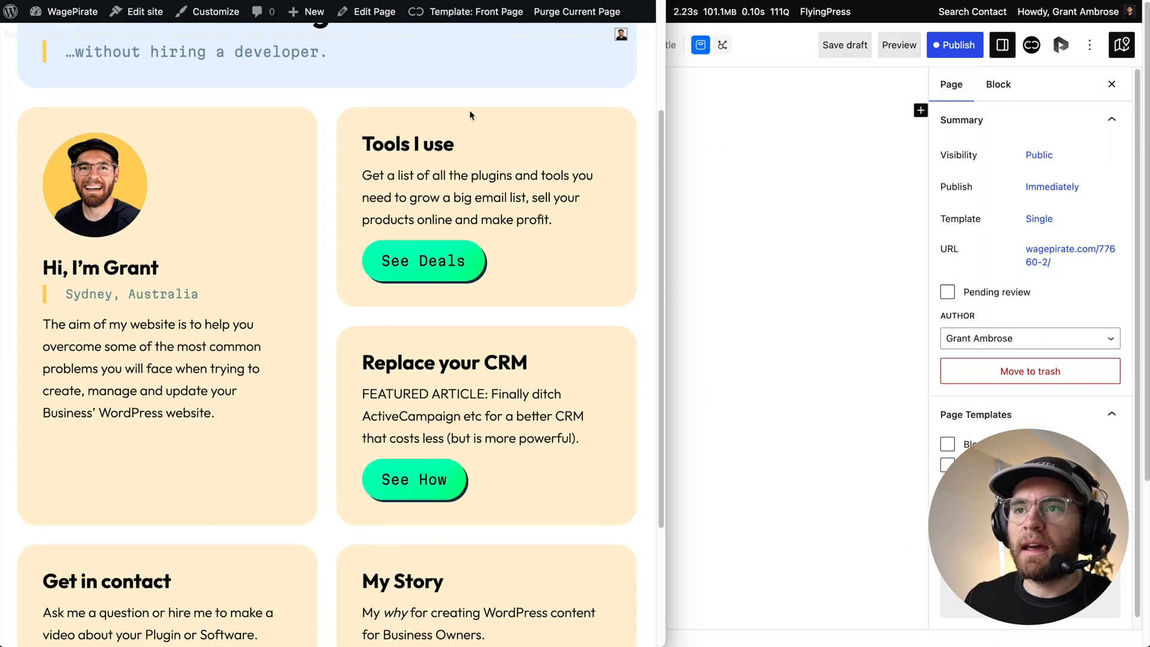
pyautogui.scroll(-3)
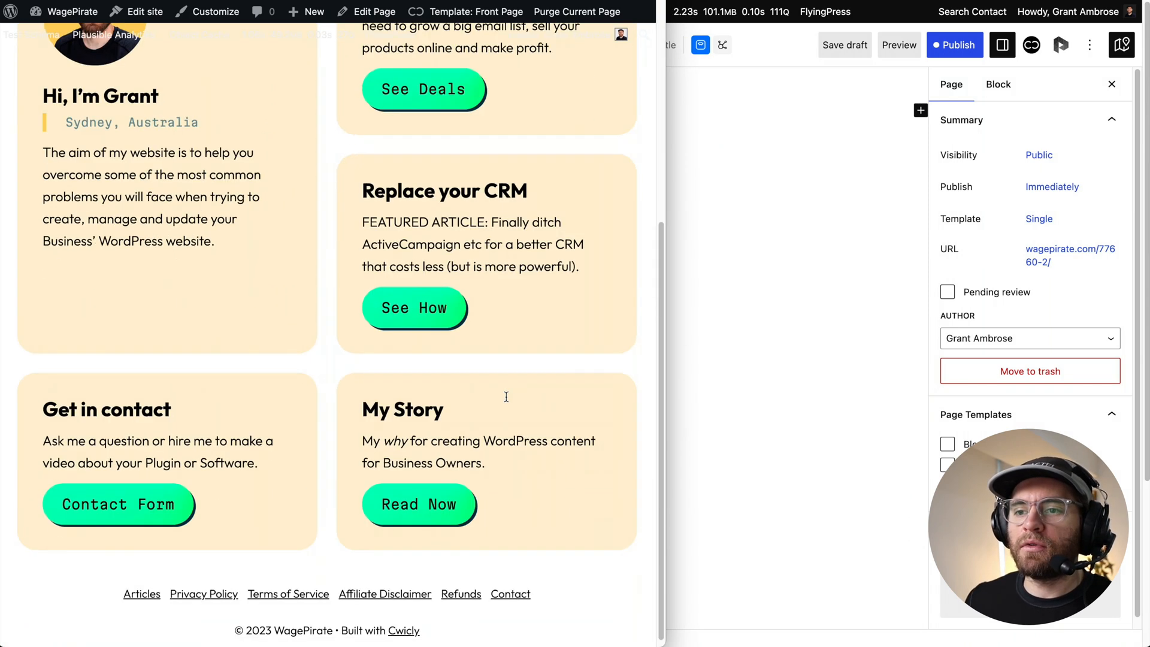
pyautogui.scroll(3)
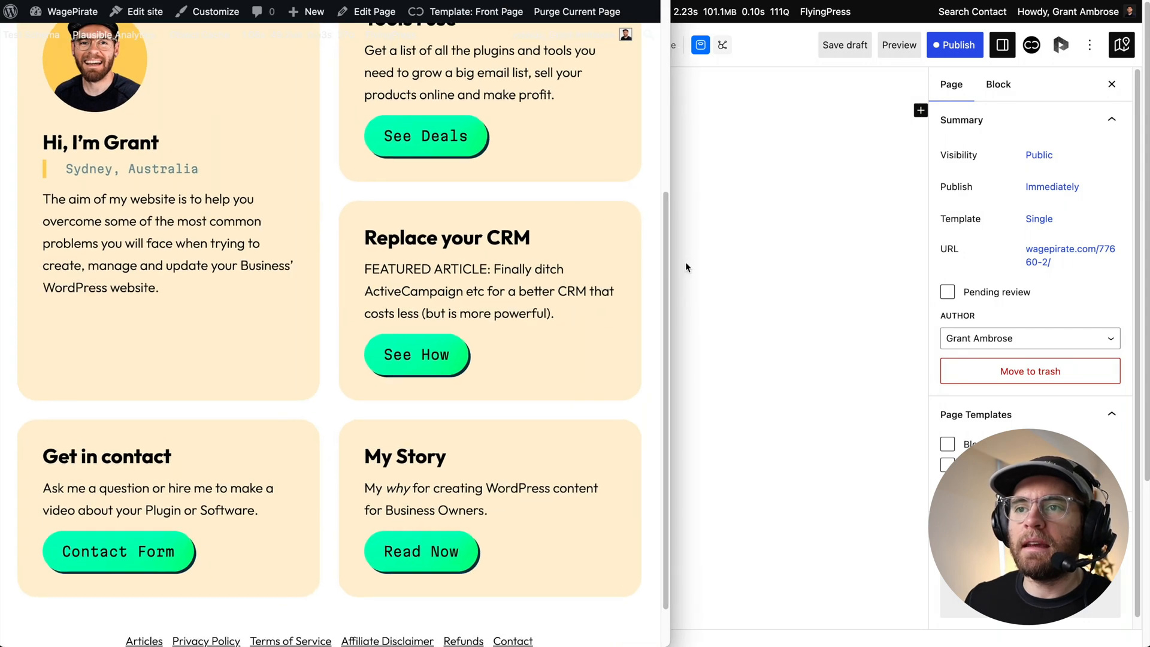
pyautogui.scroll(3)
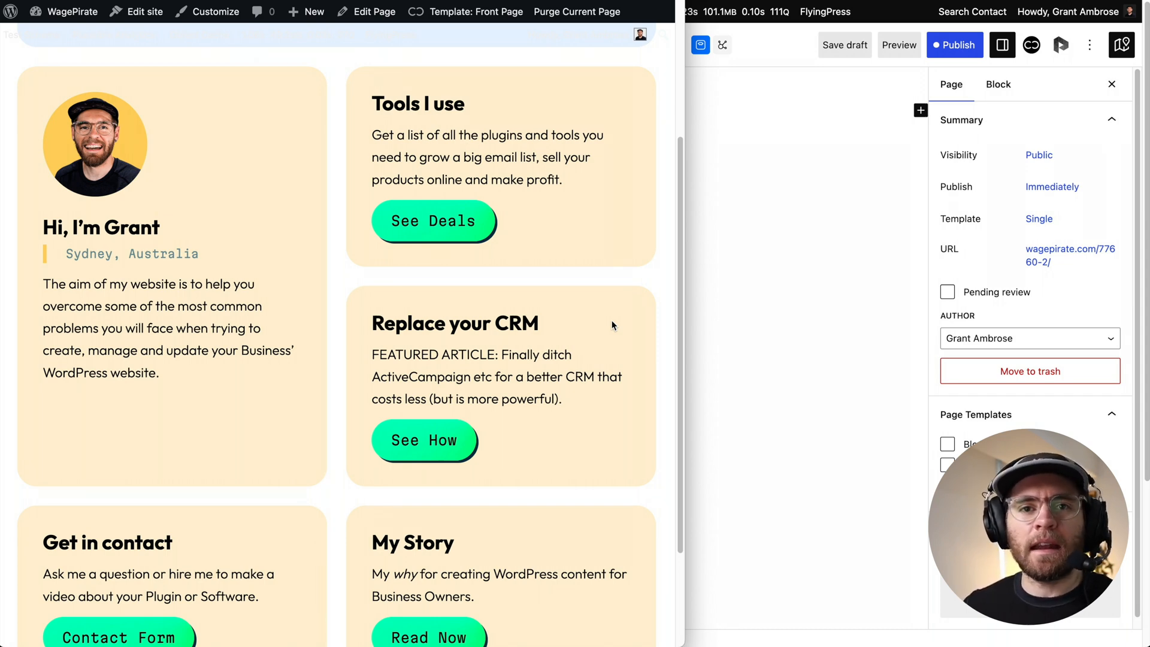
pyautogui.moveTo(418, 277)
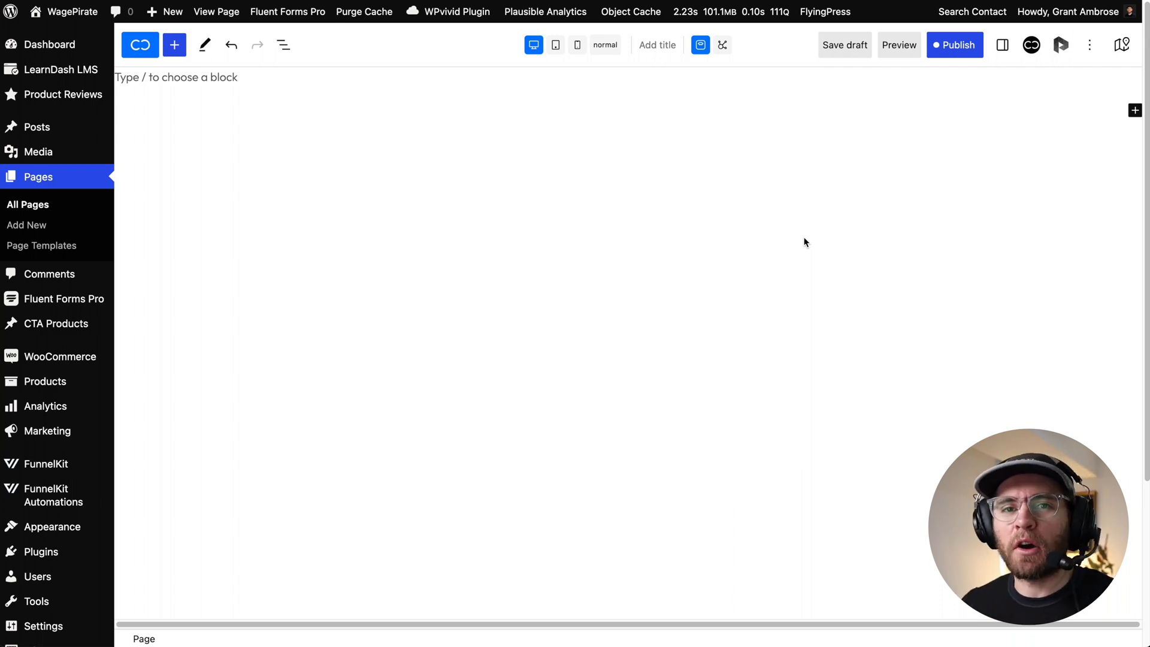
pyautogui.moveTo(792, 231)
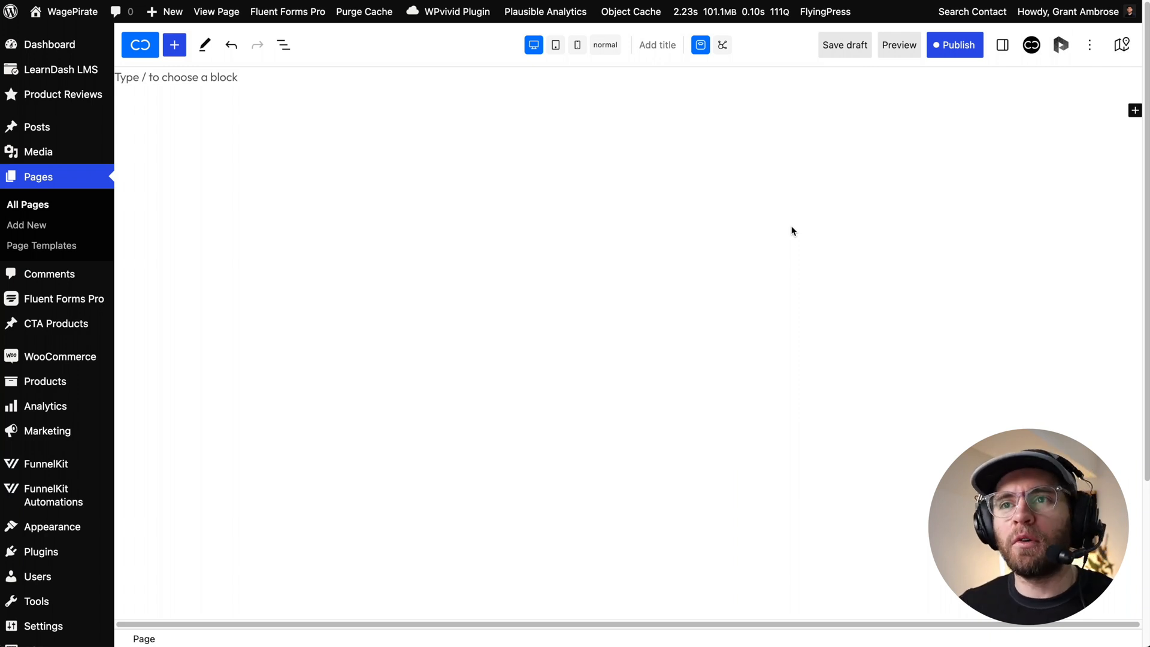
pyautogui.moveTo(343, 116)
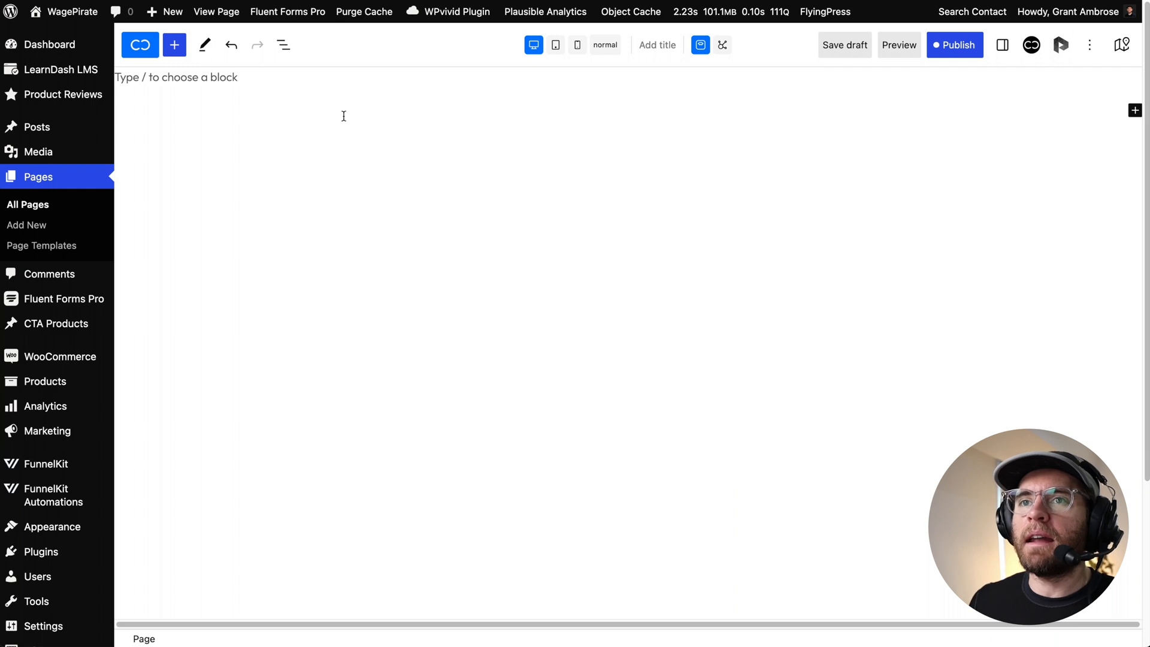
# Open a blank new page, hide List View and show the Cwicly Navigator panel.
pyautogui.click(283, 45)
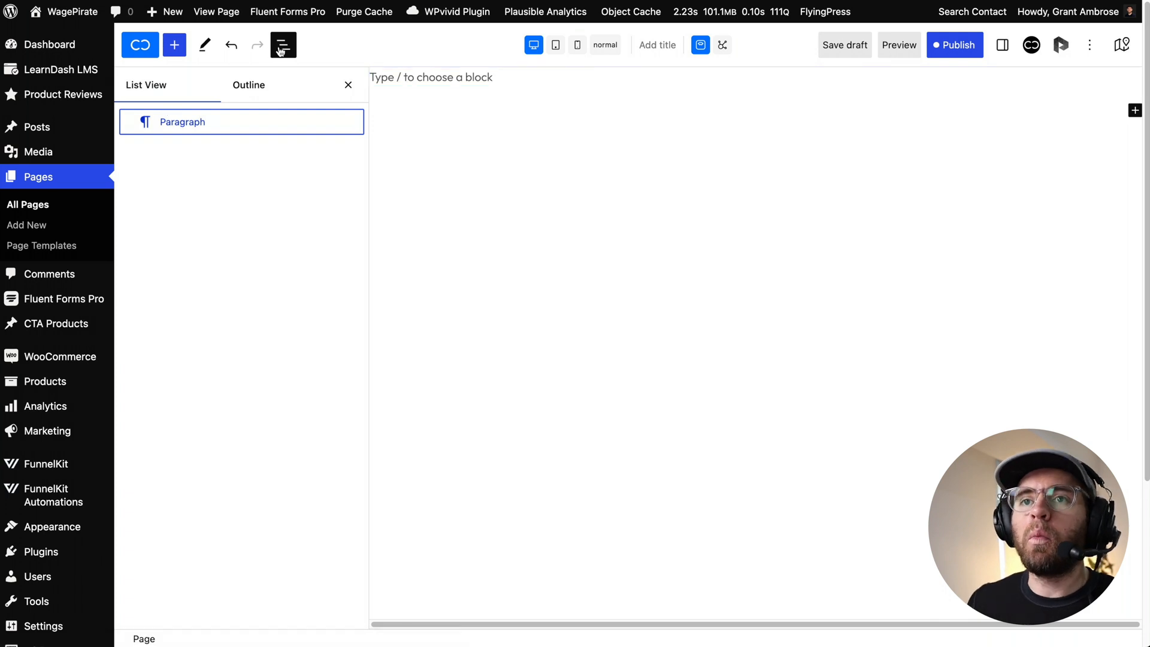
pyautogui.moveTo(283, 45)
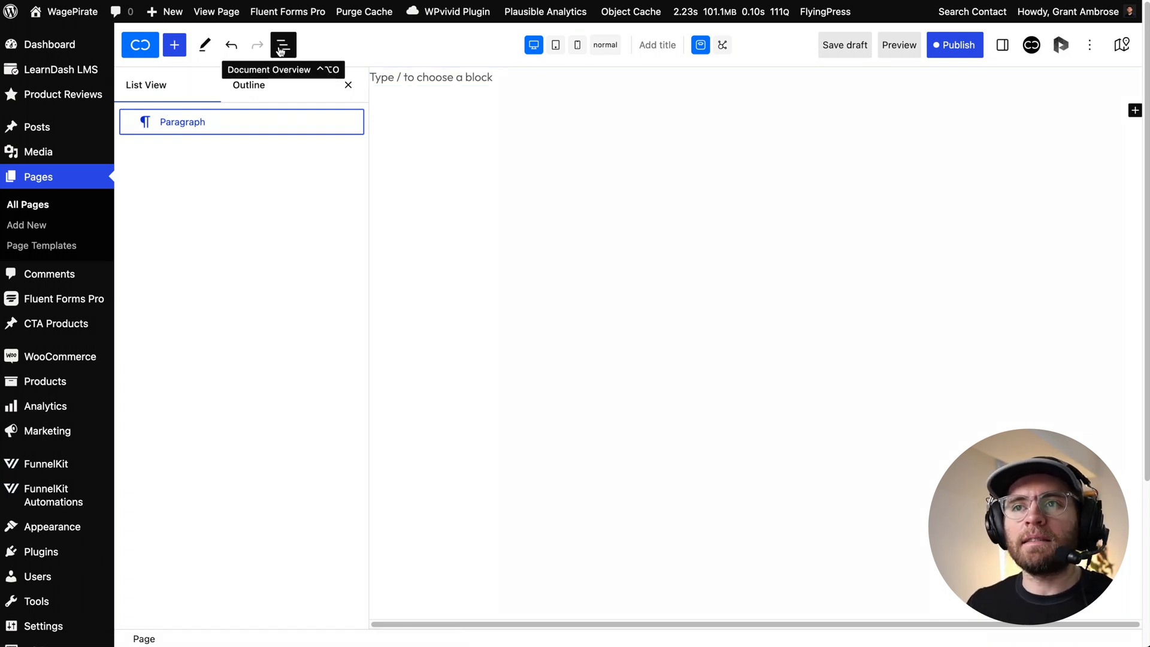
pyautogui.click(282, 44)
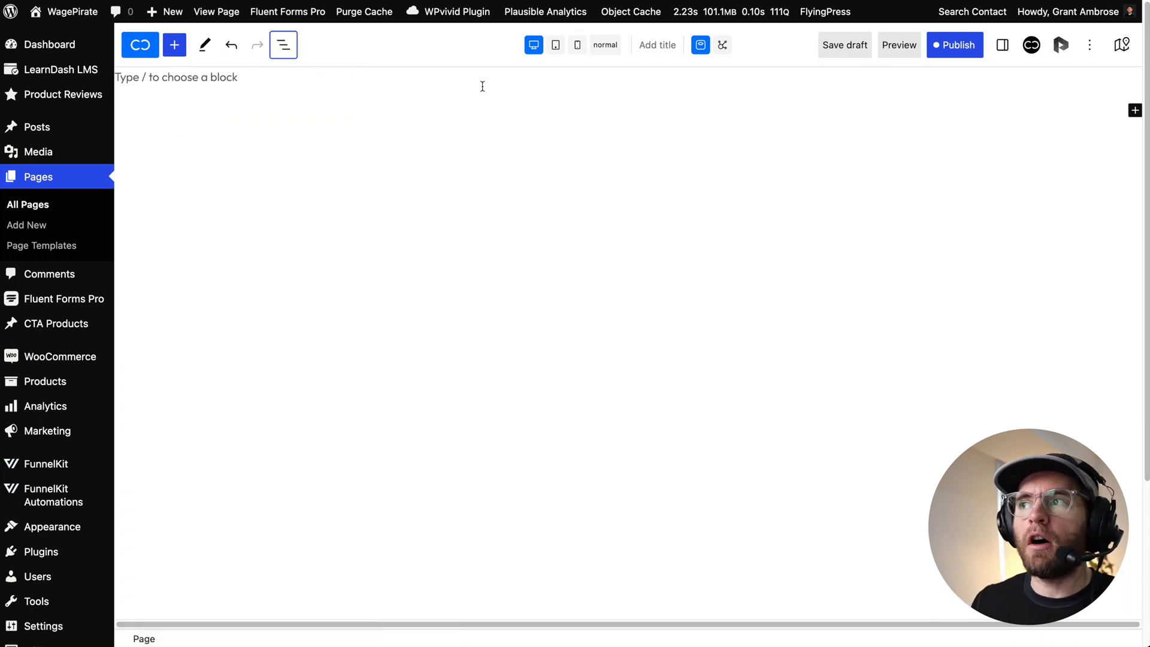
pyautogui.click(1122, 45)
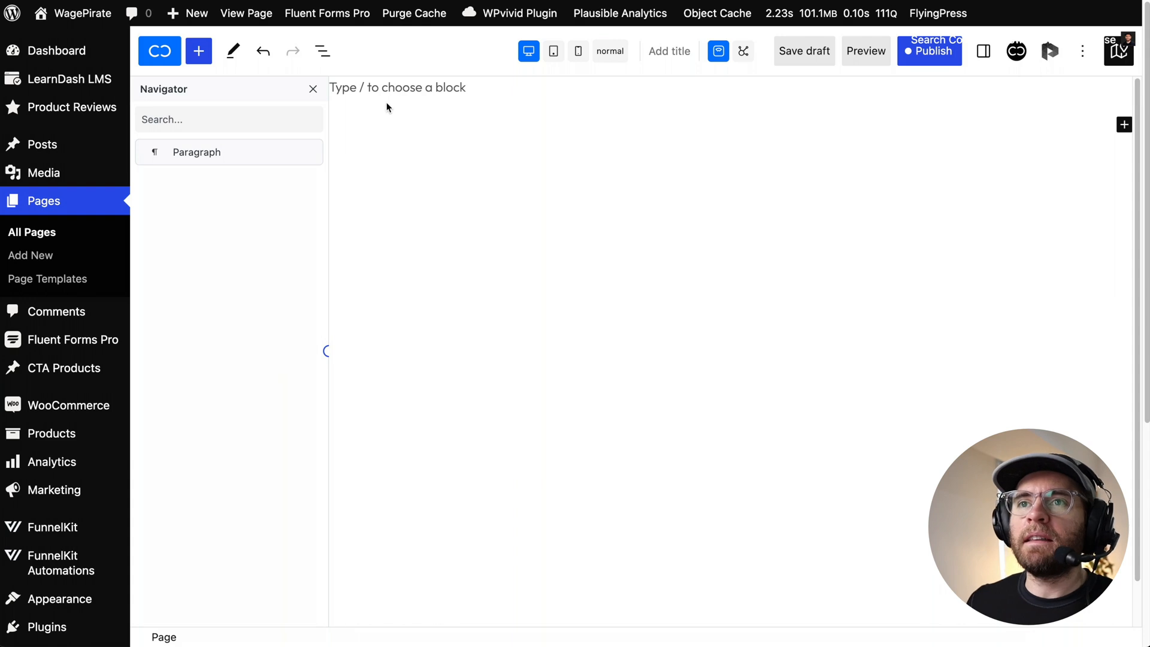
# Search the block inserter for 'imag' and add a Cwicly Image block.
pyautogui.click(199, 51)
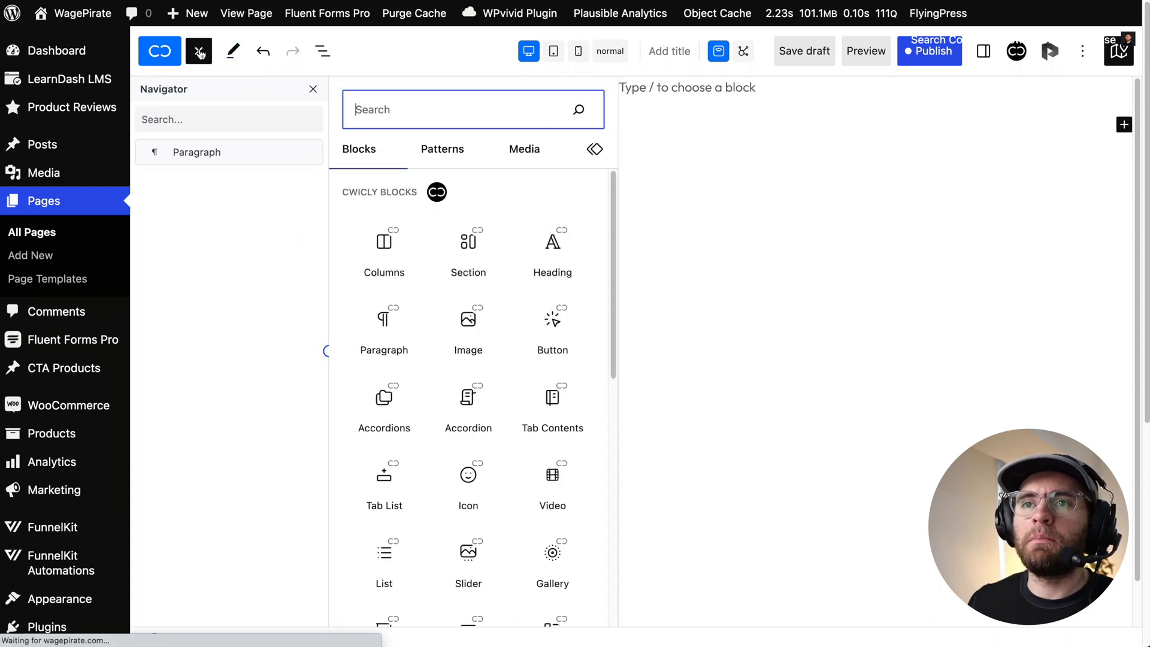
pyautogui.moveTo(383, 240)
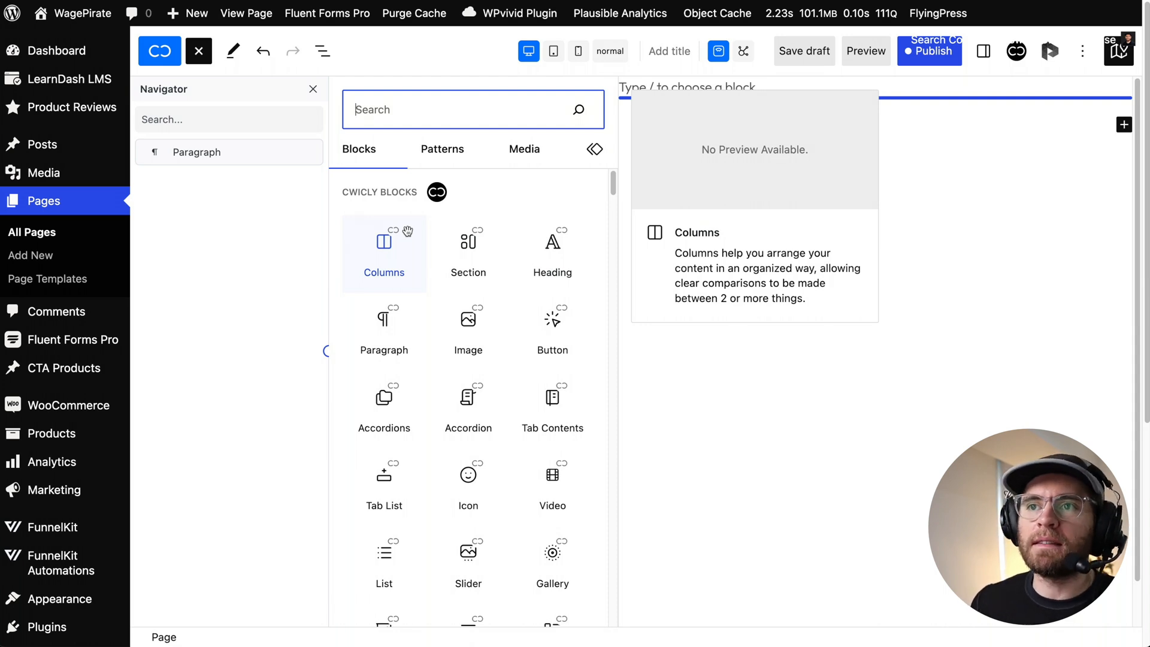
pyautogui.write('imag')
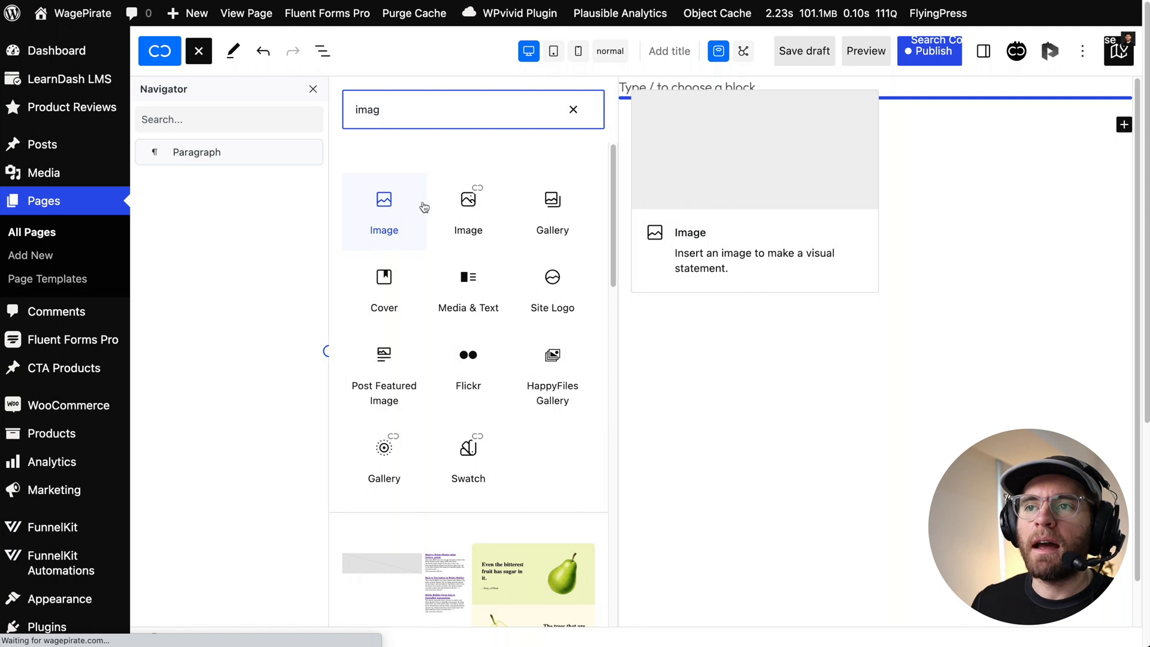
pyautogui.moveTo(468, 209)
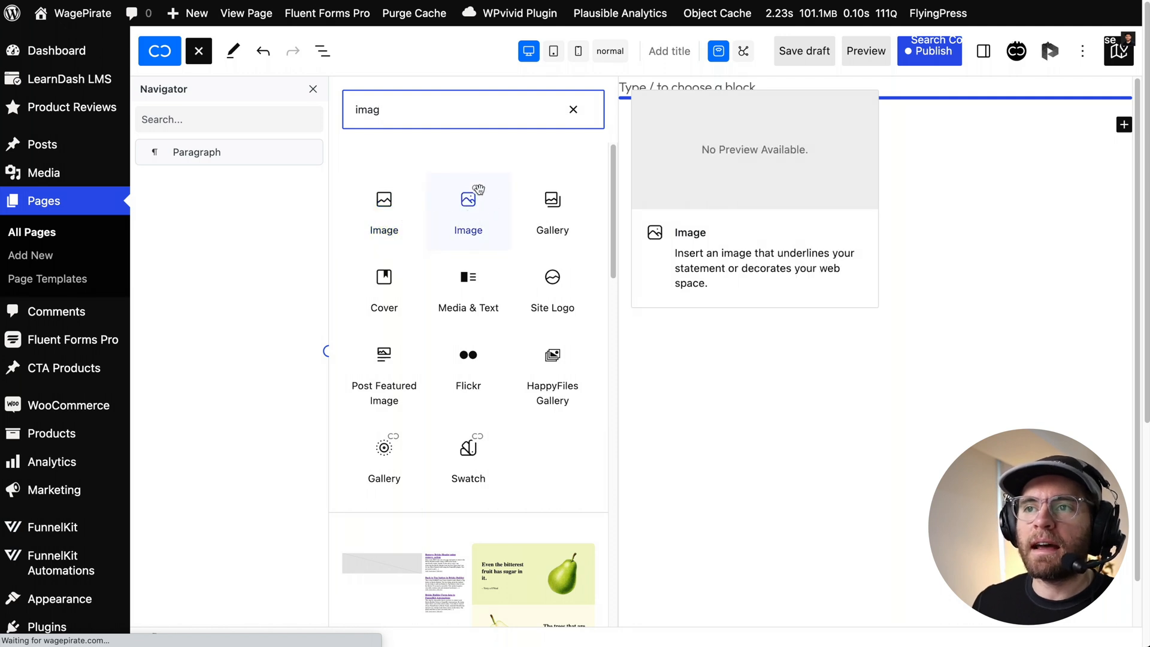
pyautogui.moveTo(513, 163)
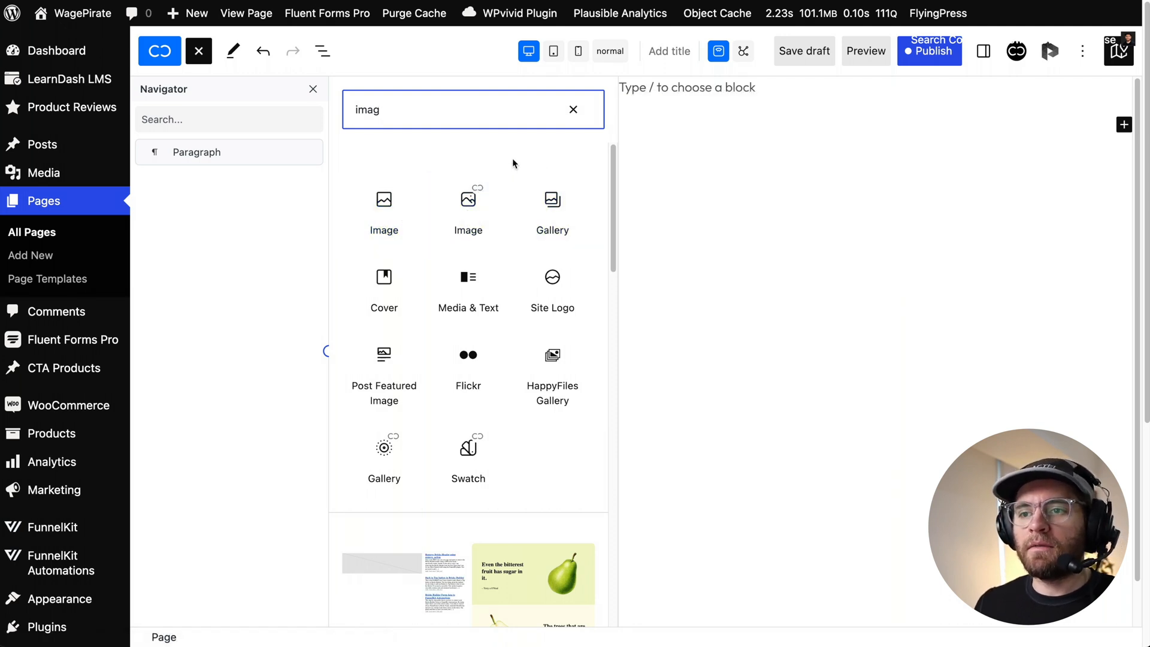
pyautogui.moveTo(468, 209)
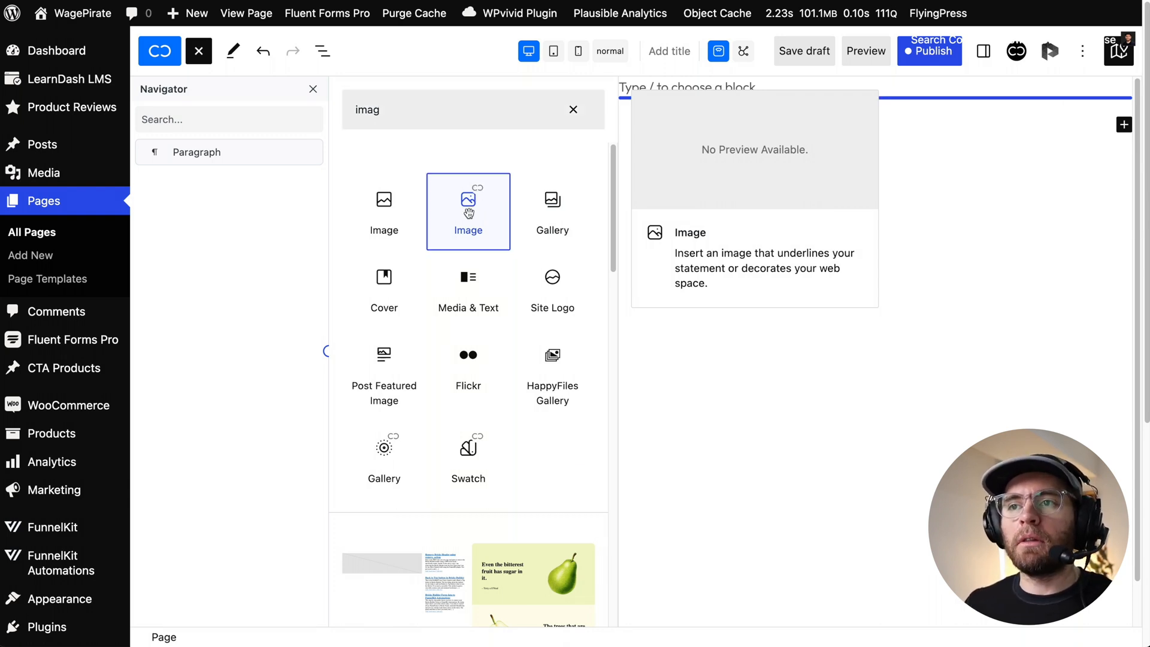
pyautogui.click(468, 212)
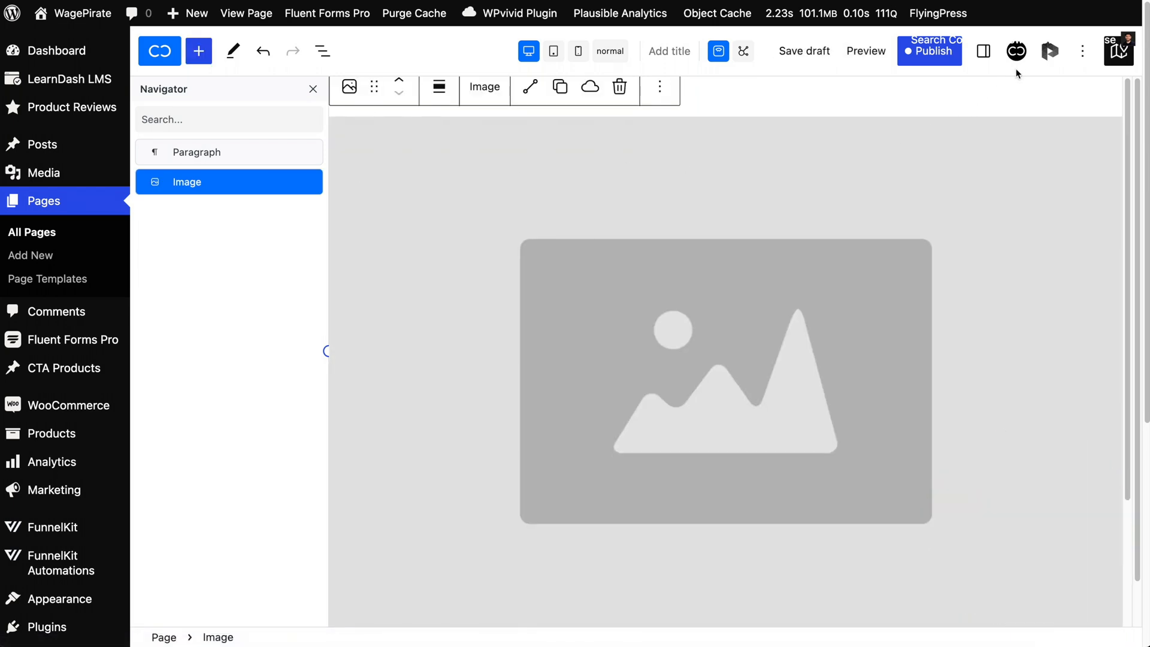
# Open the block settings sidebar to inspect the Image block's options.
pyautogui.click(1017, 51)
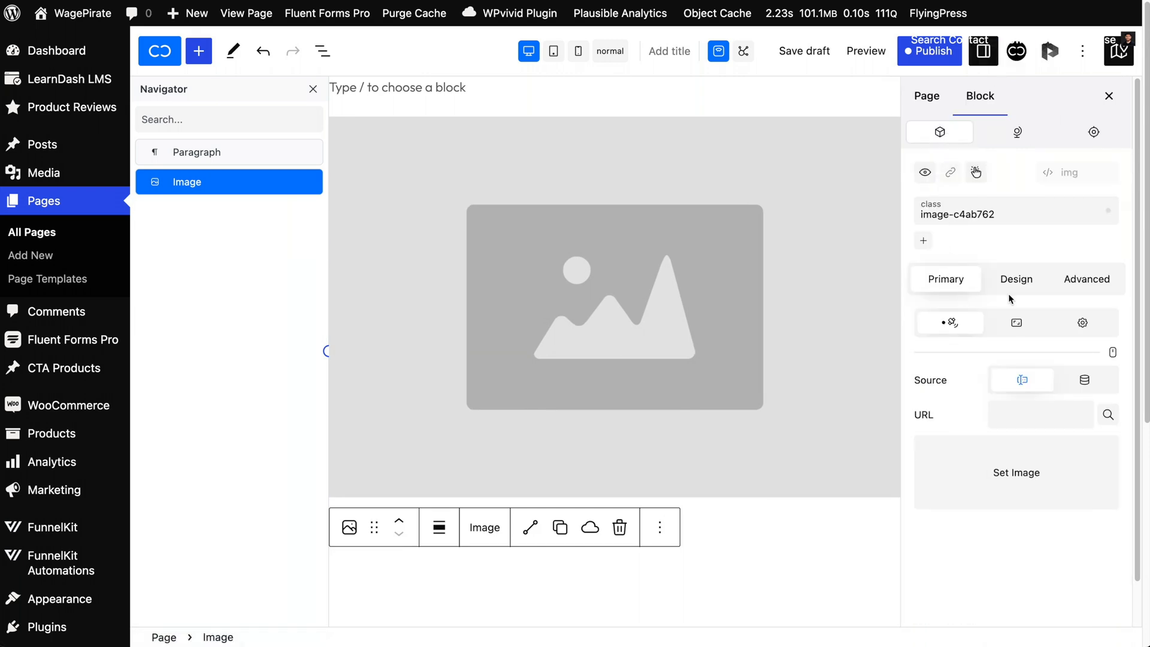
pyautogui.moveTo(487, 250)
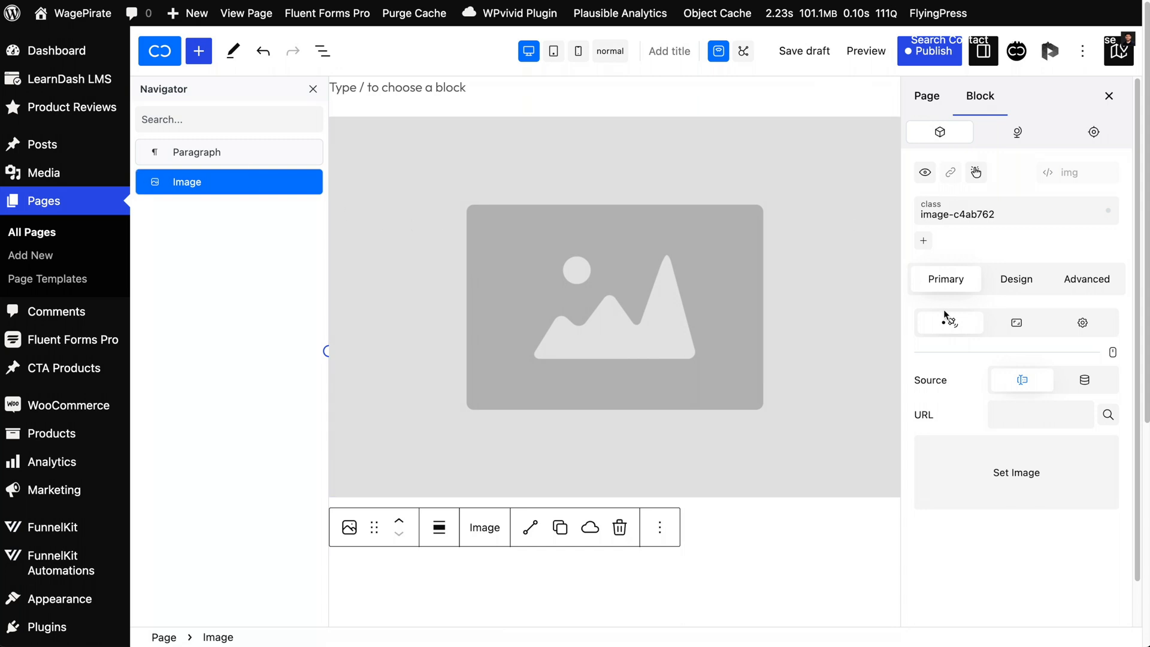
pyautogui.moveTo(1017, 323)
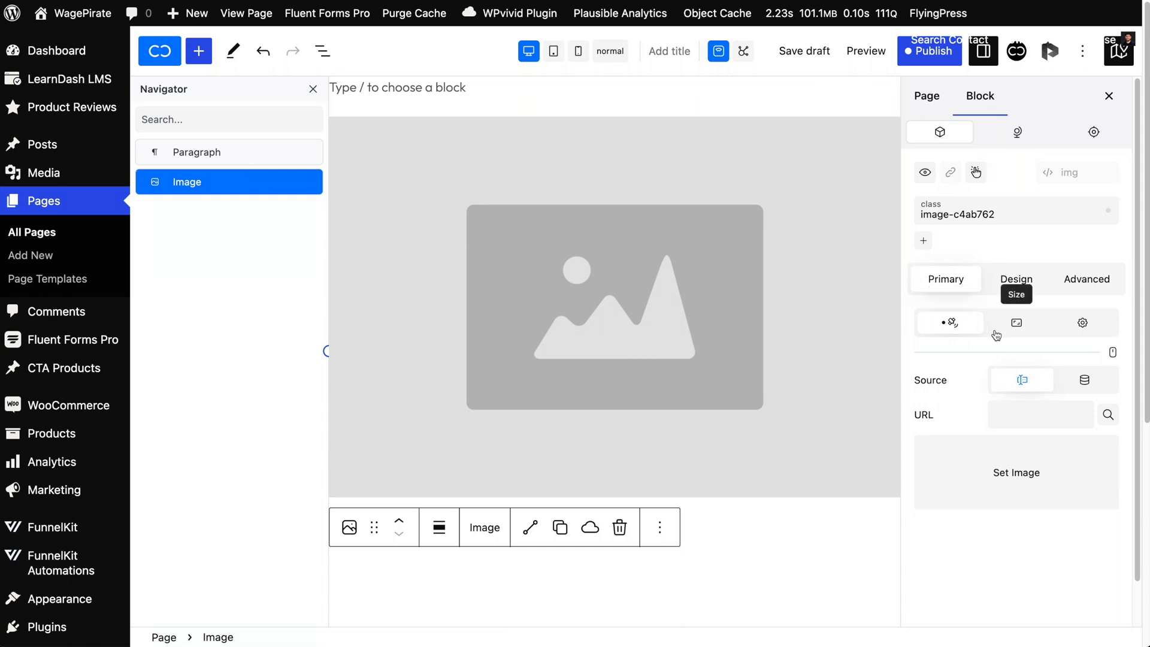
pyautogui.moveTo(947, 158)
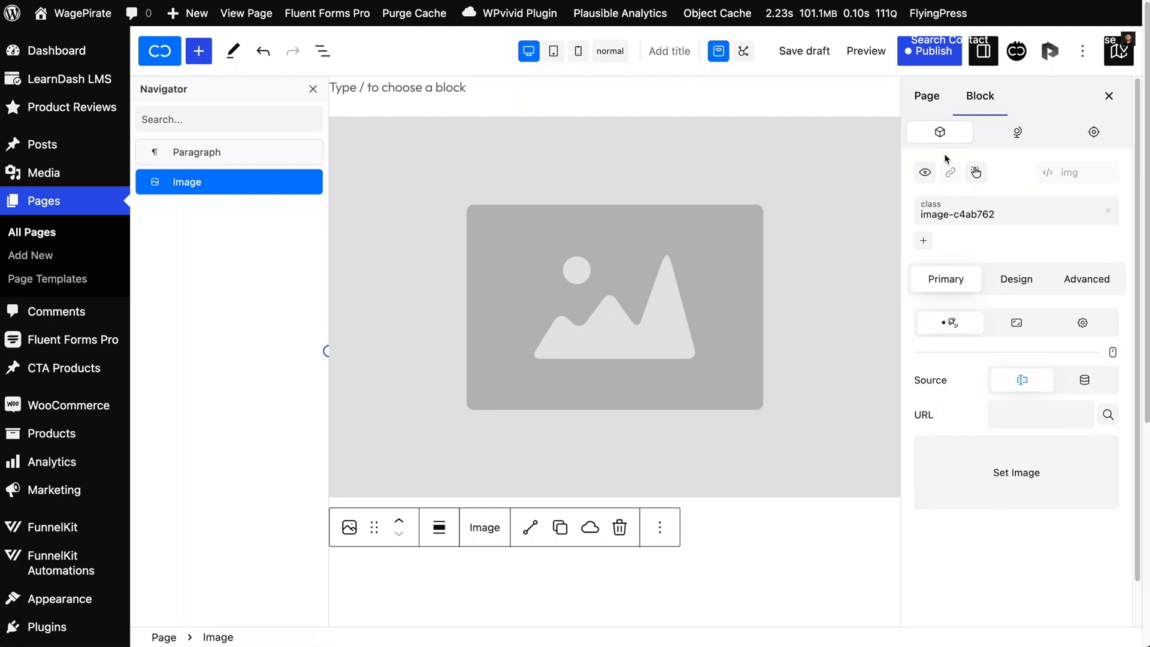
pyautogui.moveTo(220, 187)
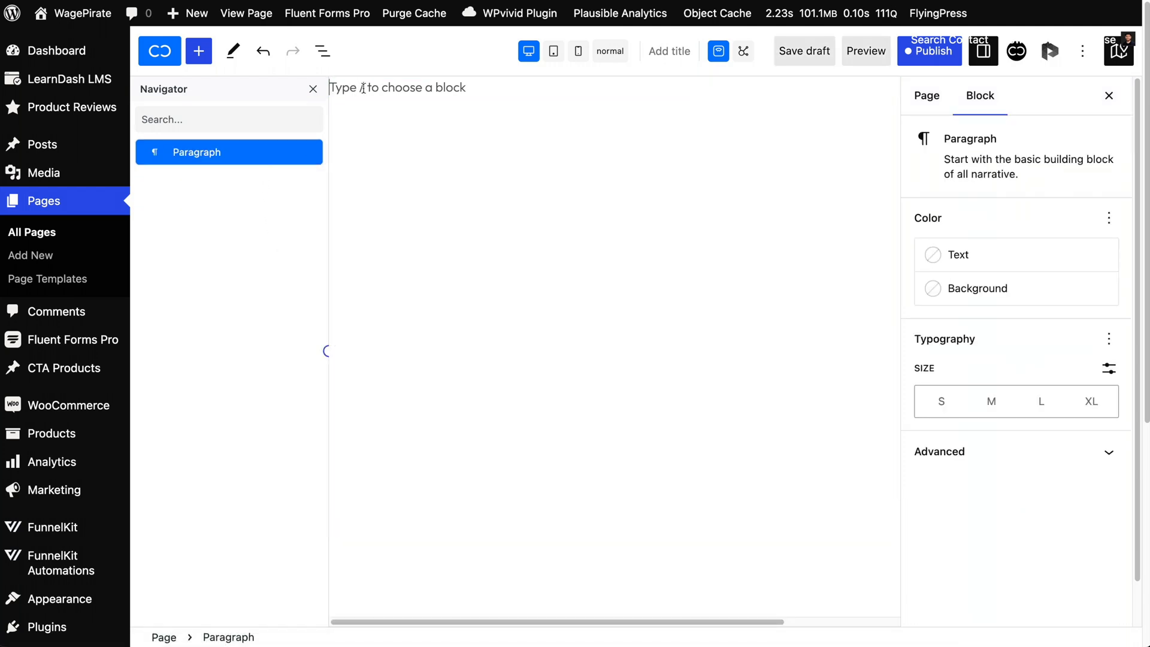
pyautogui.write('/sec')
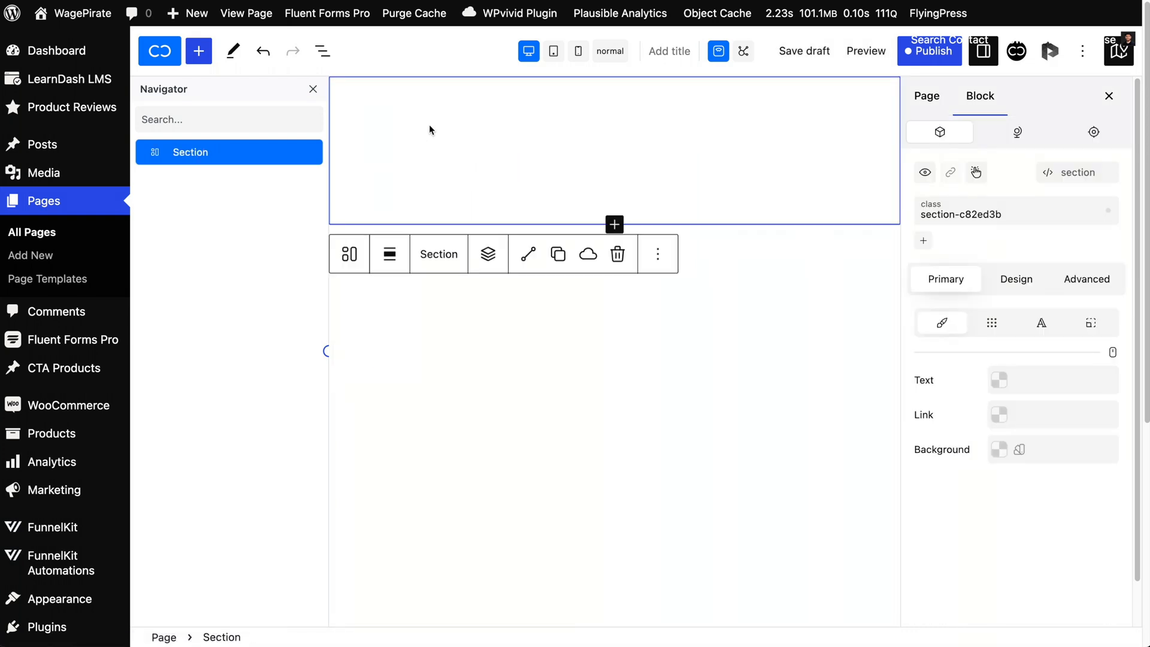
pyautogui.moveTo(500, 410)
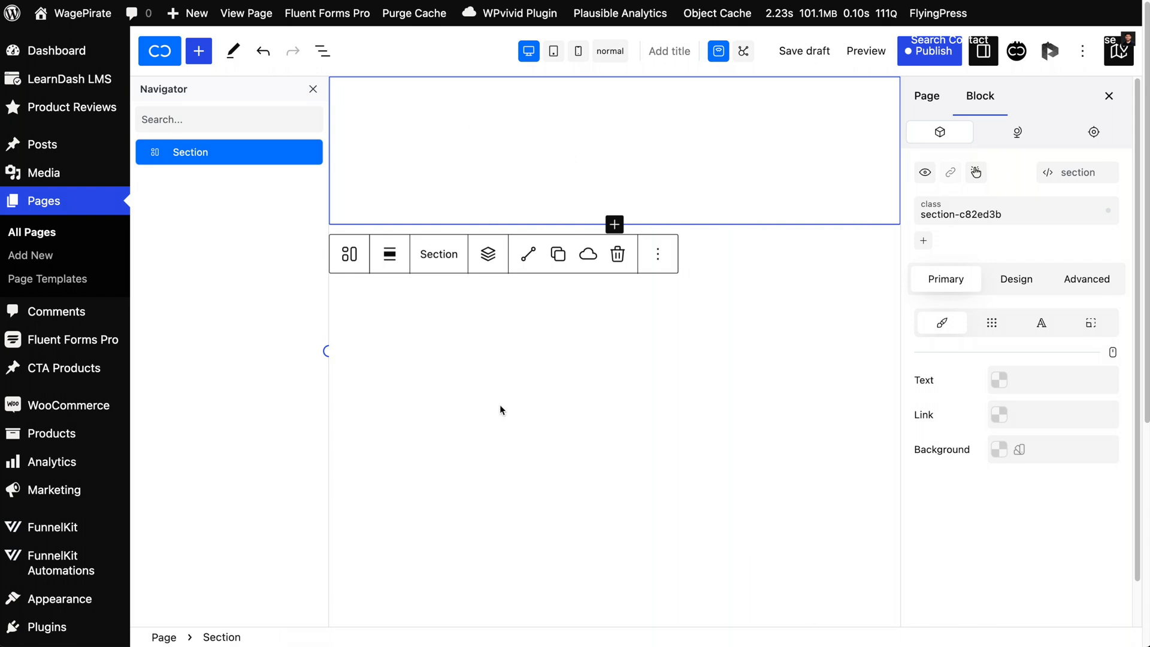
pyautogui.moveTo(590, 226)
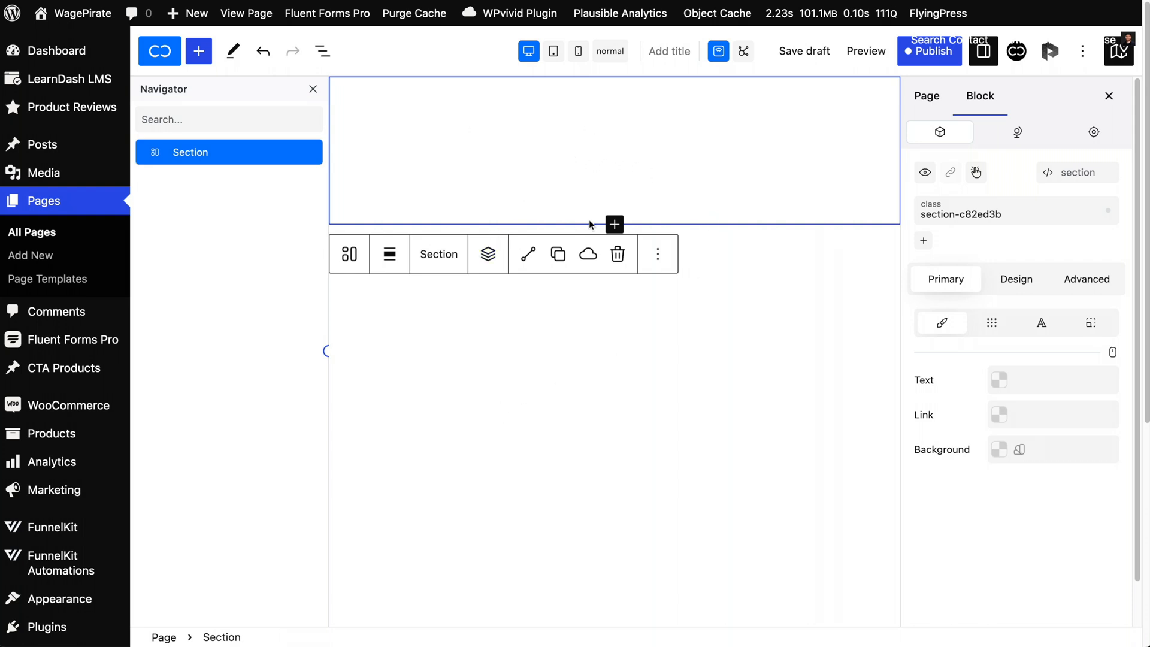
pyautogui.click(615, 225)
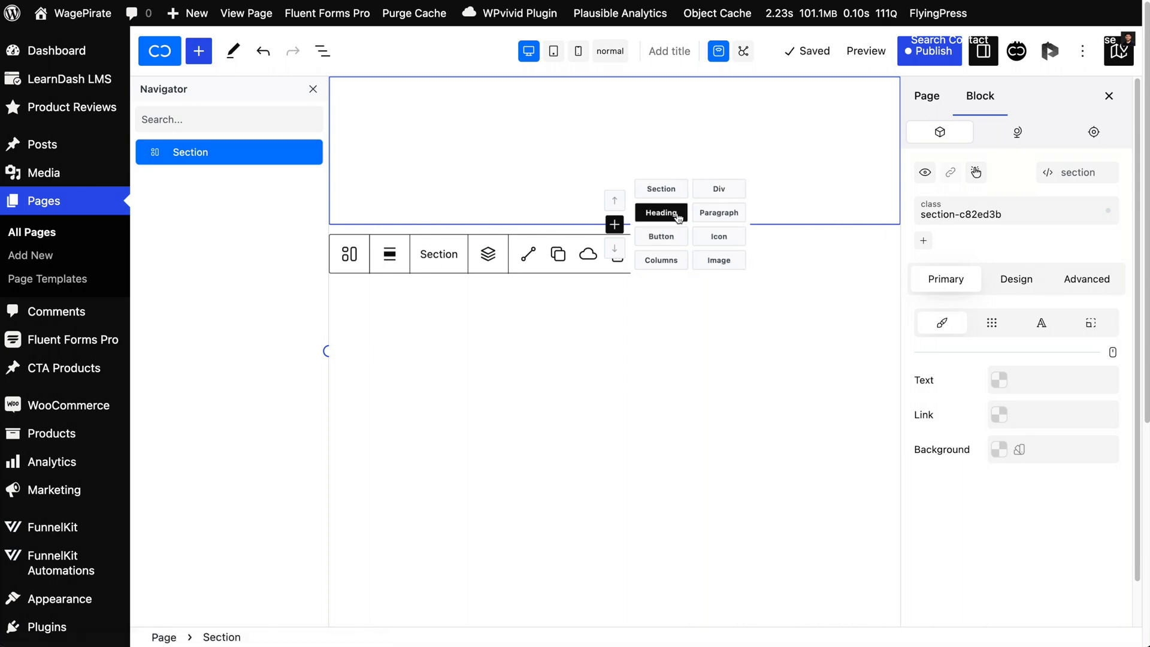
pyautogui.click(660, 212)
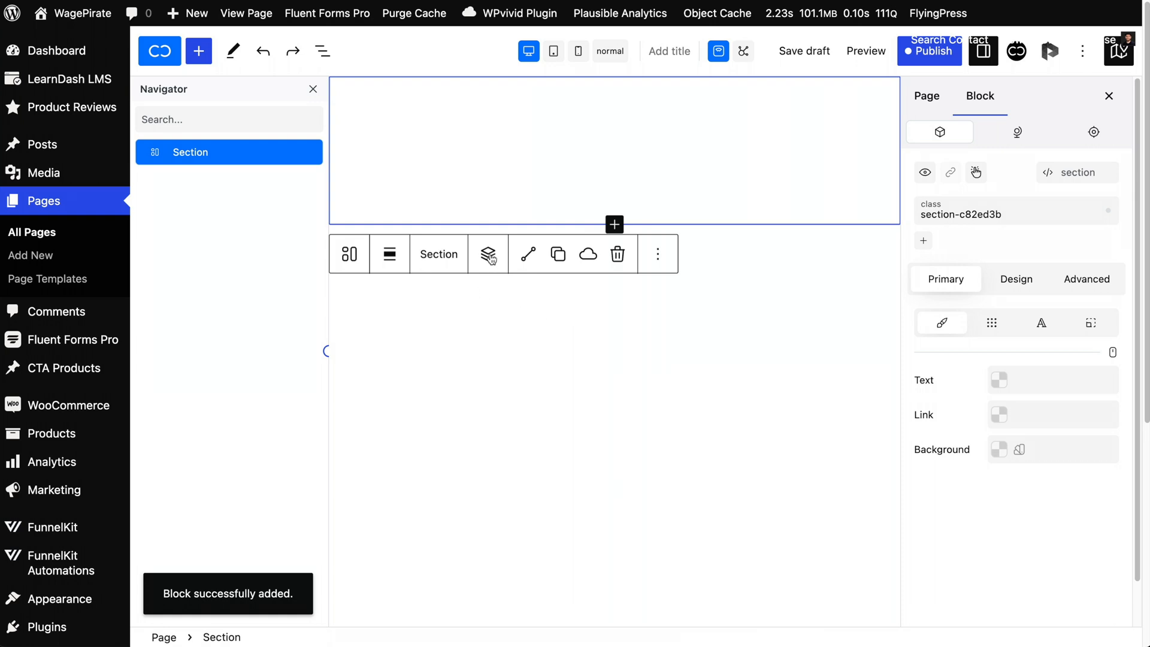
pyautogui.moveTo(487, 254)
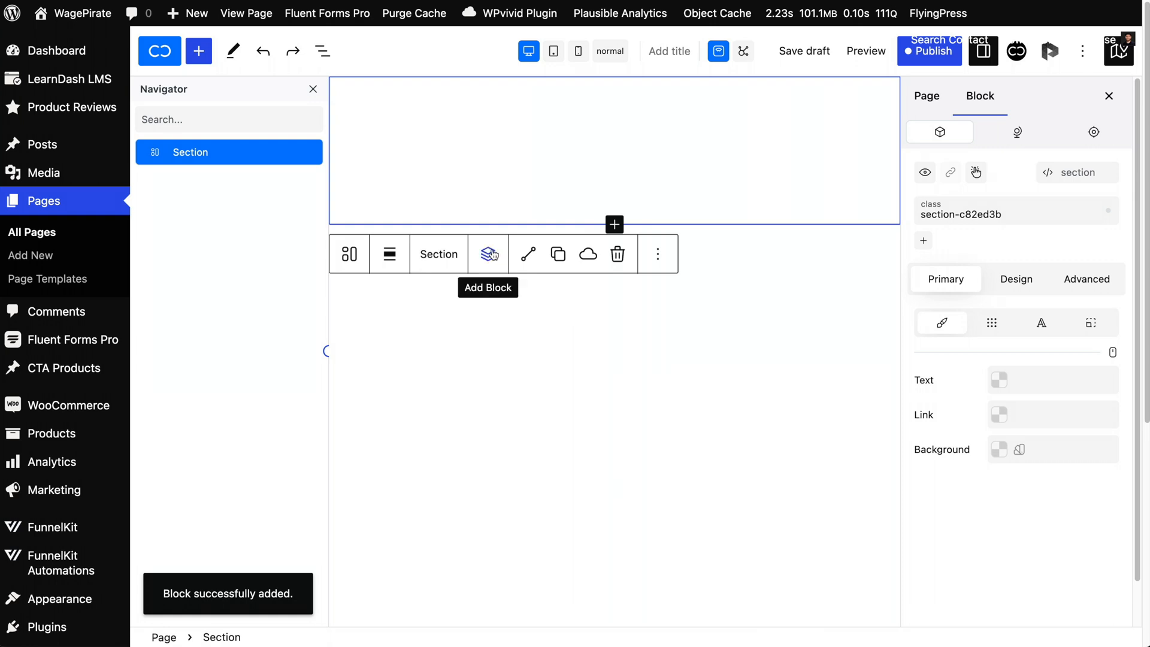
pyautogui.moveTo(293, 152)
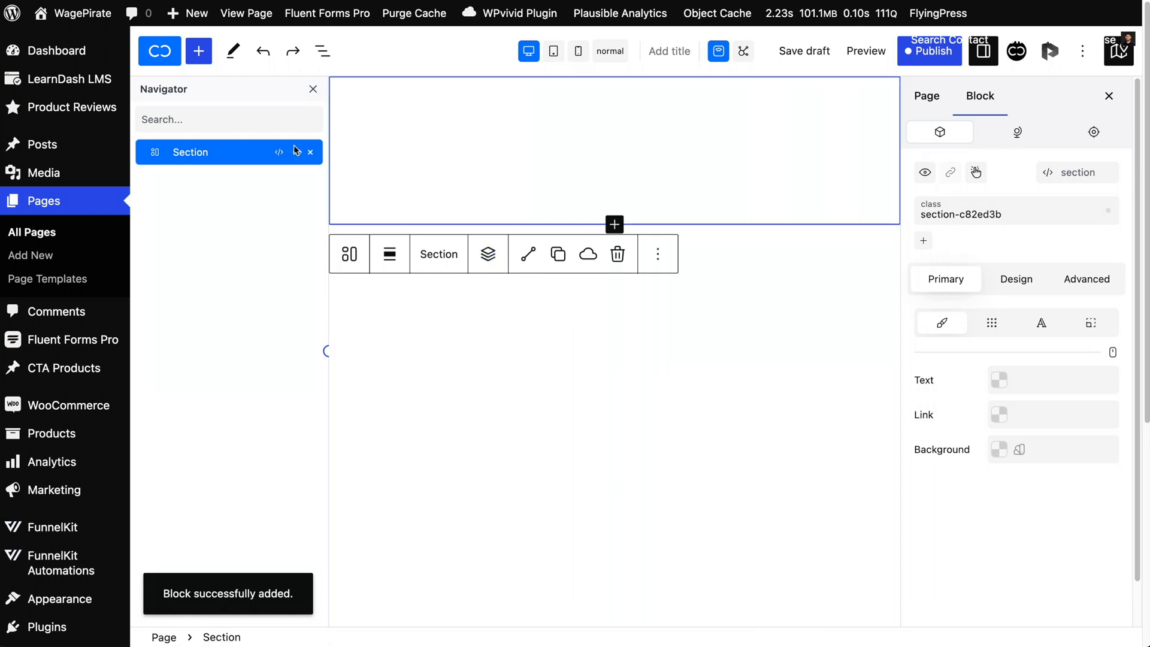
pyautogui.moveTo(464, 235)
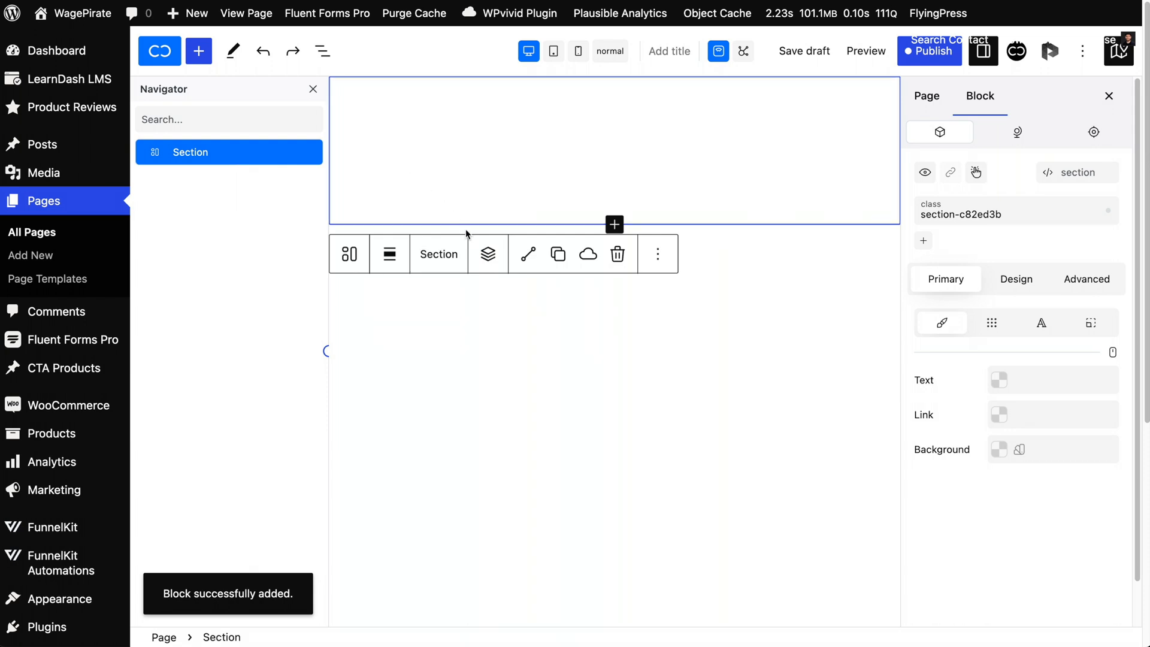
# Insert a heading and a paragraph into the section from the Navigator.
pyautogui.click(487, 254)
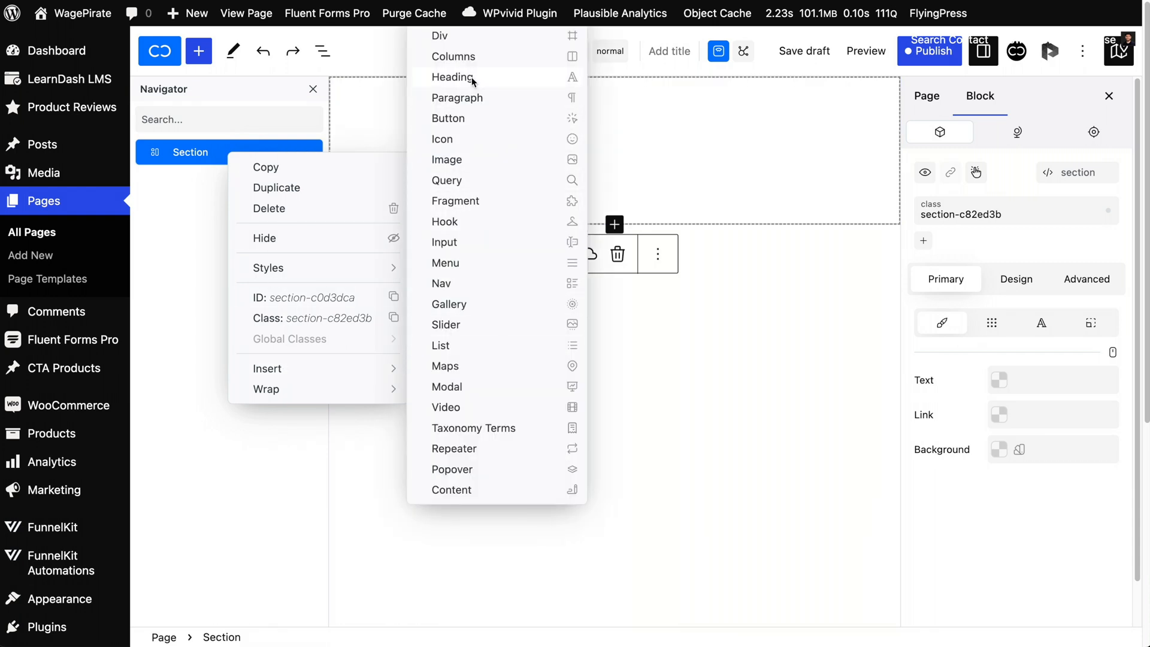
pyautogui.click(453, 77)
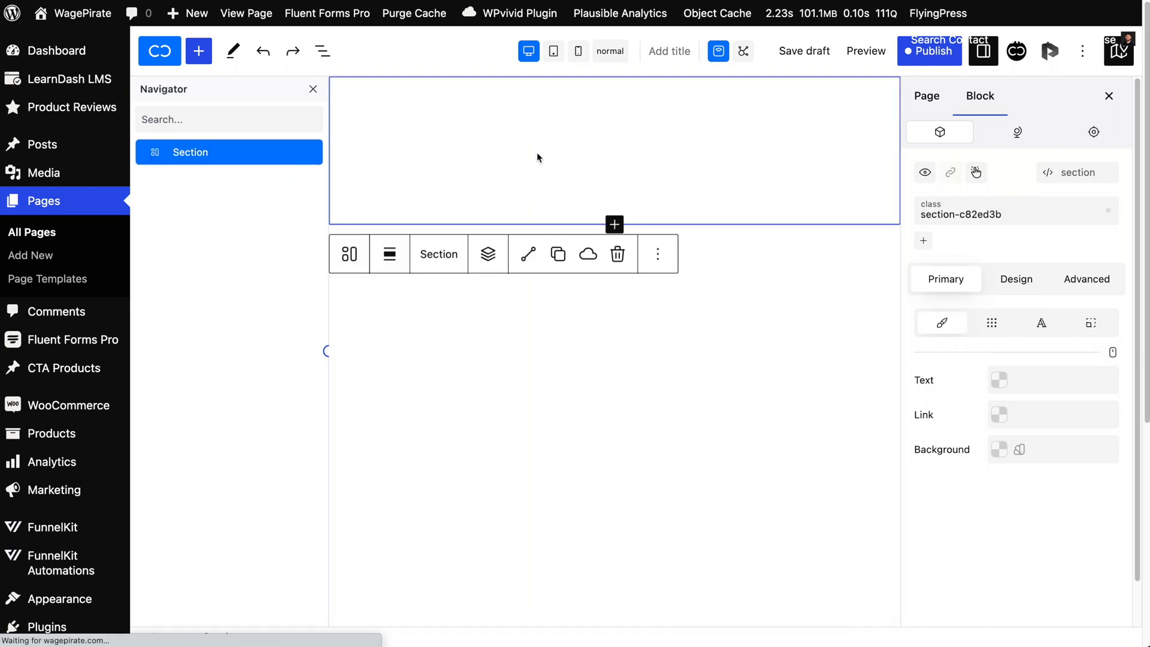
pyautogui.click(916, 95)
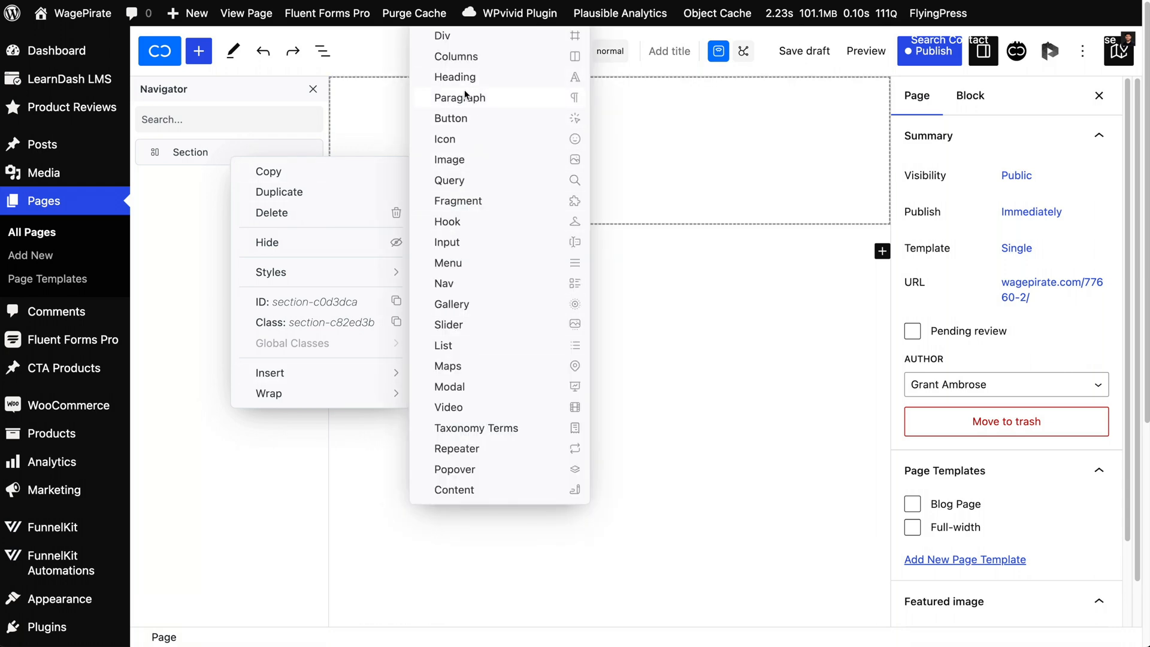
pyautogui.click(454, 76)
pyautogui.write('fasdfasdfasdfasdf')
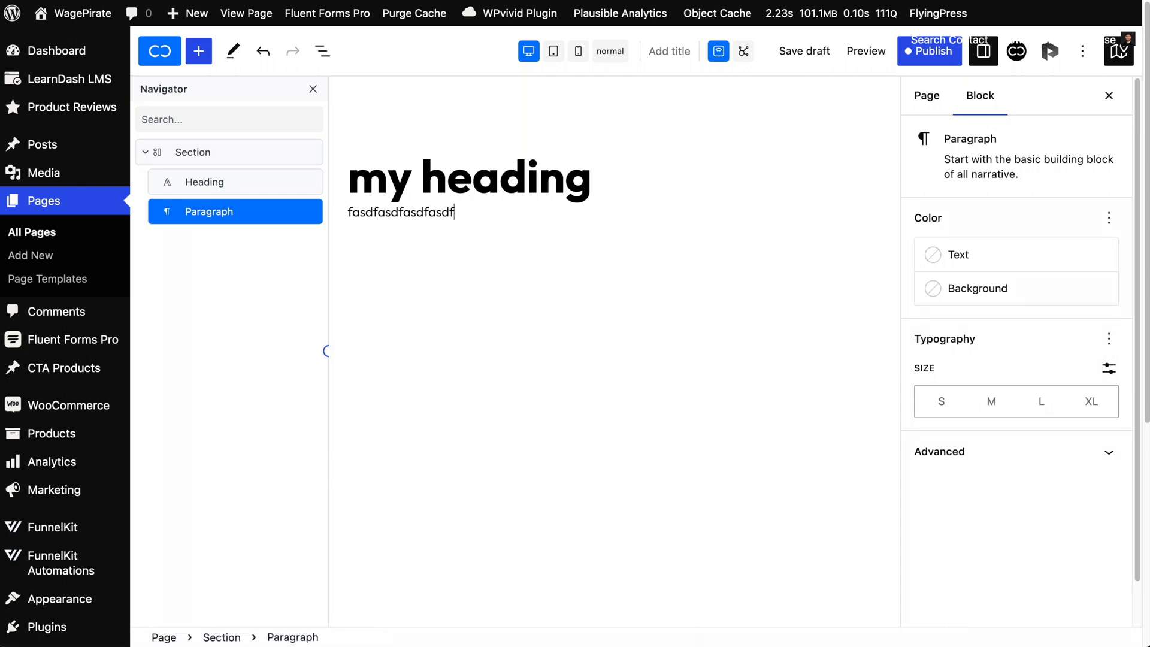
# Add a Button block via /button and give it the btn class.
pyautogui.write('/button')
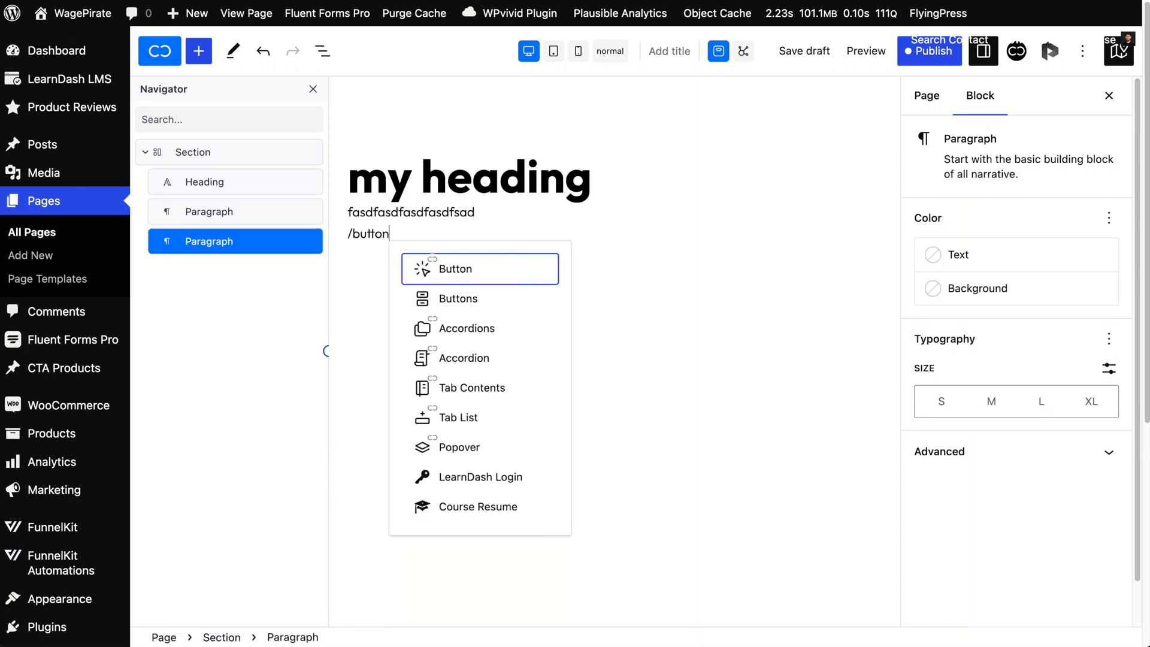
pyautogui.click(455, 268)
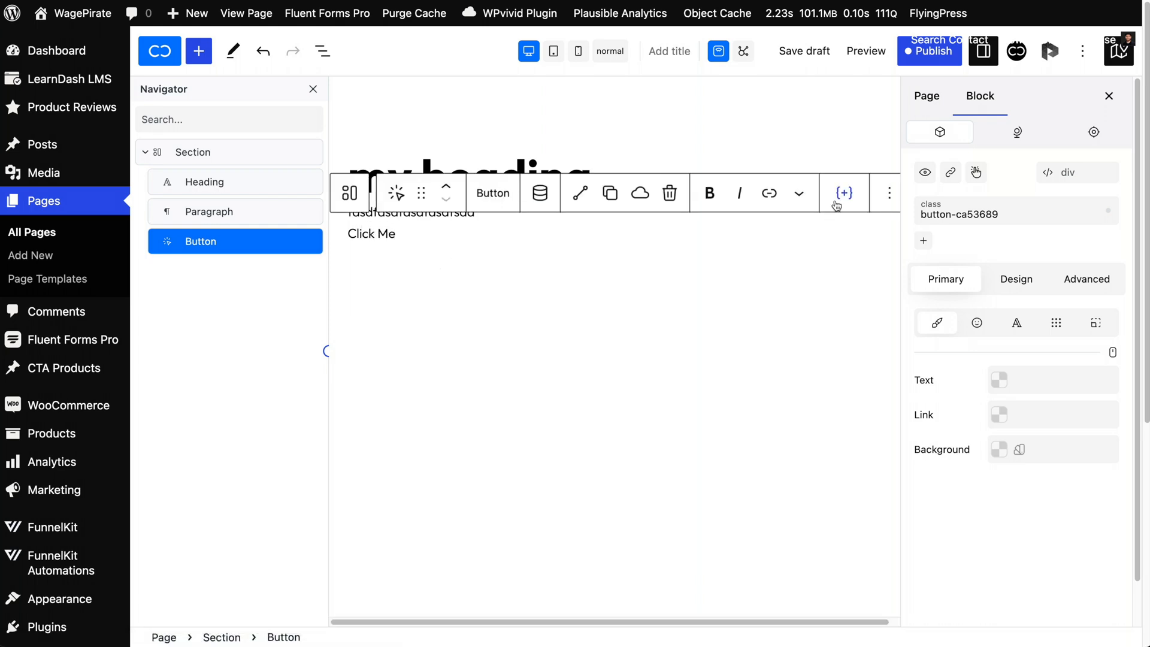
pyautogui.moveTo(923, 241)
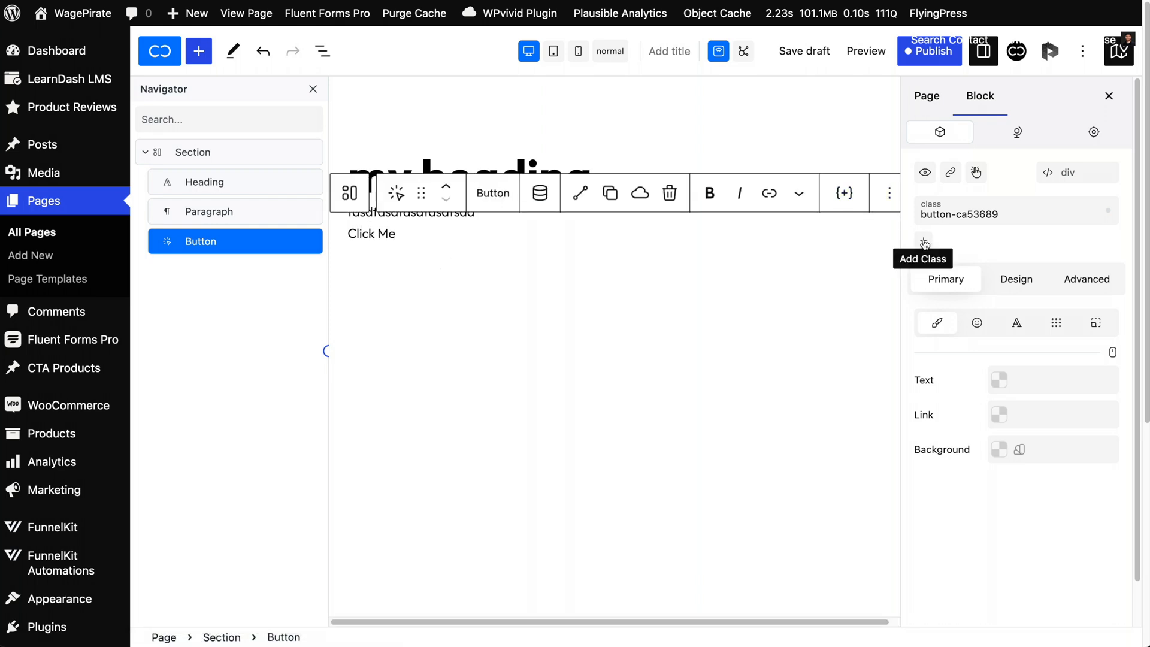
pyautogui.click(924, 241)
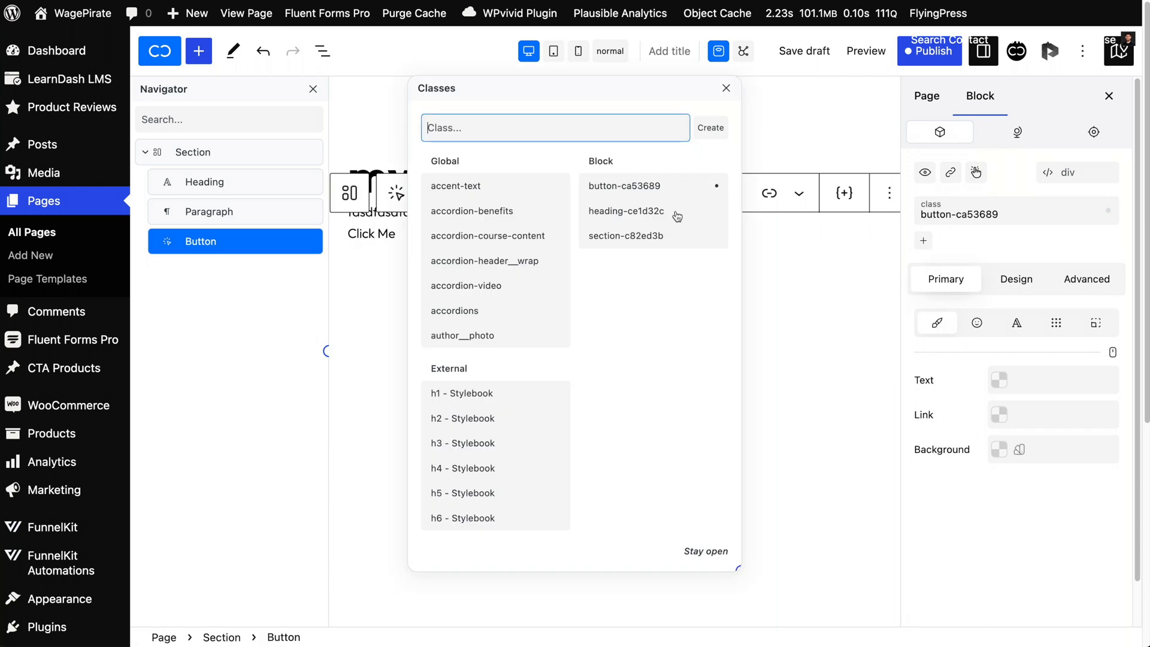
pyautogui.write('btn')
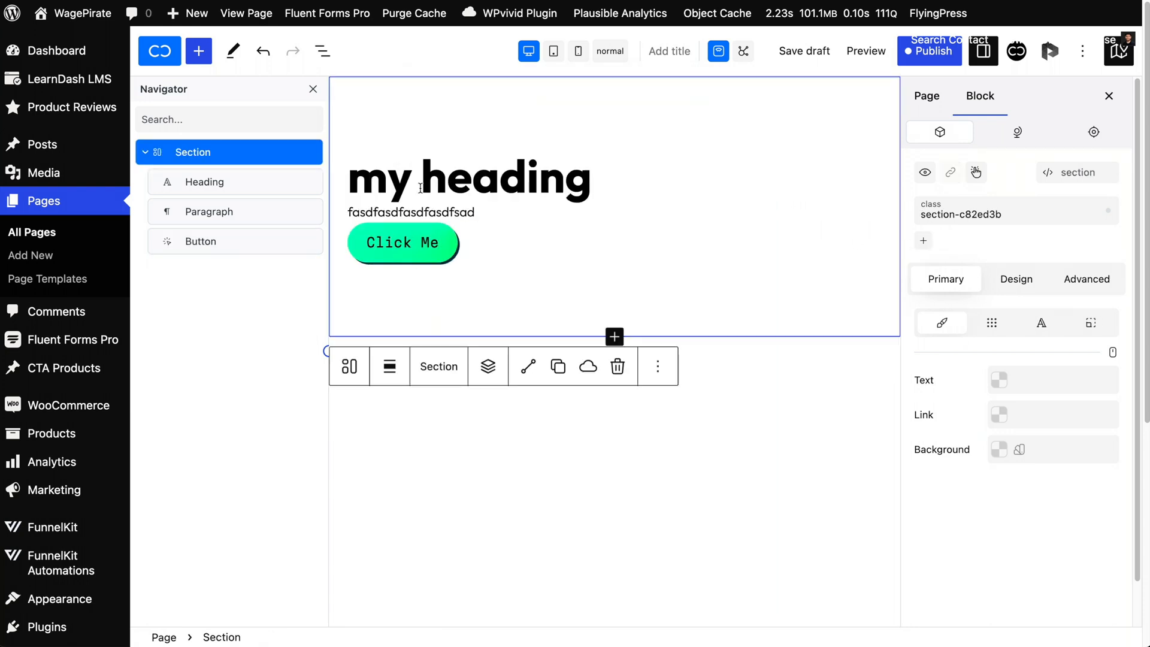
# Wrap the heading in a Div and move the paragraph and button into it.
pyautogui.rightClick(205, 182)
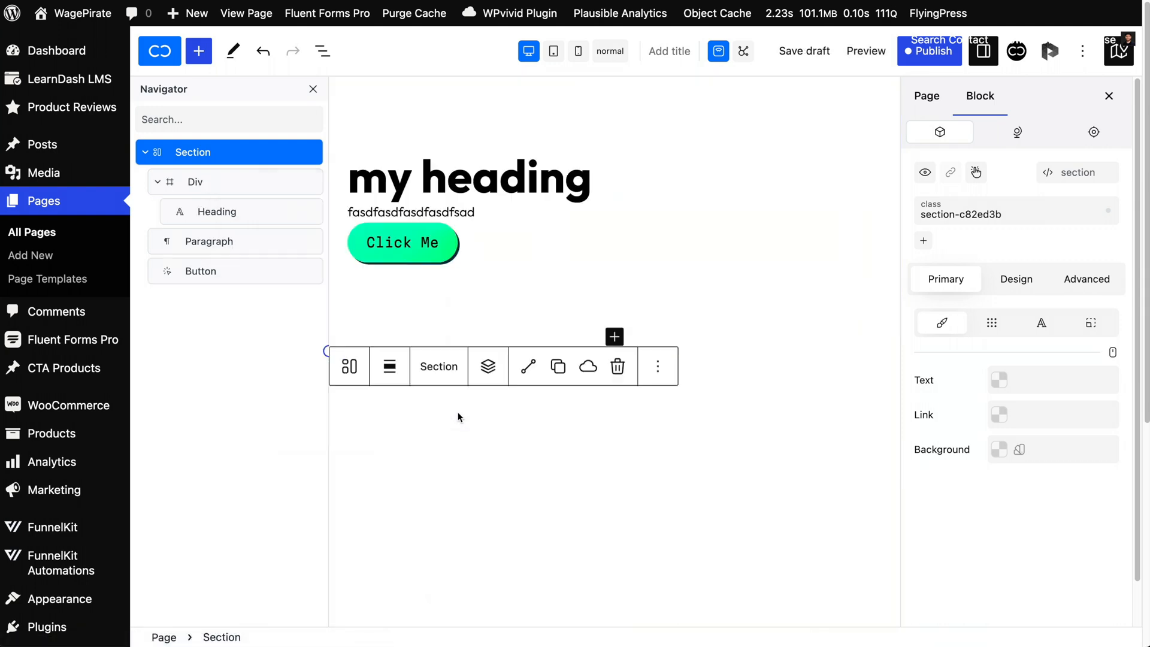
pyautogui.click(234, 274)
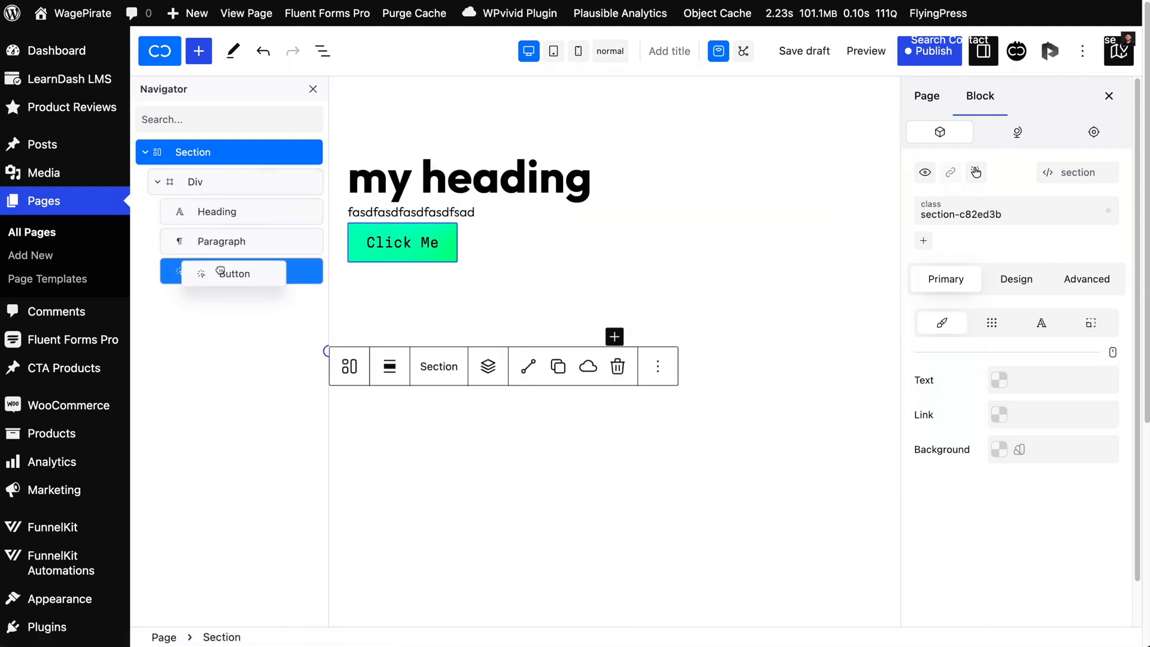
pyautogui.click(193, 151)
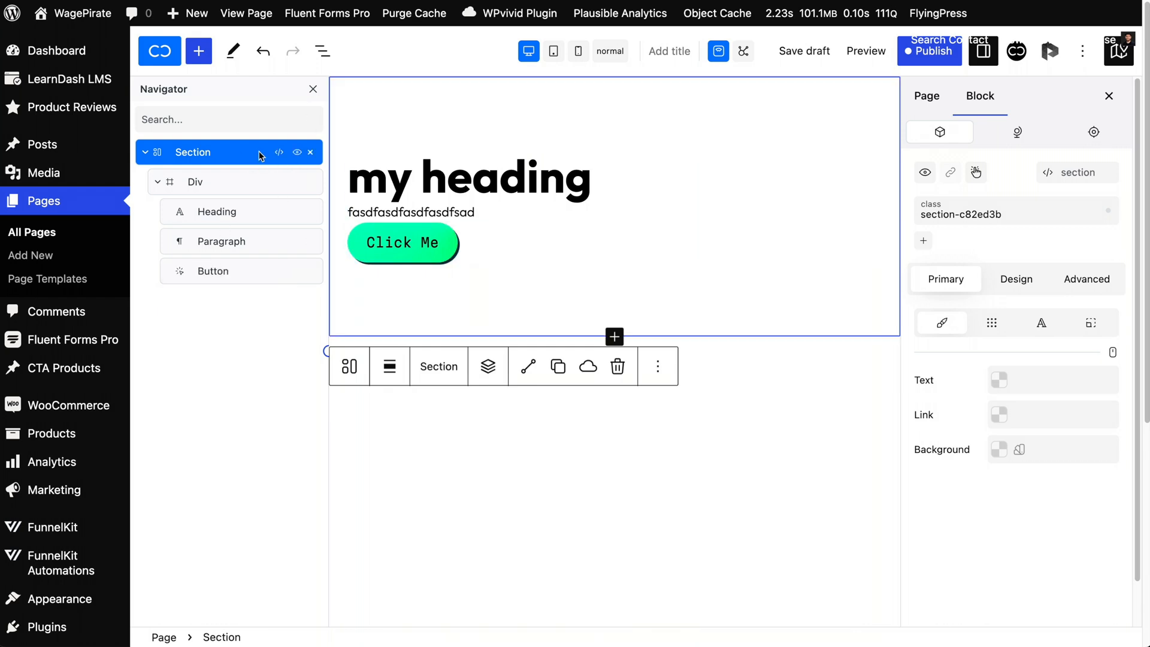
pyautogui.moveTo(503, 462)
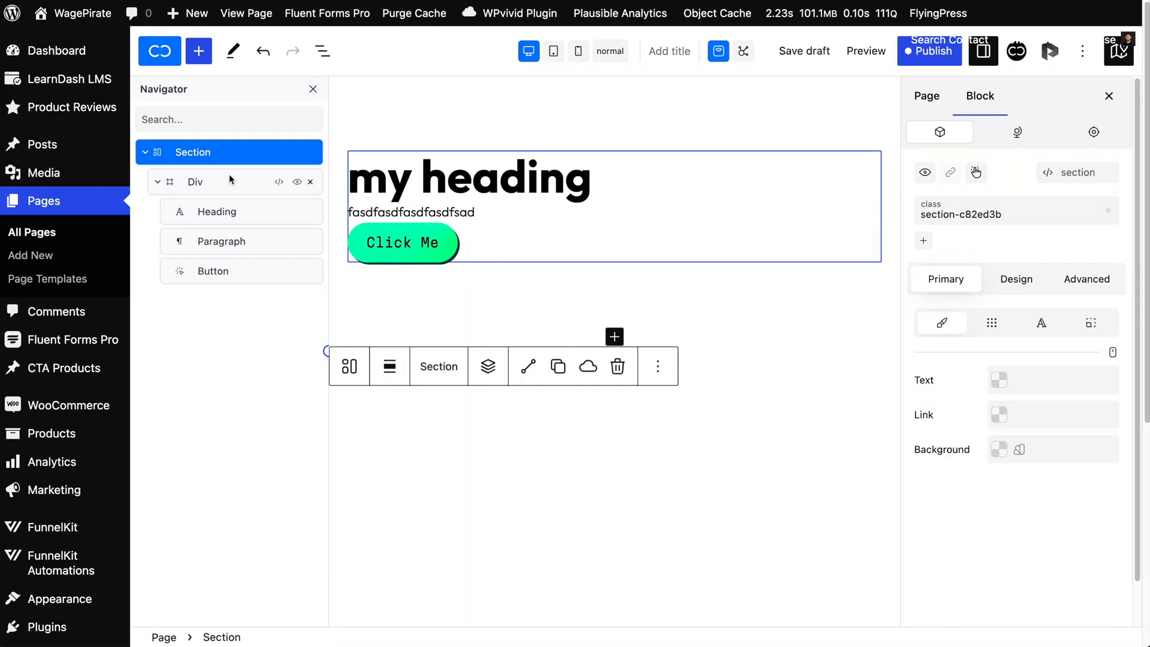
pyautogui.rightClick(196, 182)
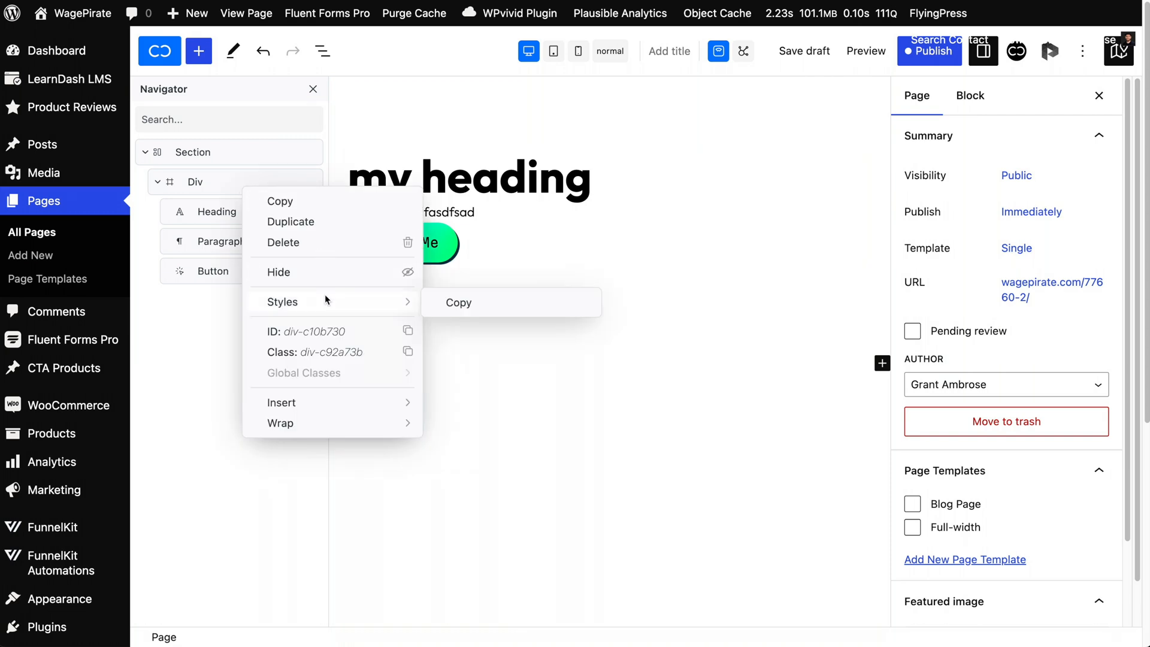
# Delete the Div with its contents and add a single-column Columns block.
pyautogui.click(284, 242)
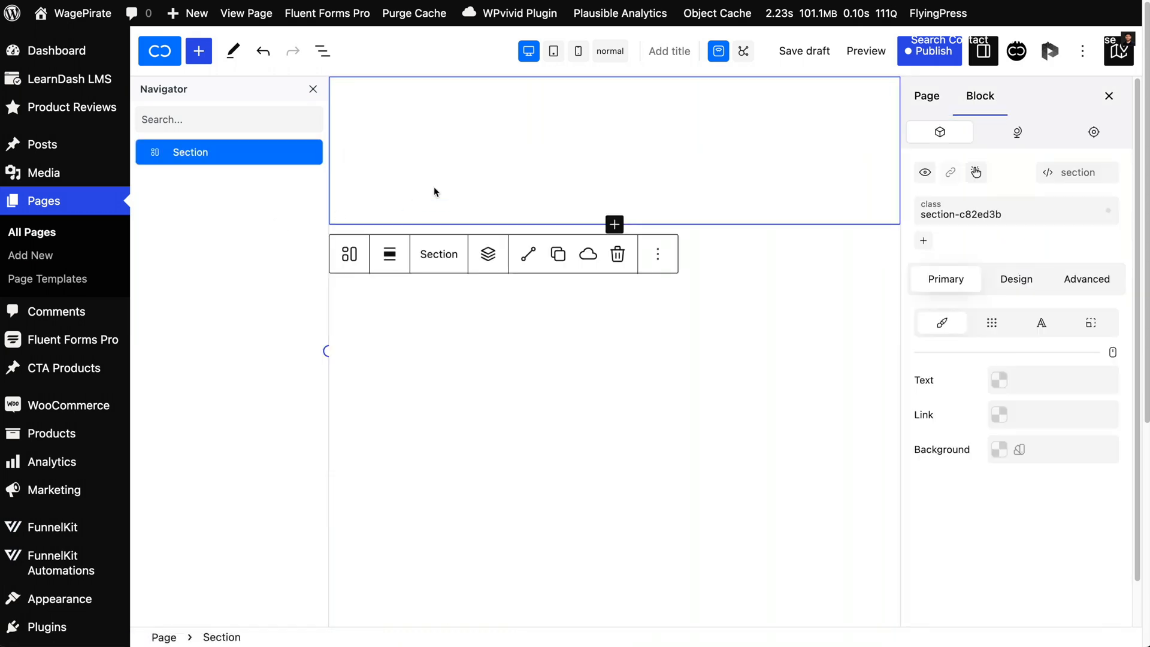
pyautogui.moveTo(504, 173)
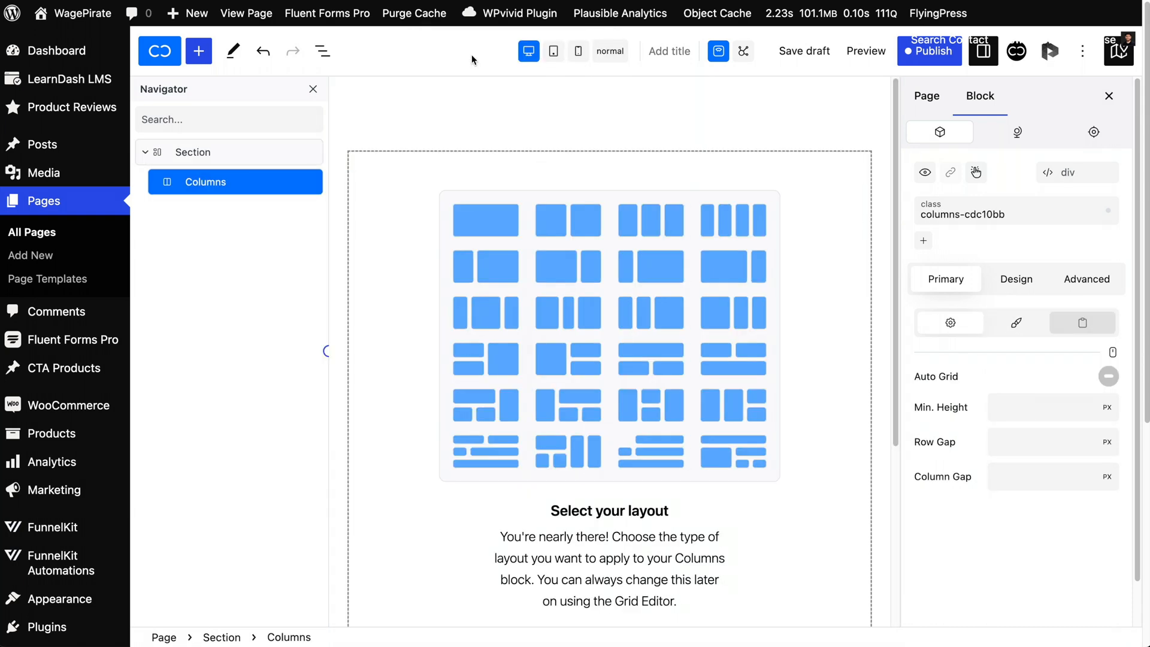
pyautogui.moveTo(467, 273)
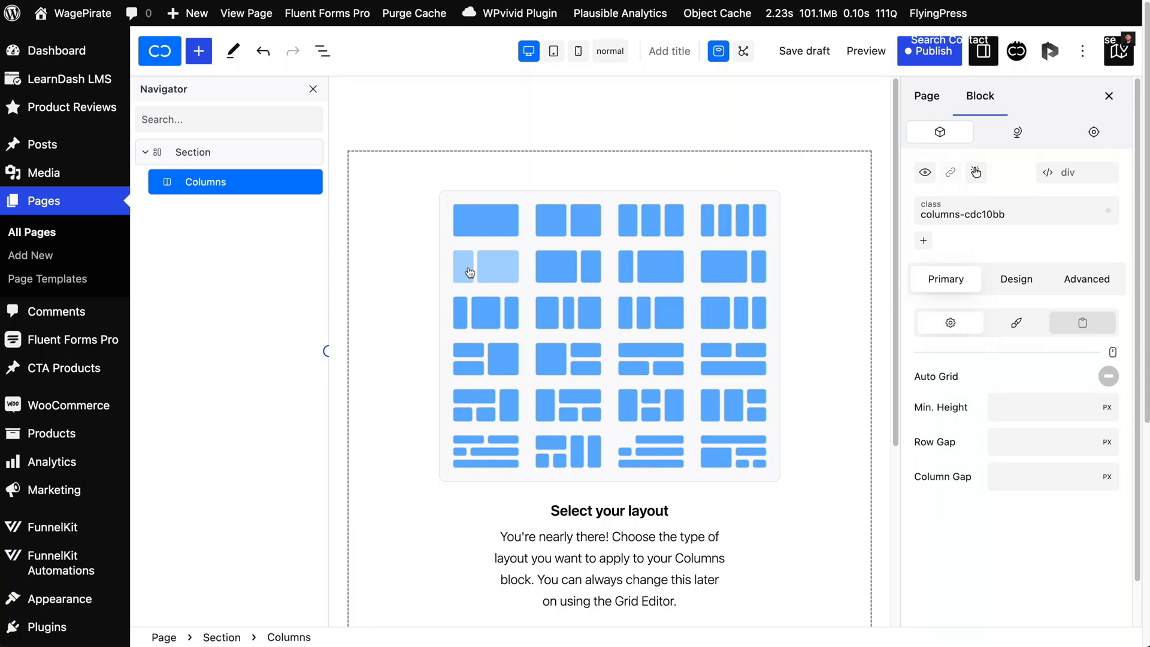
pyautogui.moveTo(496, 268)
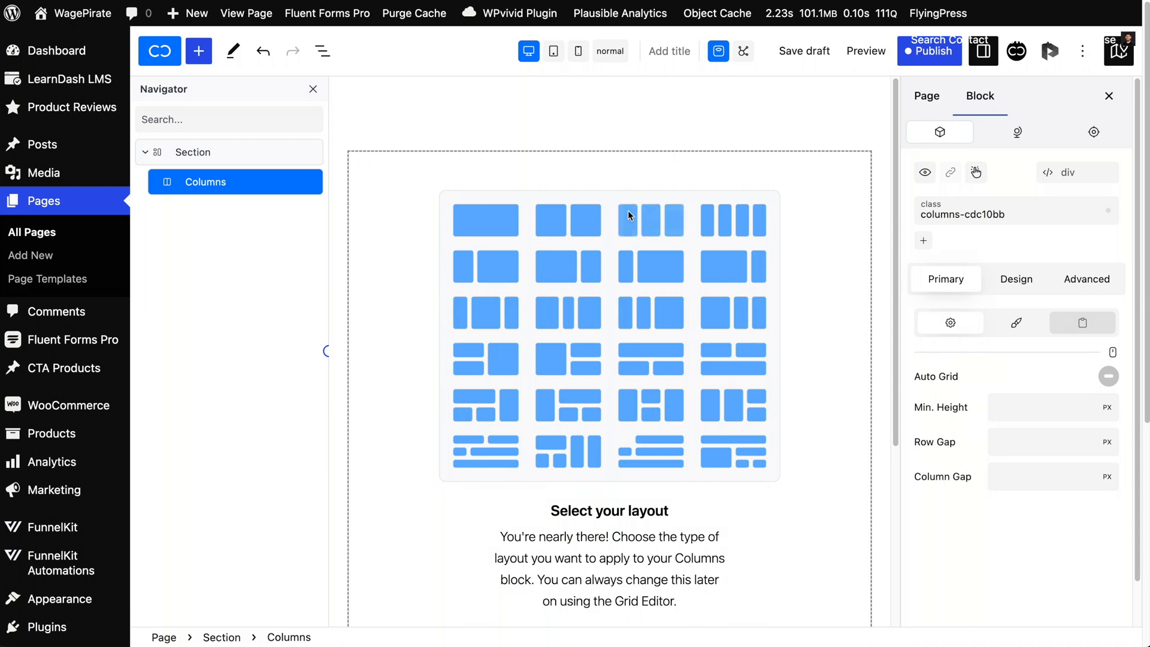
pyautogui.moveTo(673, 221)
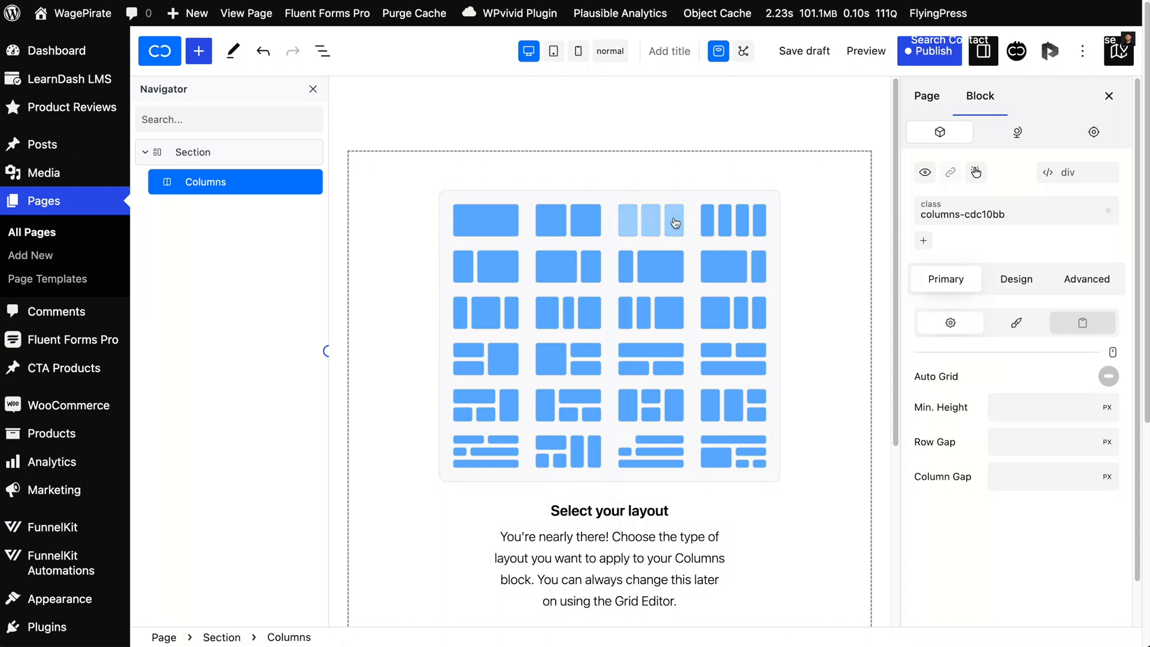
pyautogui.click(648, 220)
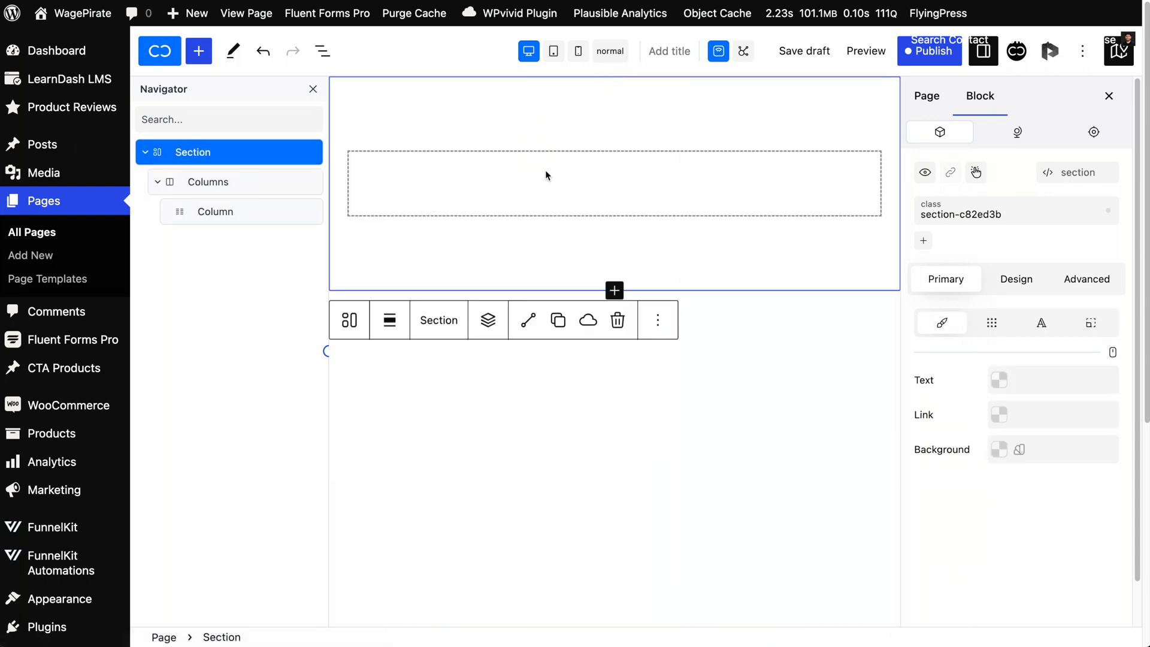
pyautogui.click(215, 212)
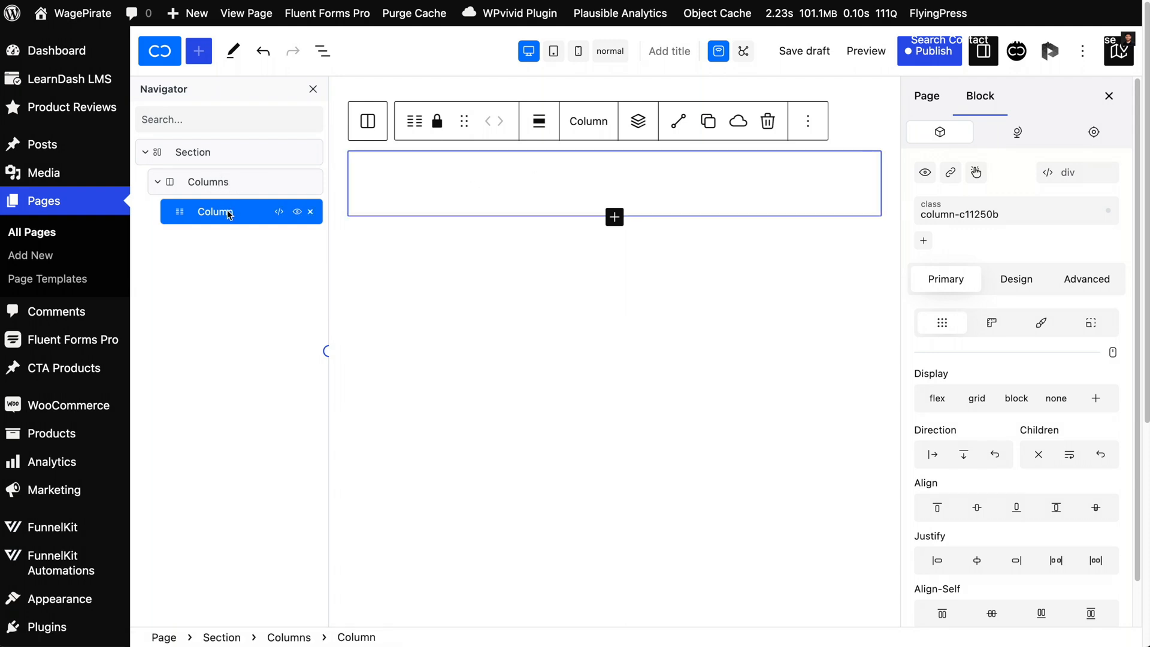
pyautogui.moveTo(223, 203)
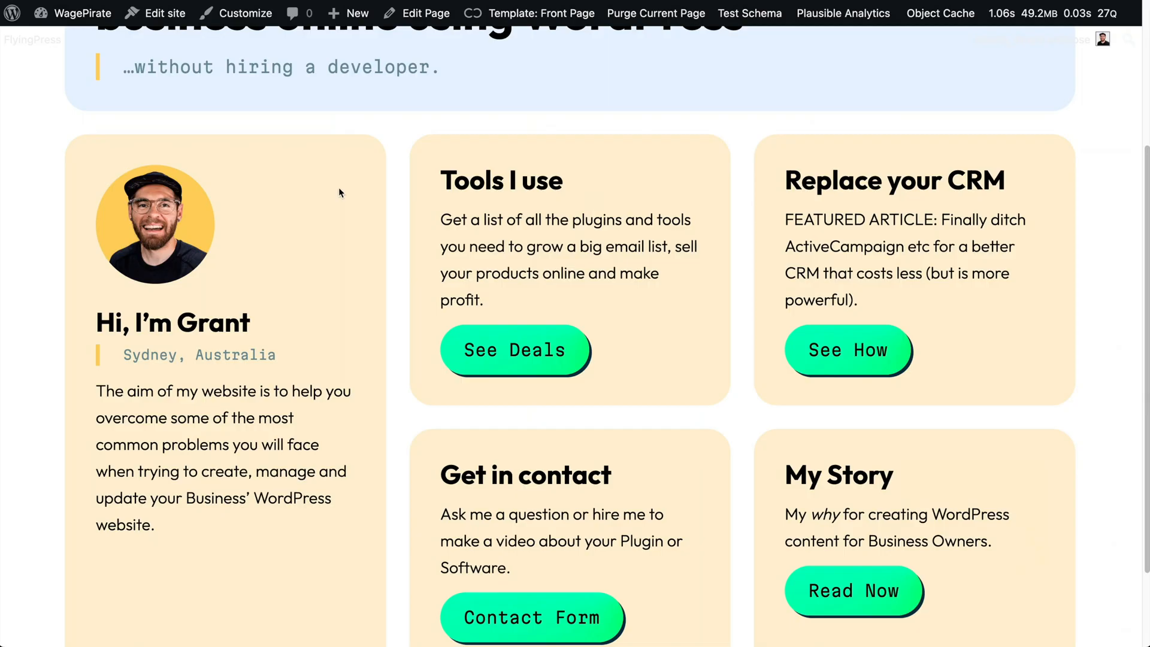
pyautogui.moveTo(310, 577)
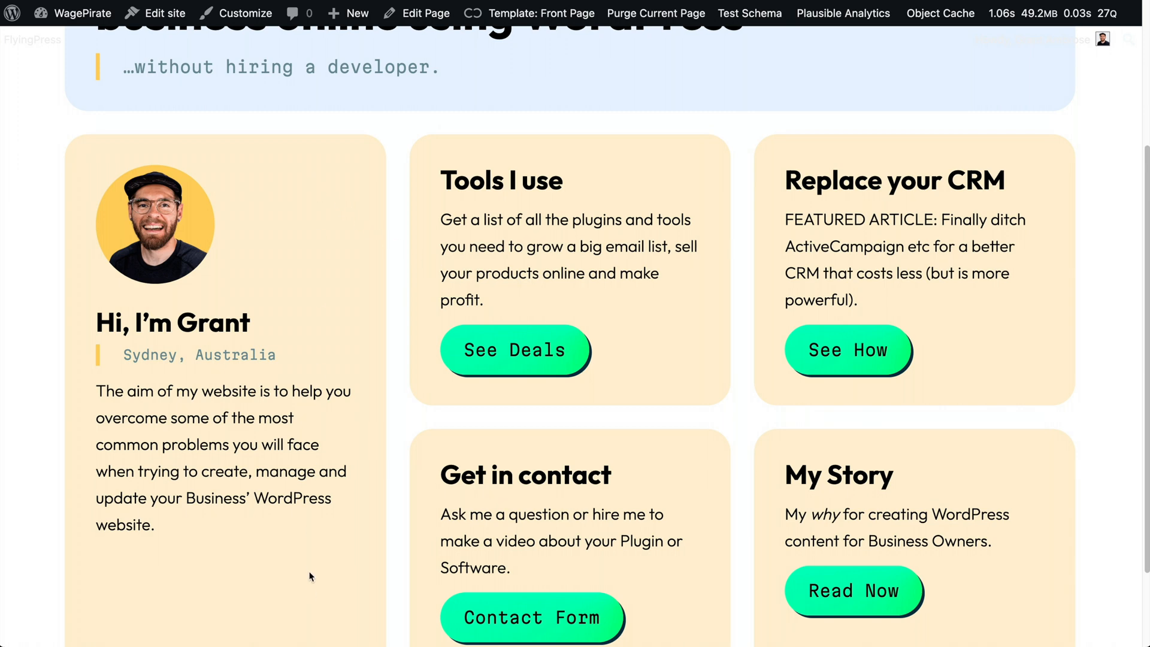
pyautogui.moveTo(902, 475)
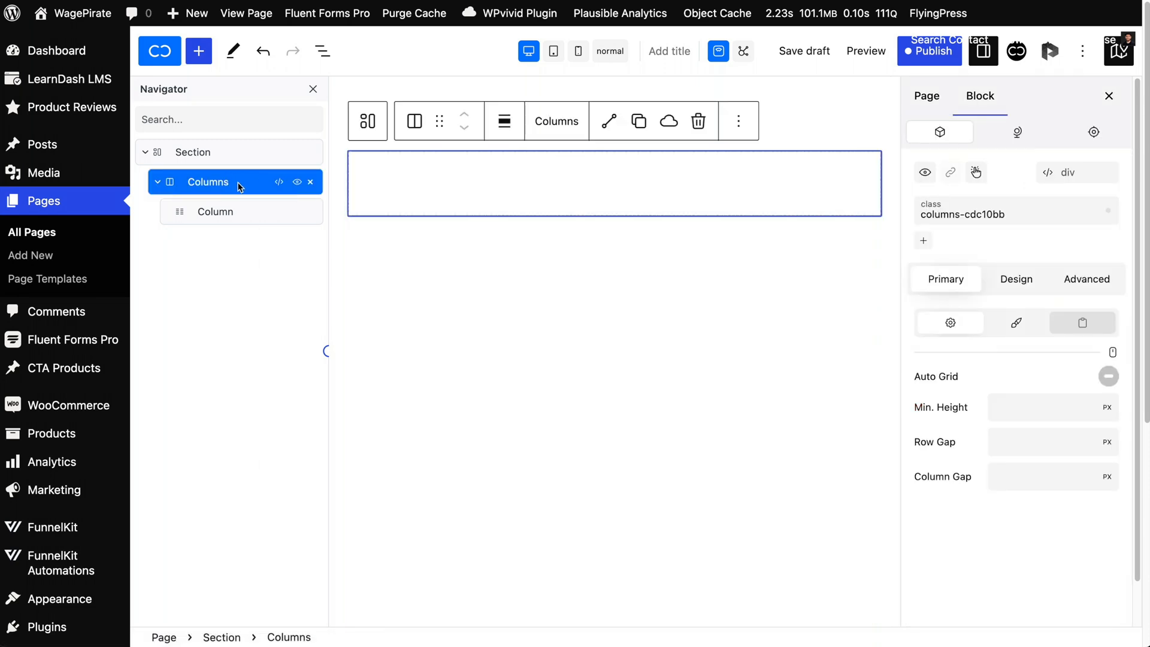
pyautogui.moveTo(1082, 323)
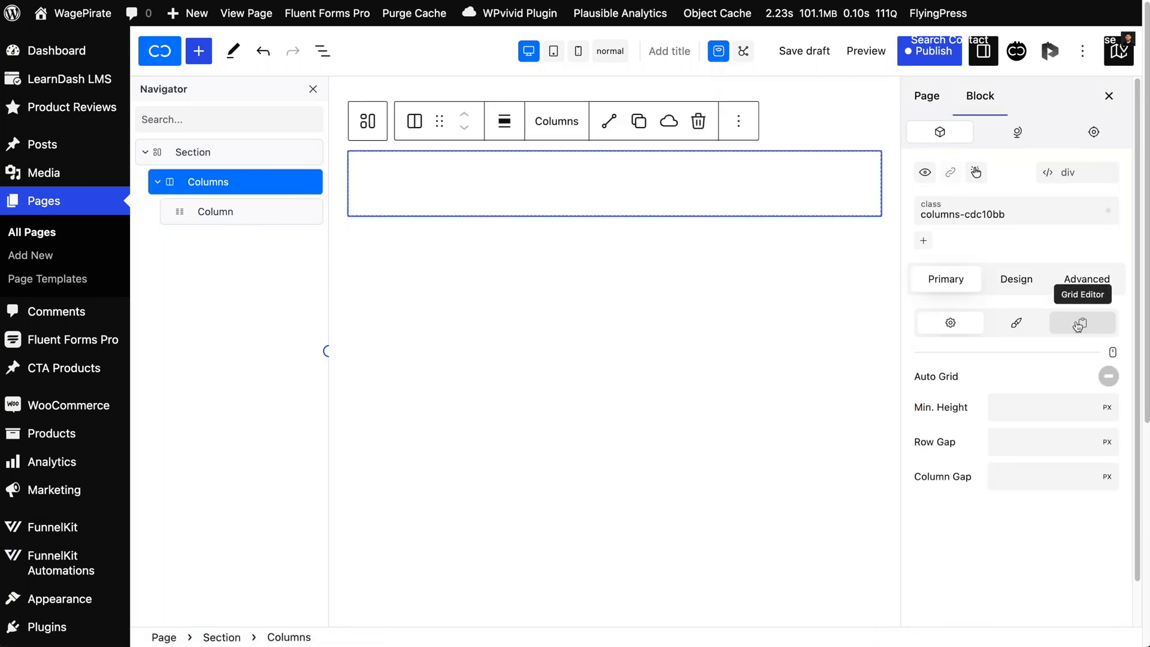
# Add grid blocks in the Grid Editor and set Fractions to 3.
pyautogui.click(1082, 323)
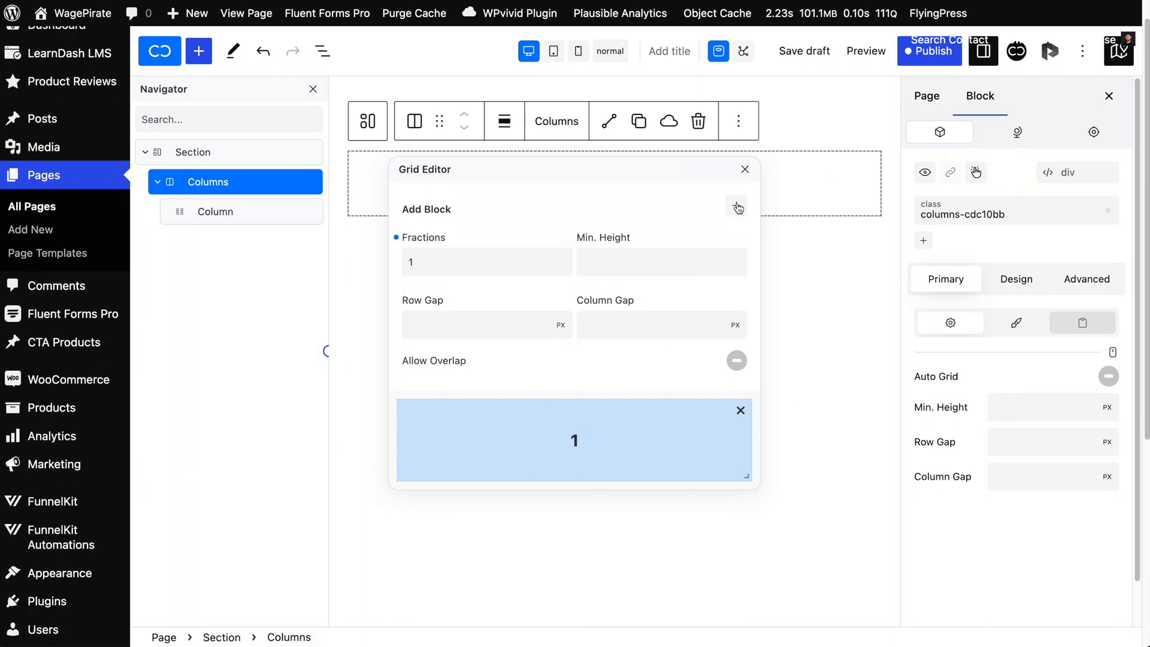
pyautogui.click(737, 207)
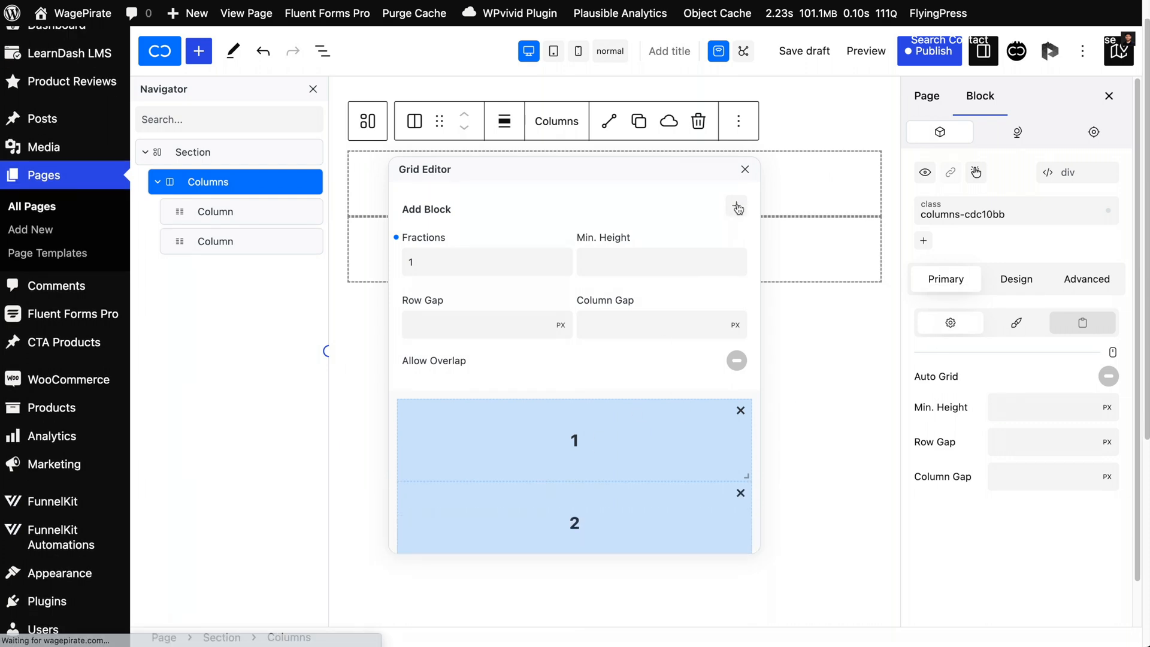
pyautogui.click(737, 206)
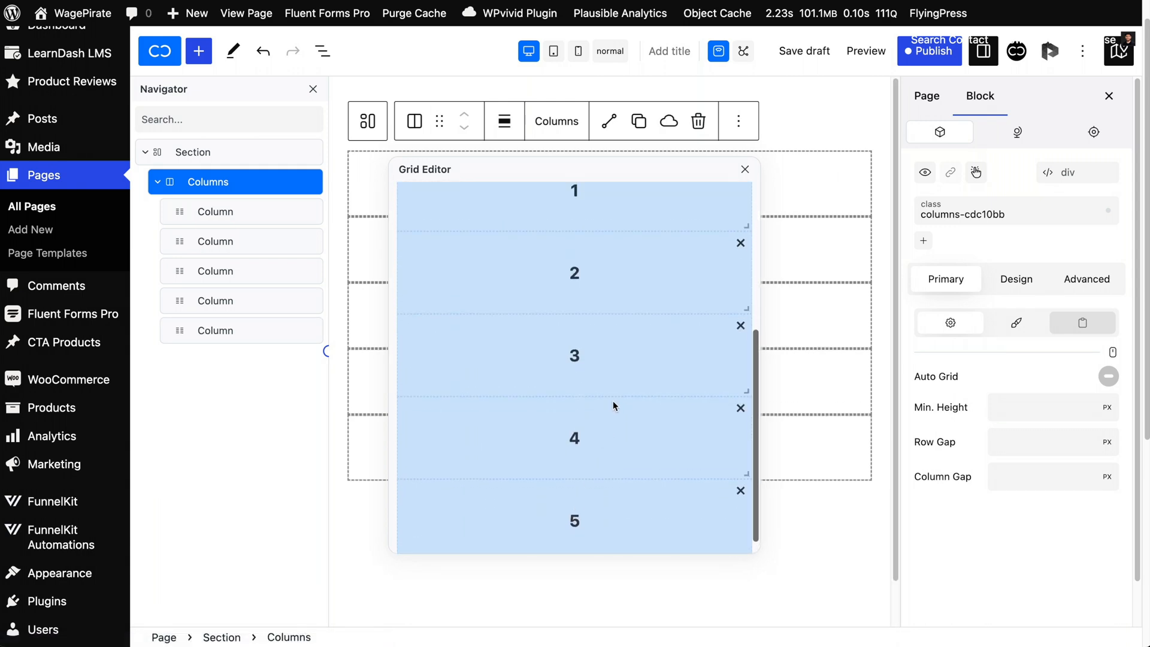
pyautogui.scroll(3)
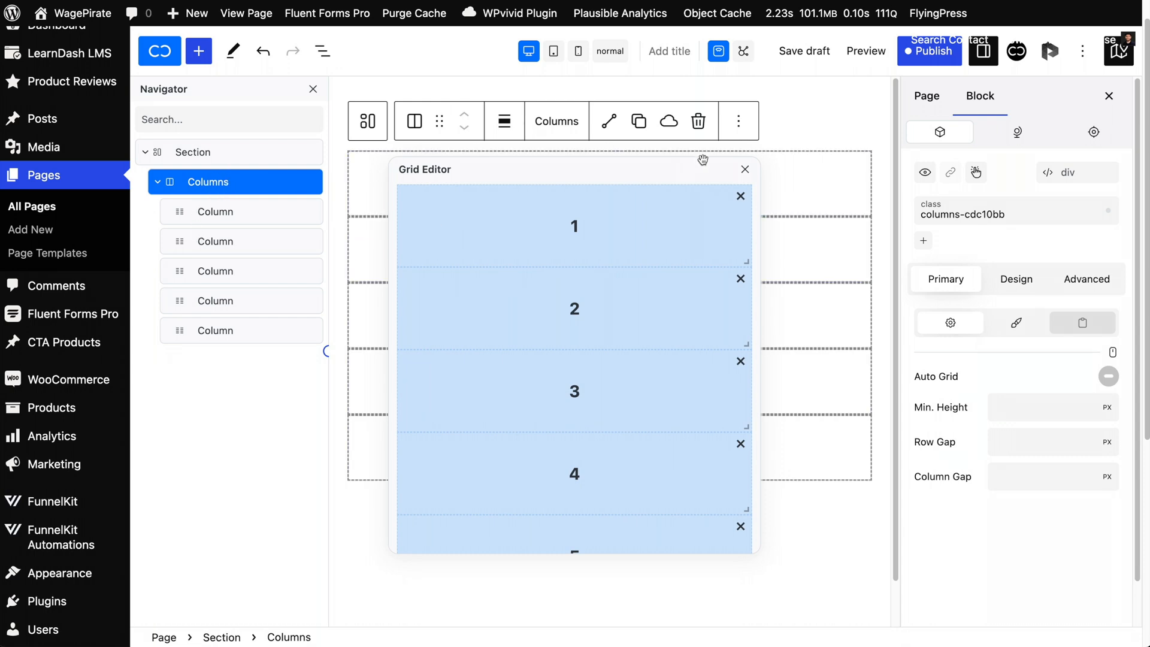
pyautogui.scroll(3)
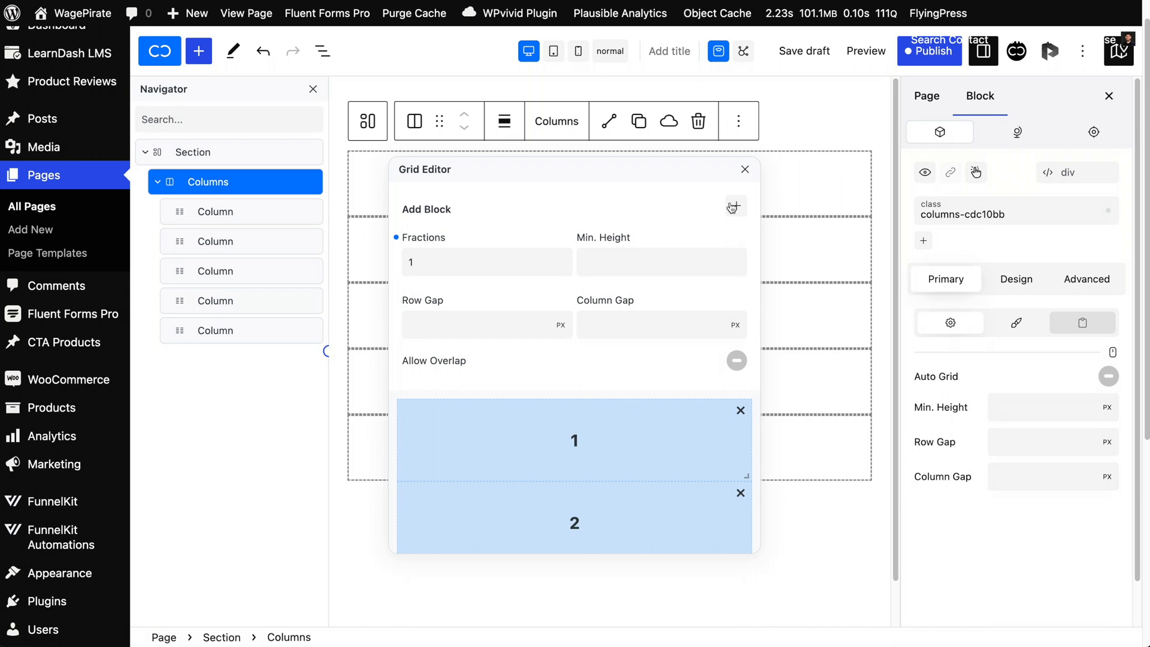
pyautogui.moveTo(416, 235)
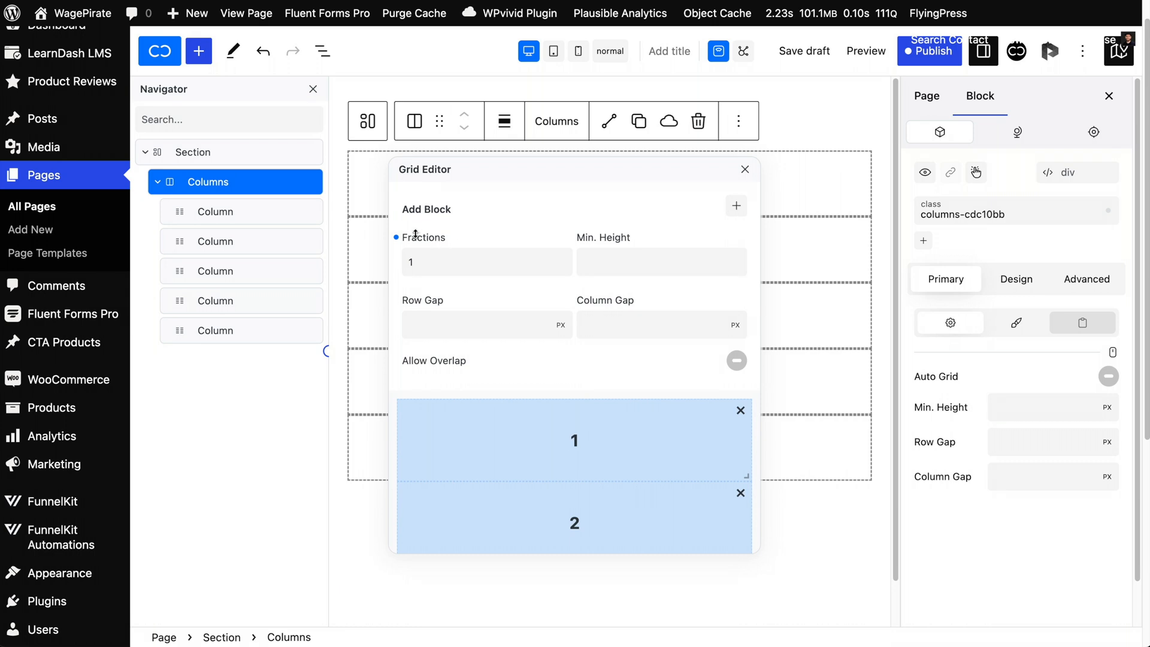
pyautogui.moveTo(396, 418)
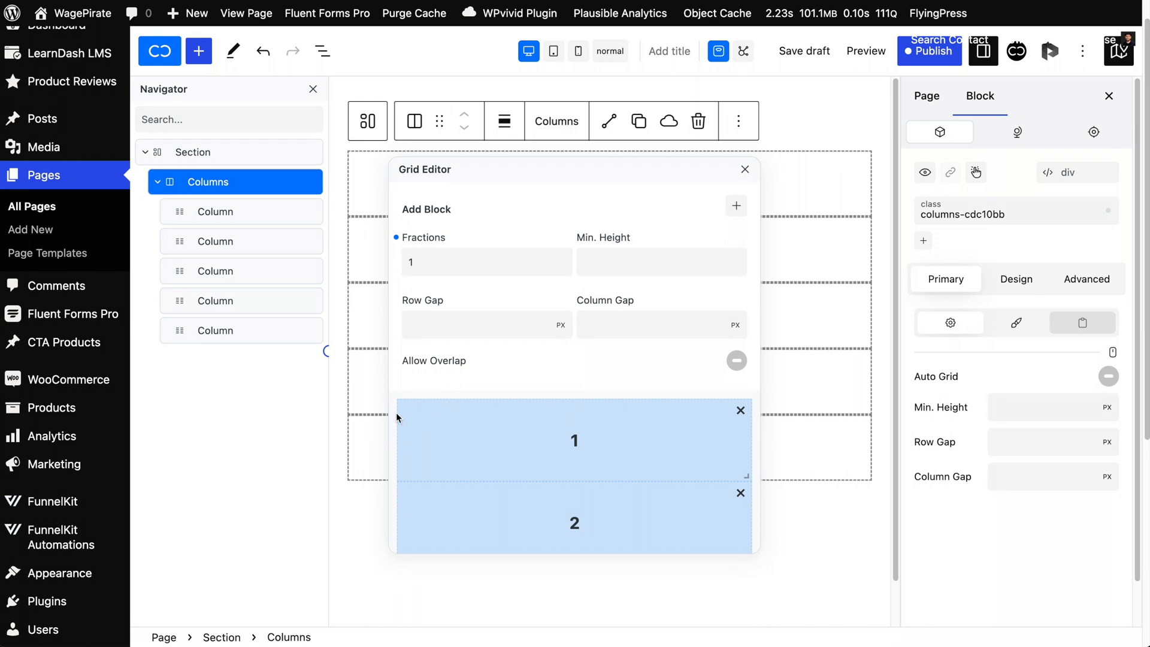
pyautogui.moveTo(729, 390)
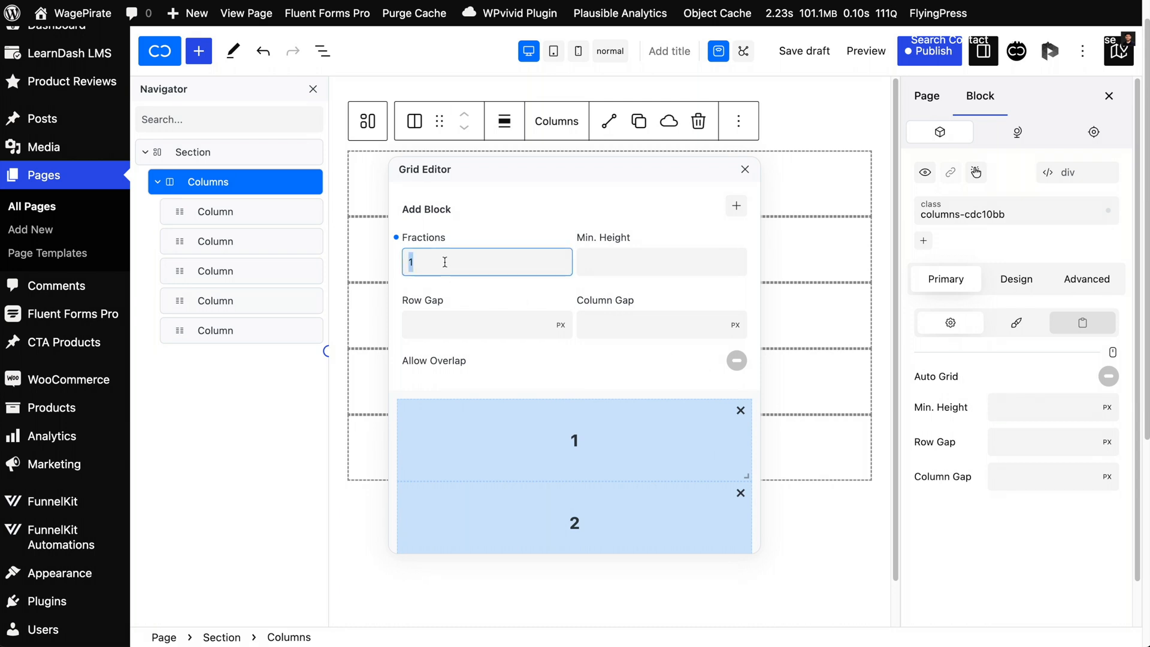
pyautogui.write('3')
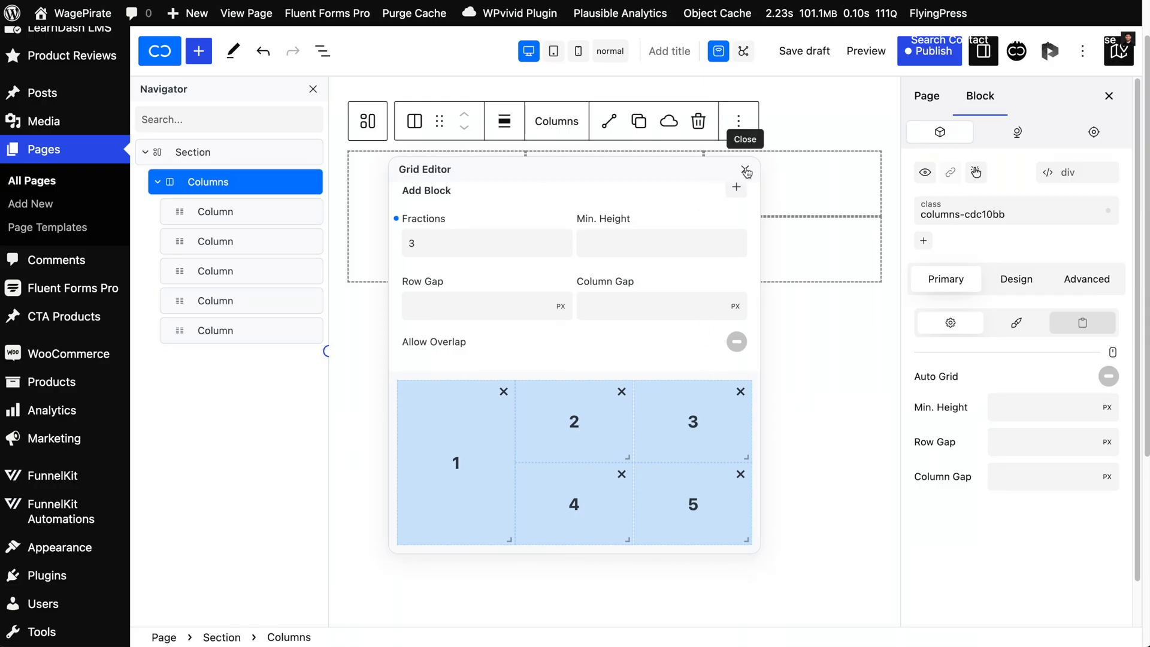
pyautogui.click(746, 171)
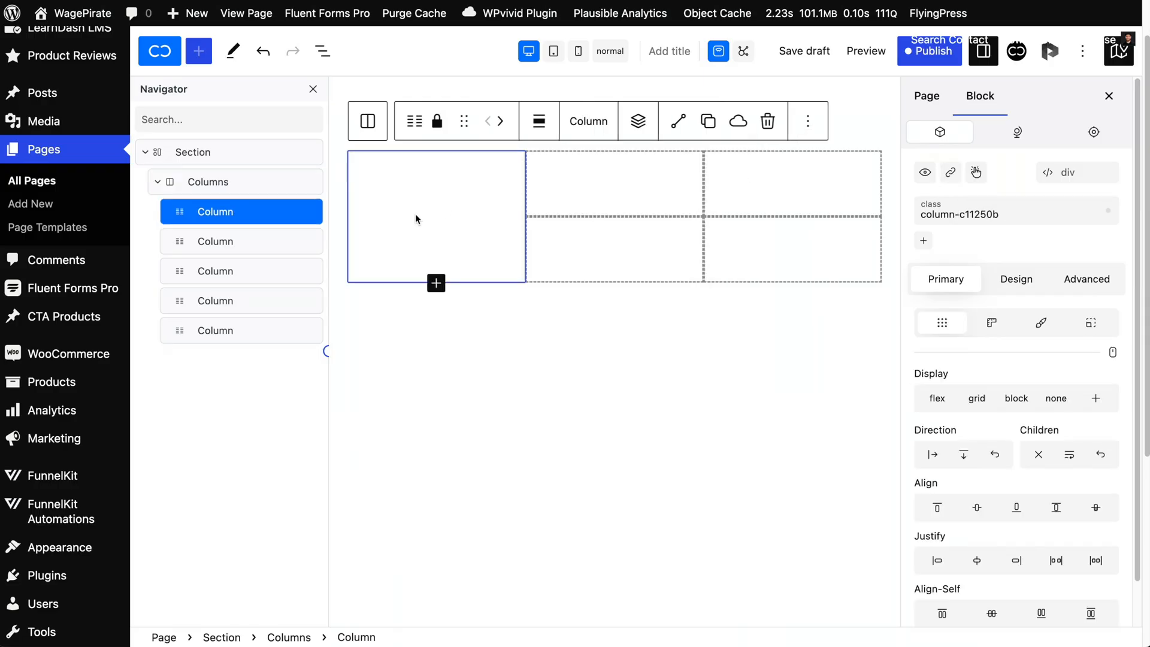
# Fill the first column with a My Tools heading, plugins paragraph and btn-classed button.
pyautogui.rightClick(215, 211)
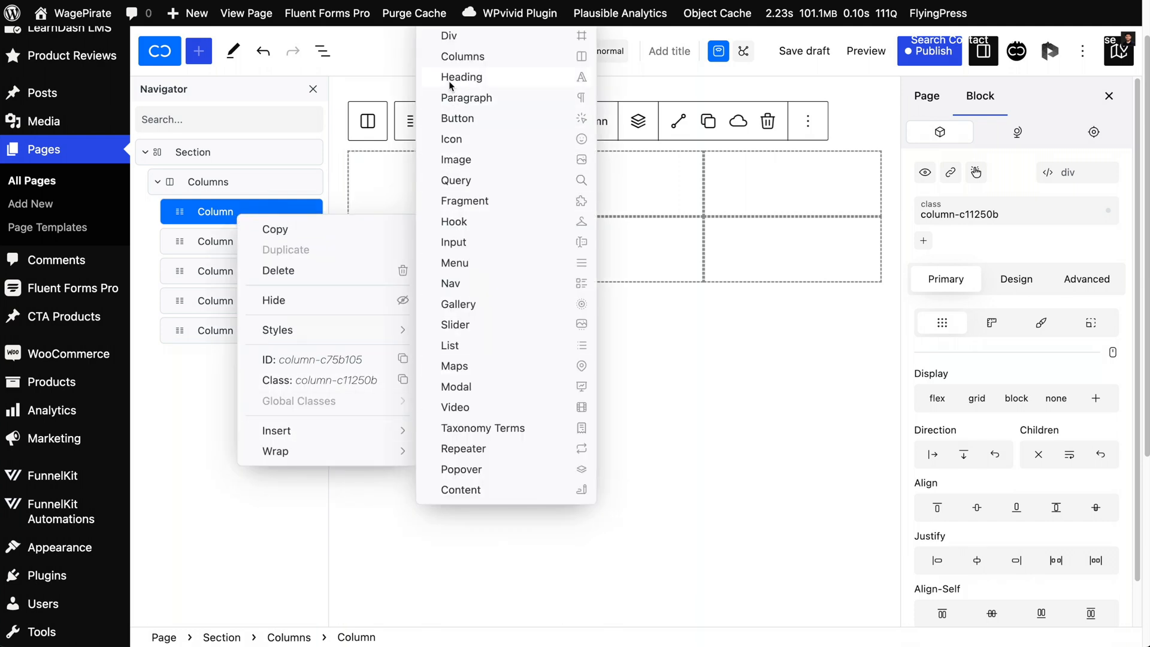
pyautogui.click(462, 77)
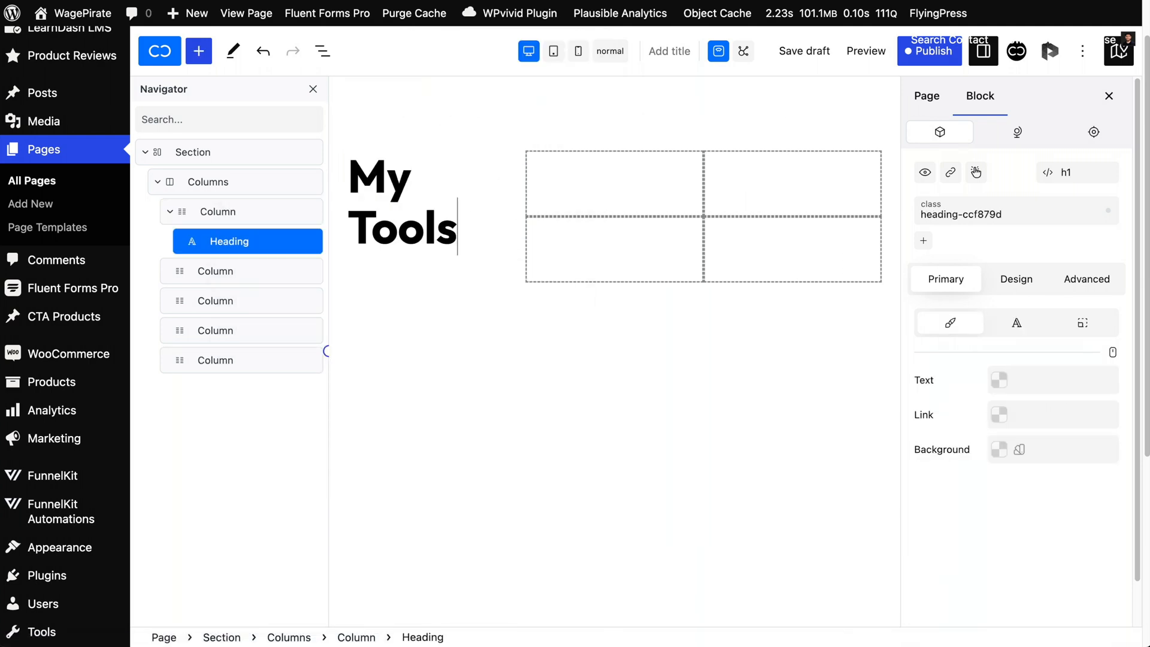
pyautogui.click(402, 227)
pyautogui.write('/butt')
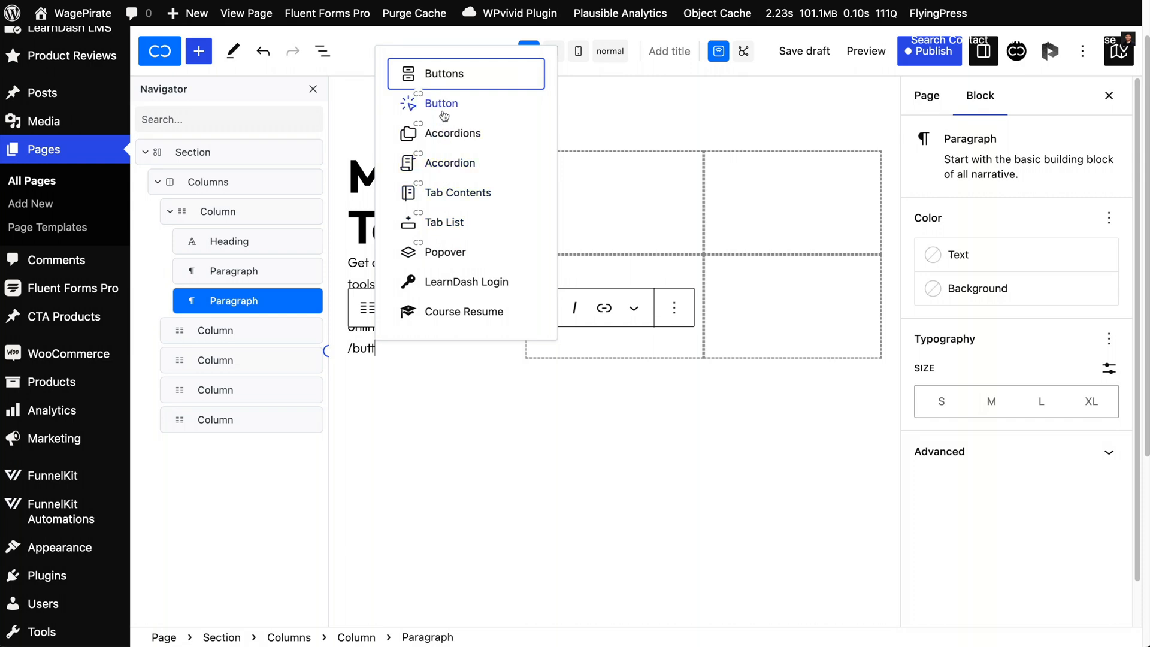
pyautogui.click(441, 103)
pyautogui.write('btn')
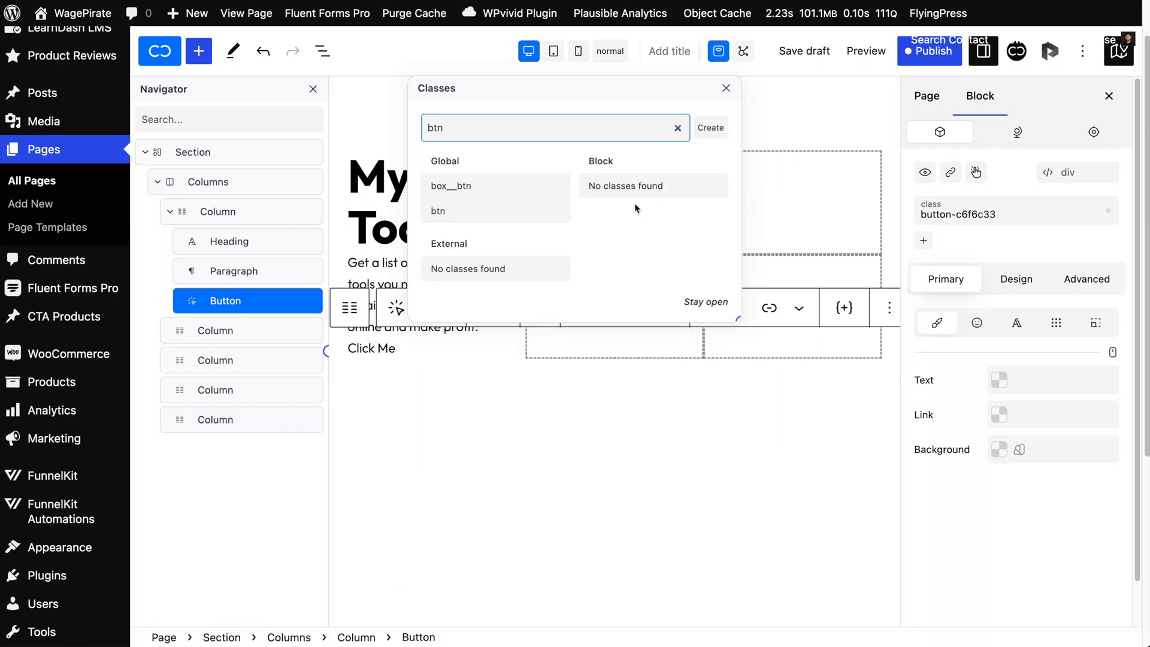
pyautogui.click(438, 212)
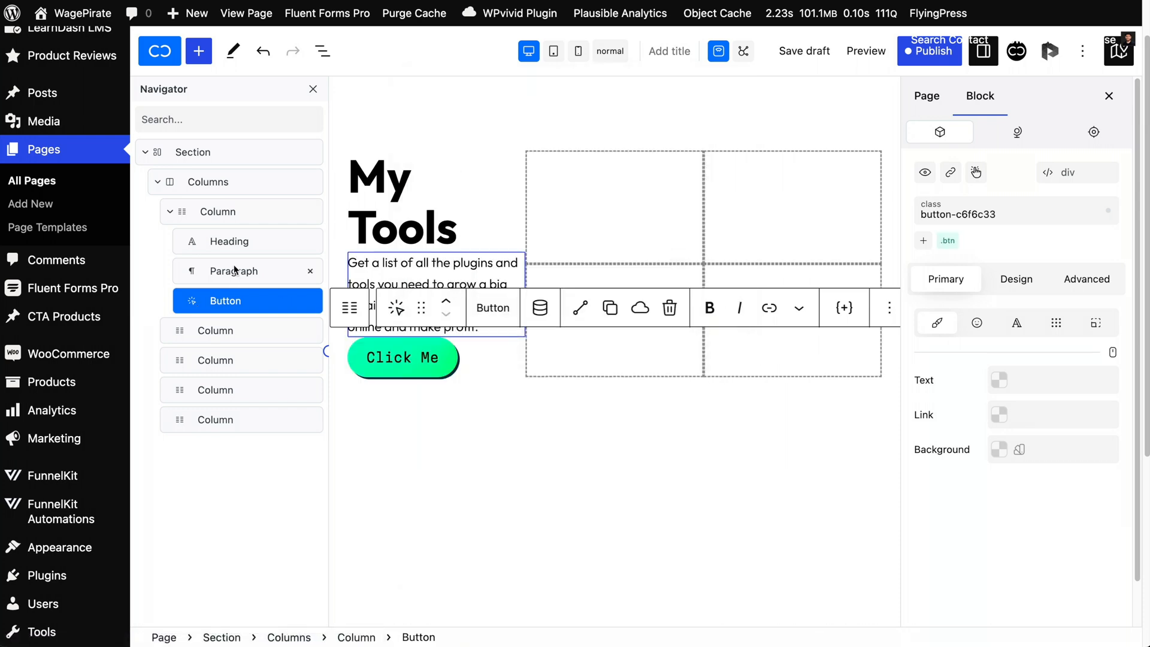
pyautogui.click(217, 211)
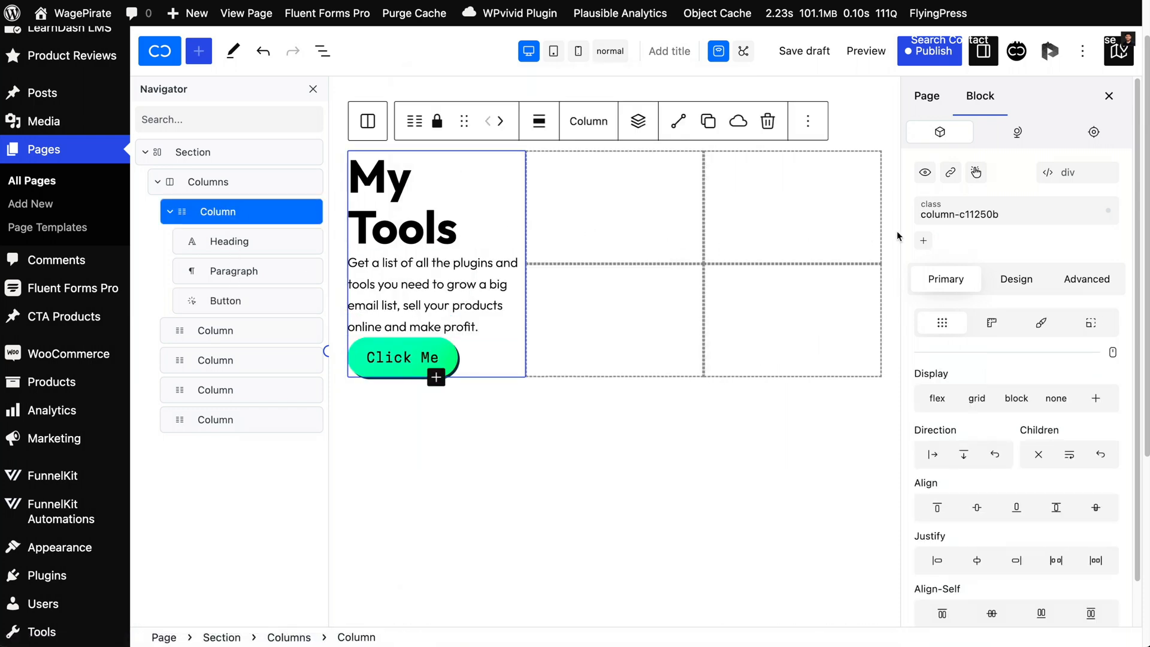
# Apply the box class to the first column and review its padding and corner radius.
pyautogui.click(975, 173)
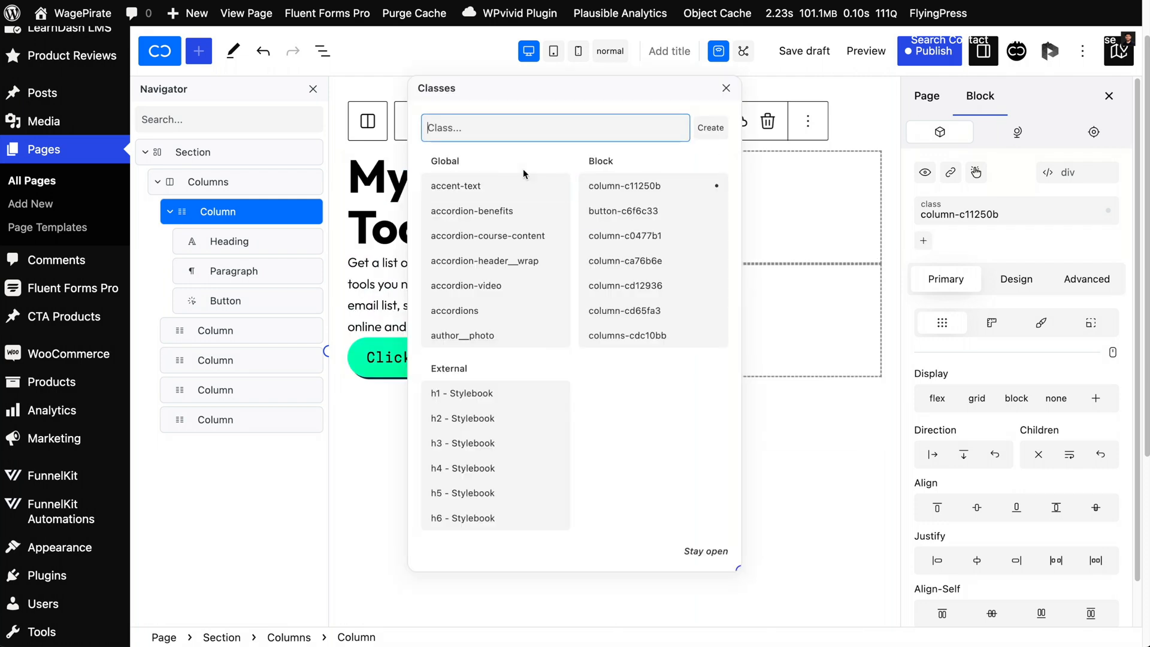
pyautogui.write('box')
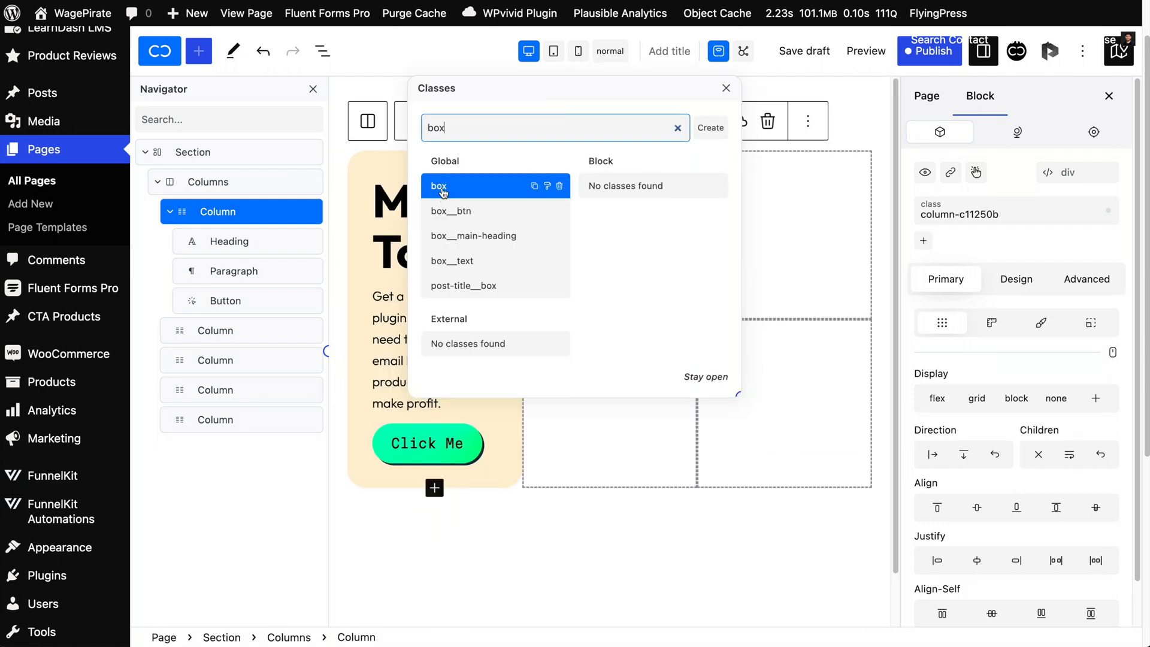
pyautogui.click(439, 185)
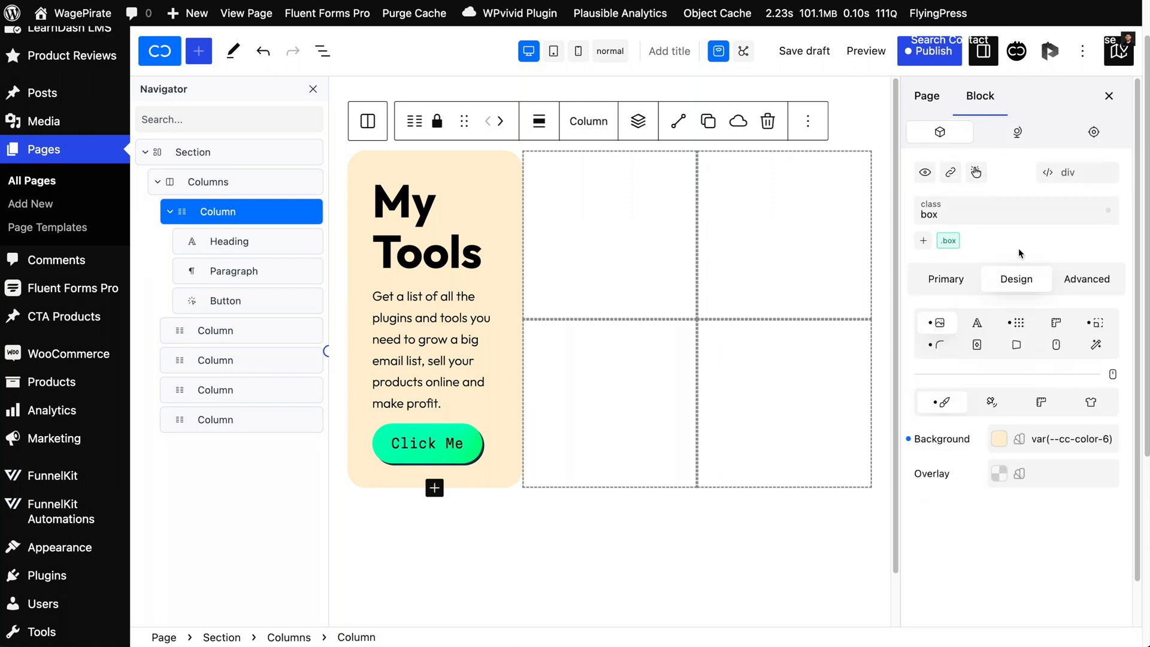
pyautogui.moveTo(1029, 350)
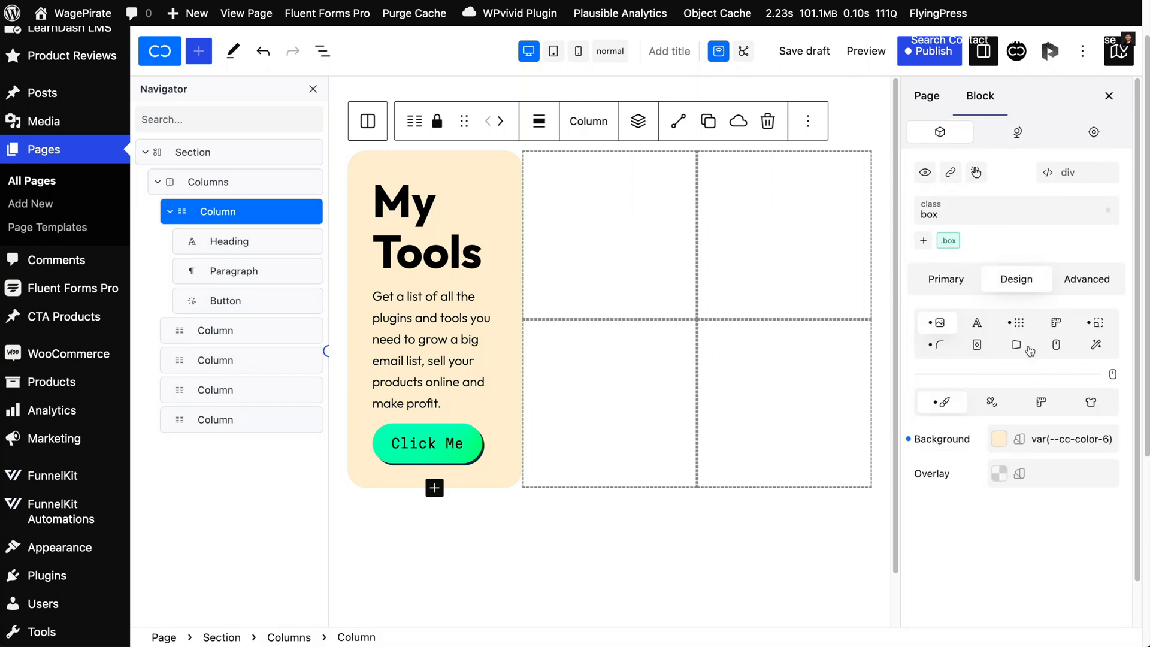
pyautogui.click(1095, 323)
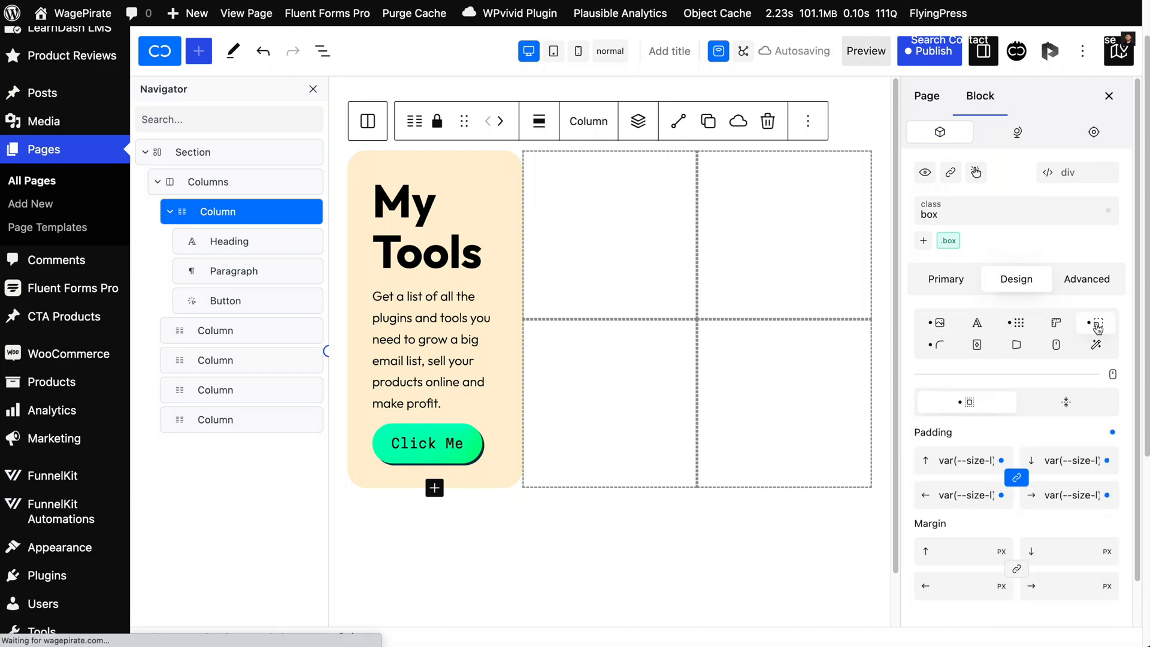
pyautogui.click(964, 460)
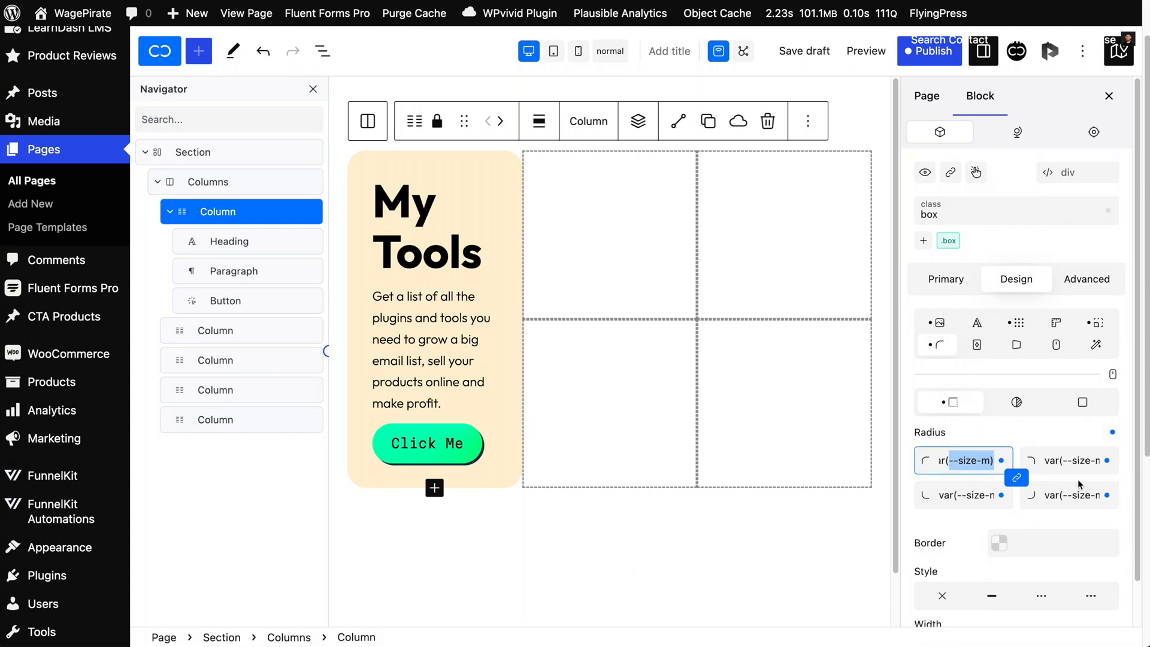
pyautogui.moveTo(983, 248)
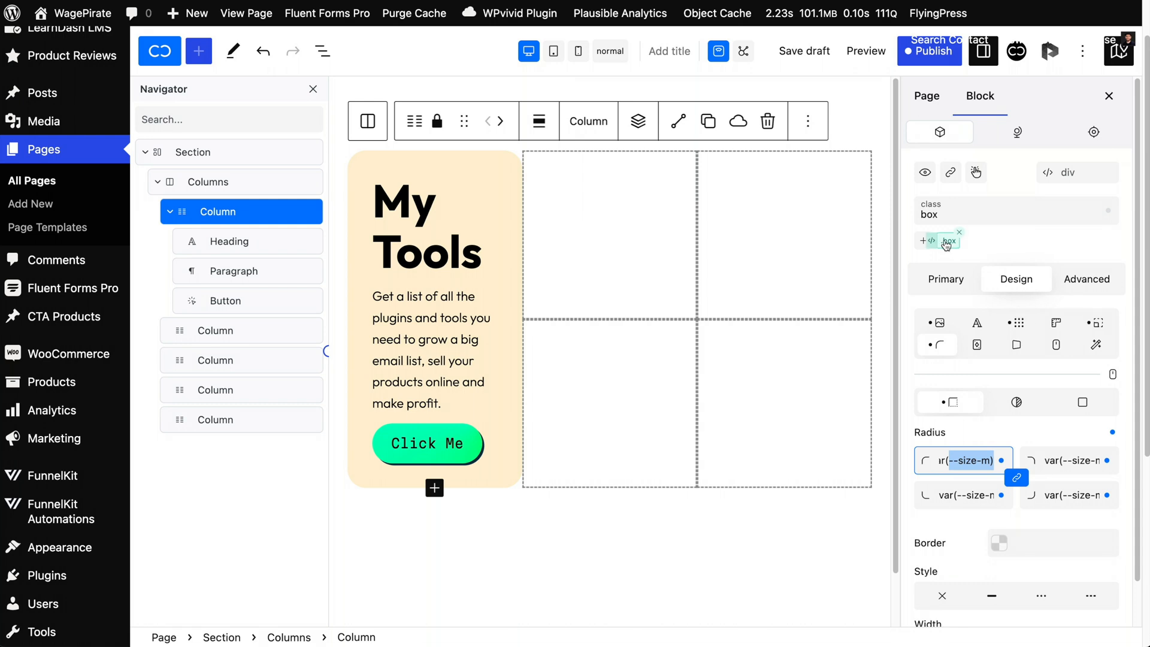
# In the .box class CSS, try a red background, then restore sand-light #6 from the palette.
pyautogui.click(947, 241)
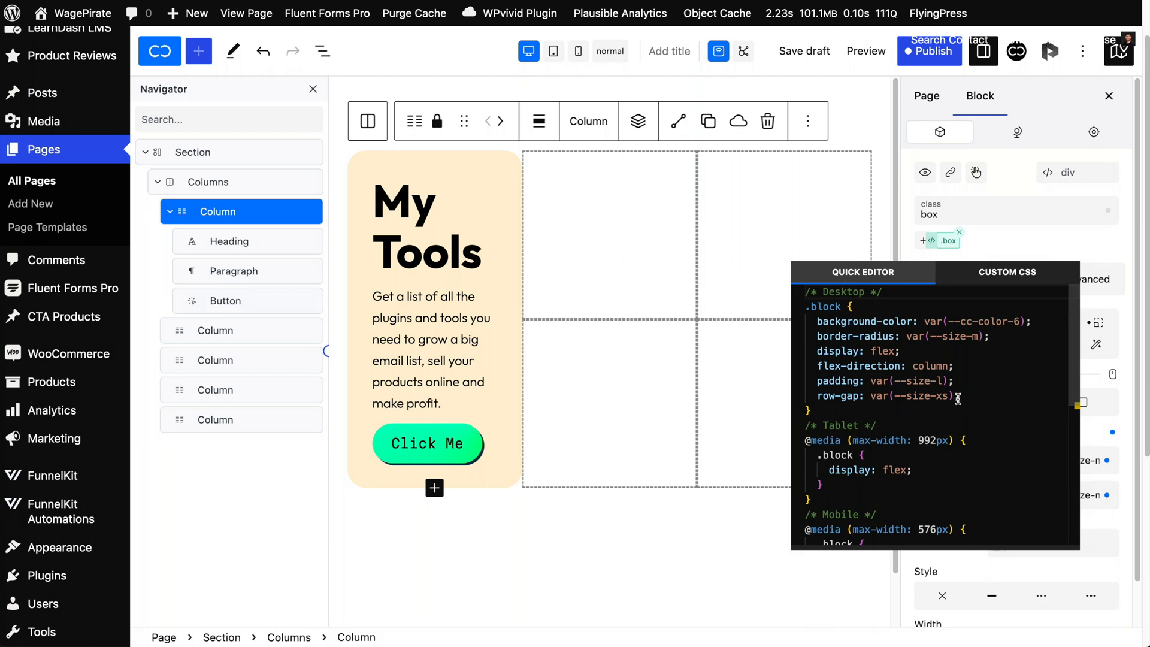
pyautogui.moveTo(1020, 317)
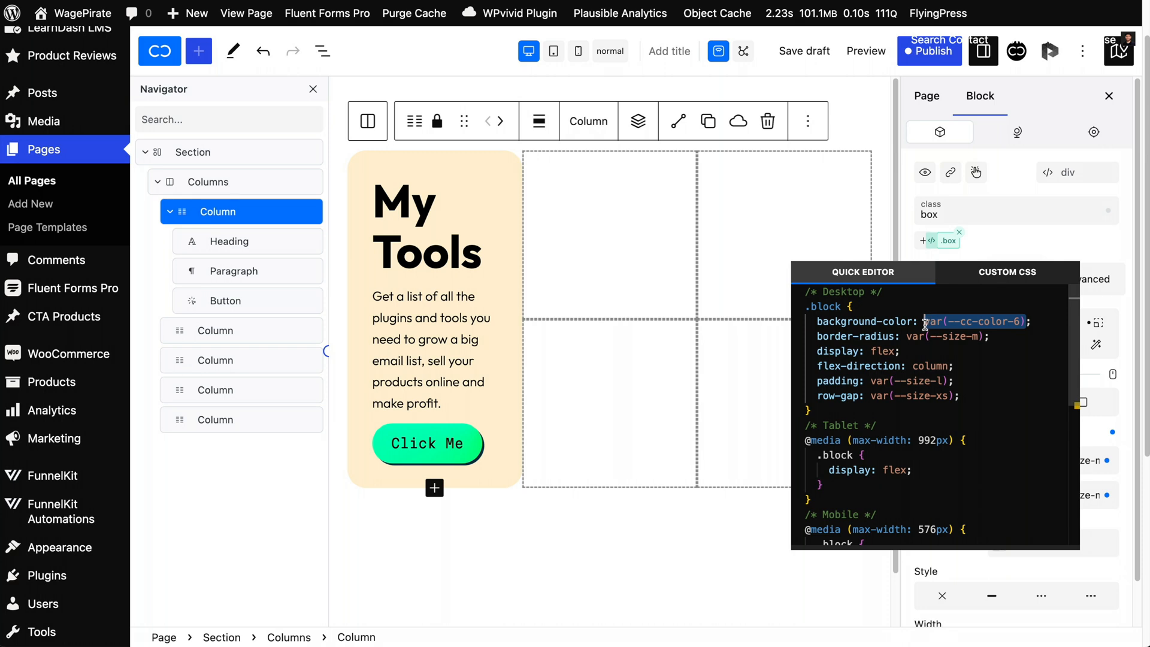
pyautogui.click(958, 232)
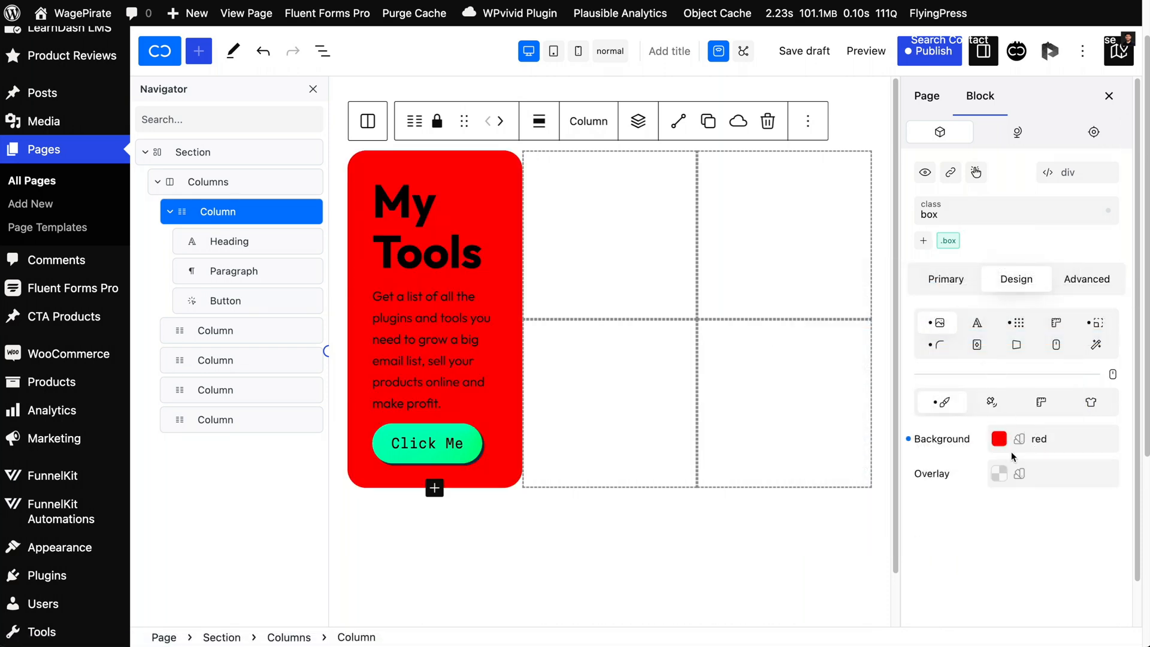
pyautogui.click(999, 439)
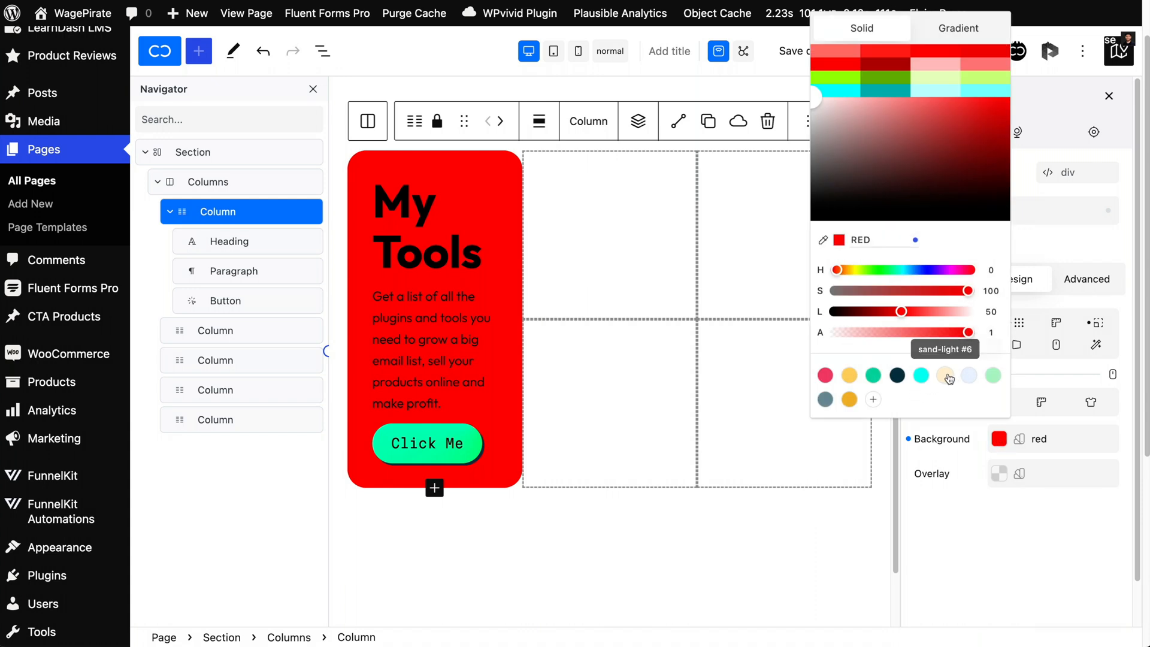
pyautogui.click(946, 375)
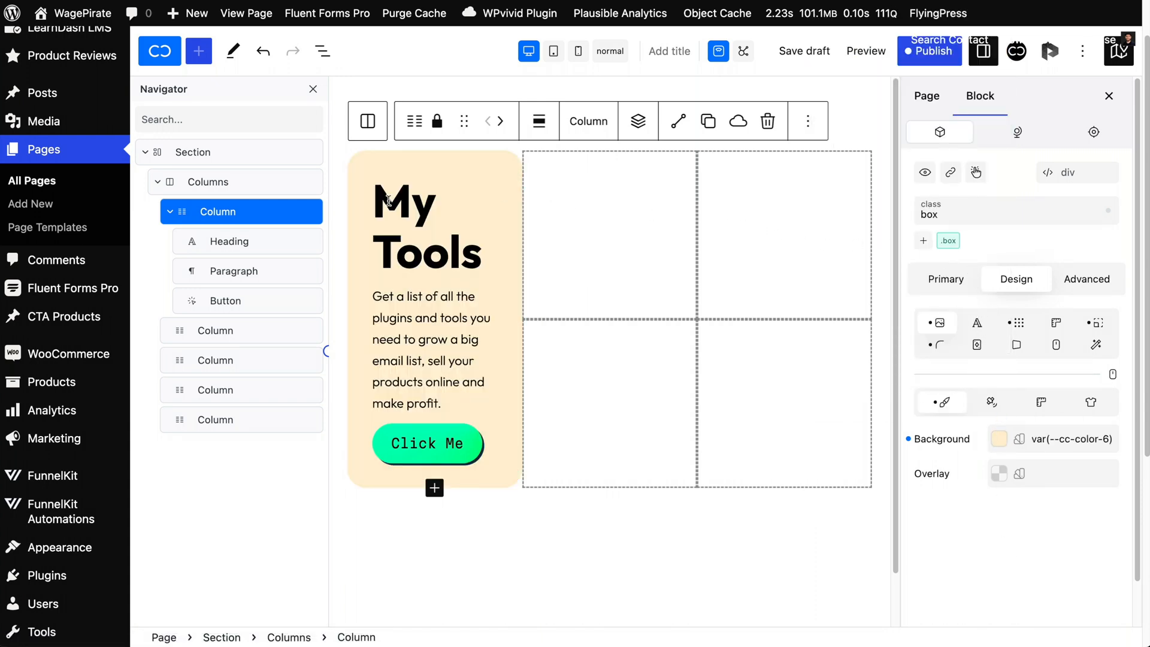
# Change the My Tools heading tag to h3.
pyautogui.click(1076, 173)
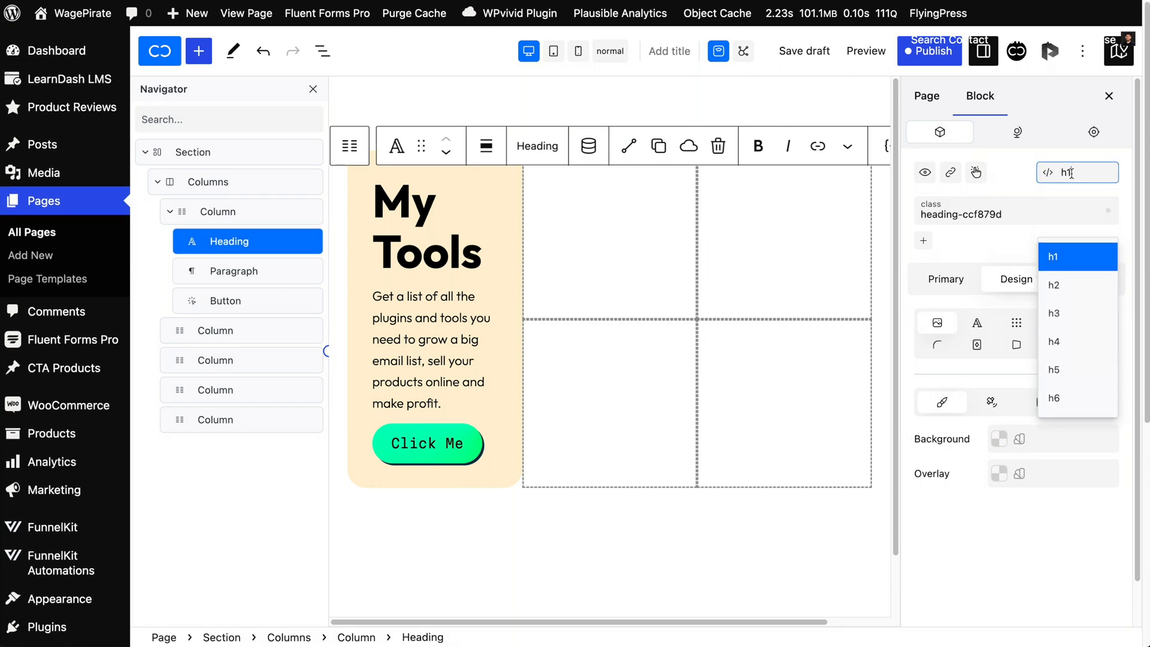
pyautogui.click(1053, 313)
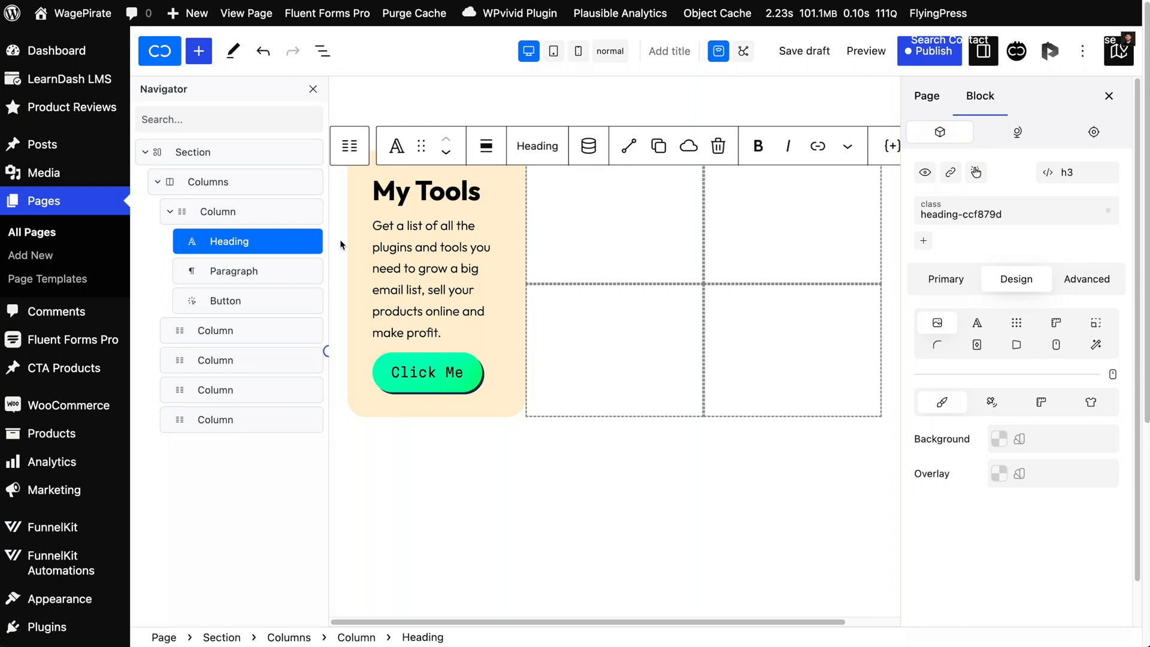
pyautogui.click(208, 181)
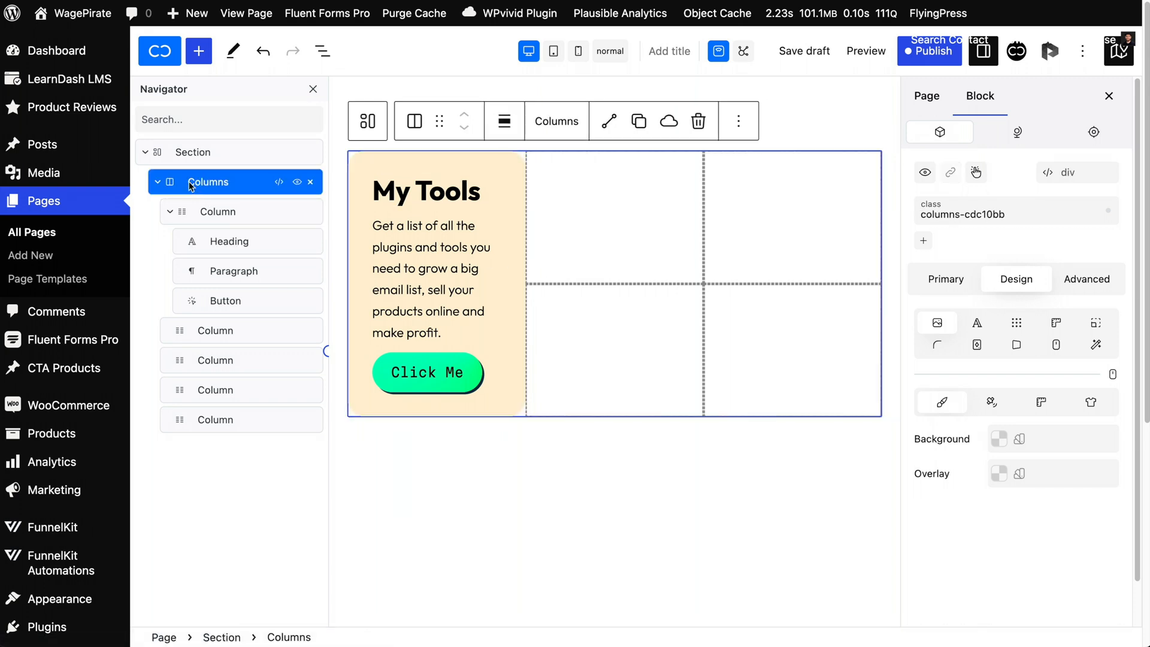
# Give the Columns grid row and column gaps of var(--size-m).
pyautogui.click(170, 211)
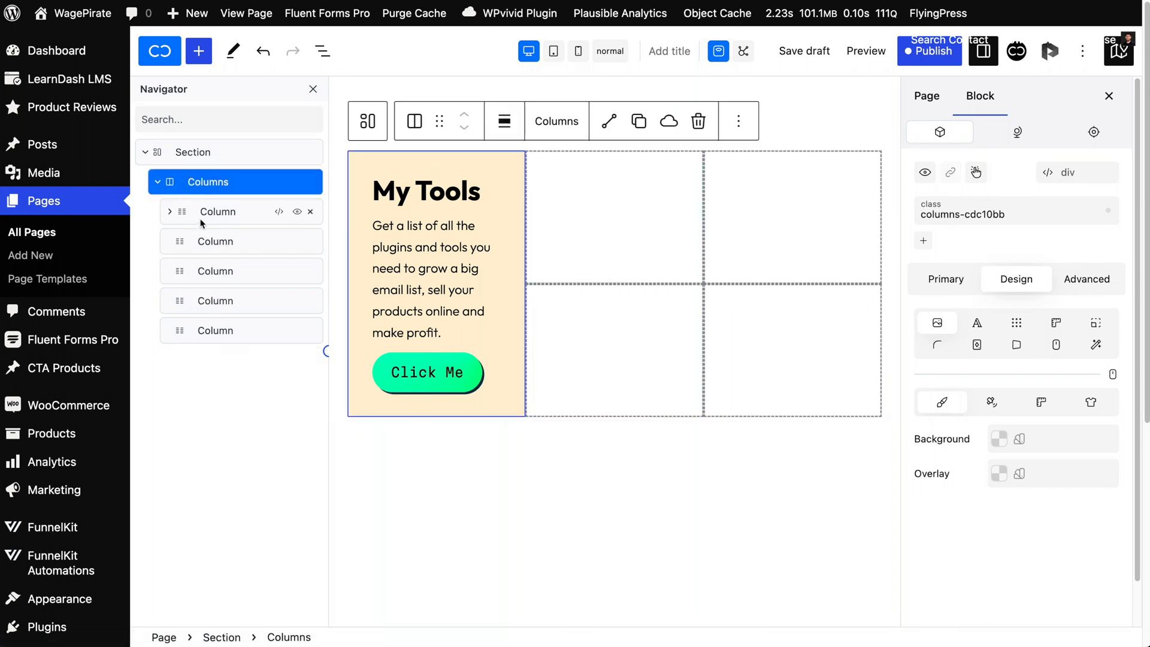
pyautogui.moveTo(1017, 323)
pyautogui.write('var(')
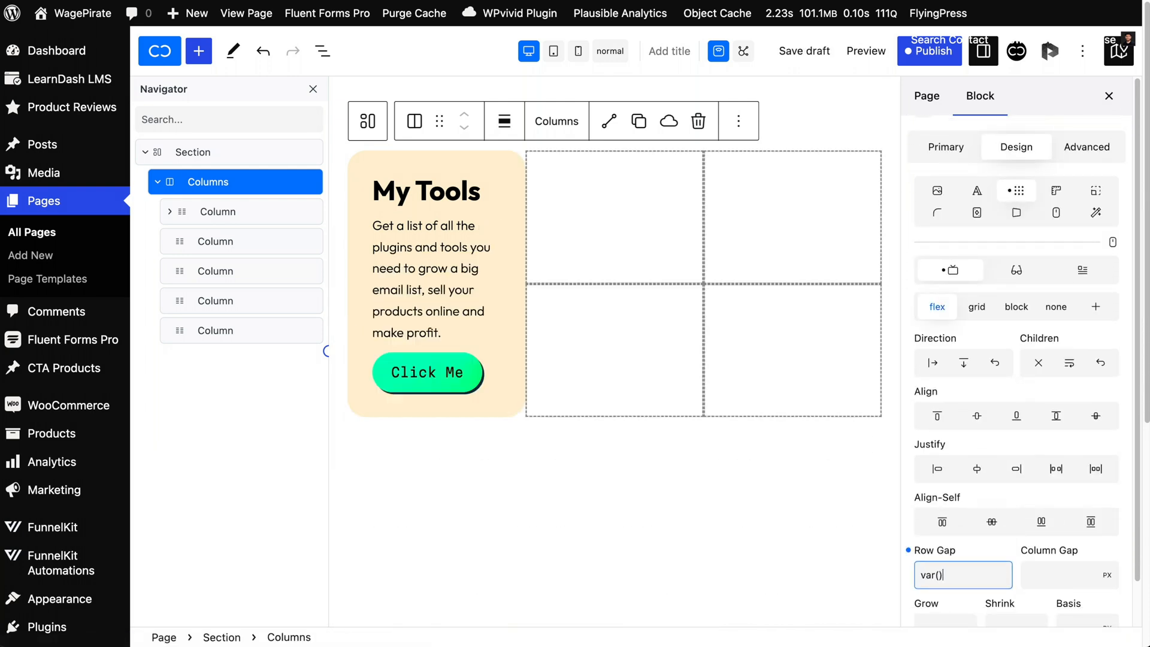
pyautogui.write('--size-m')
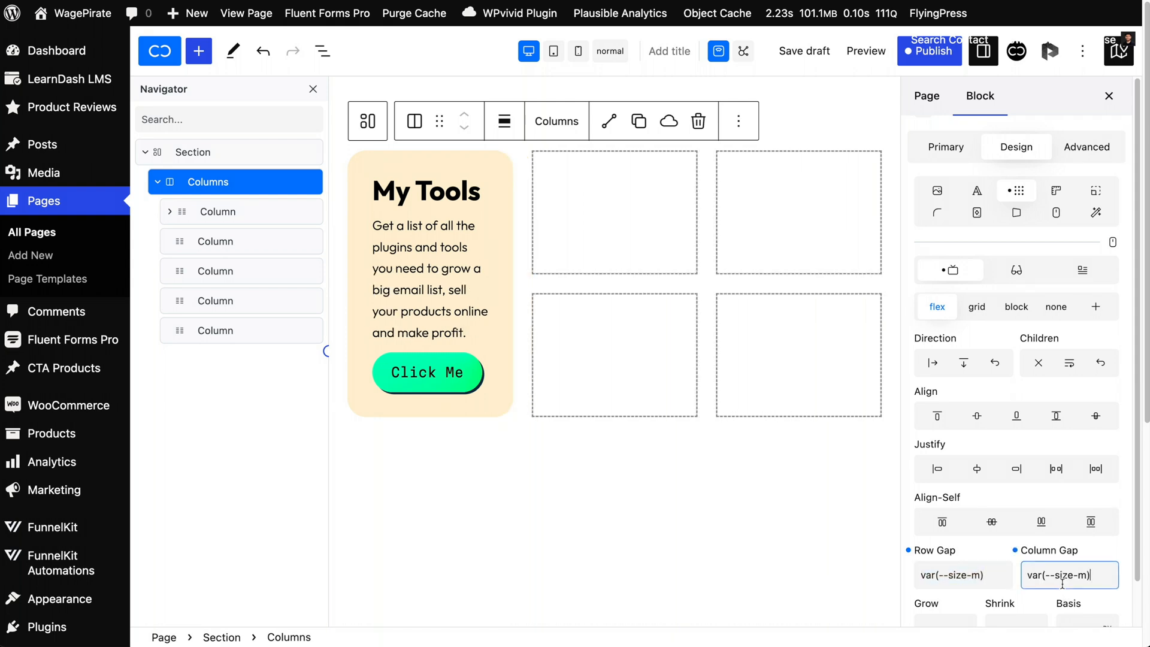
pyautogui.moveTo(648, 333)
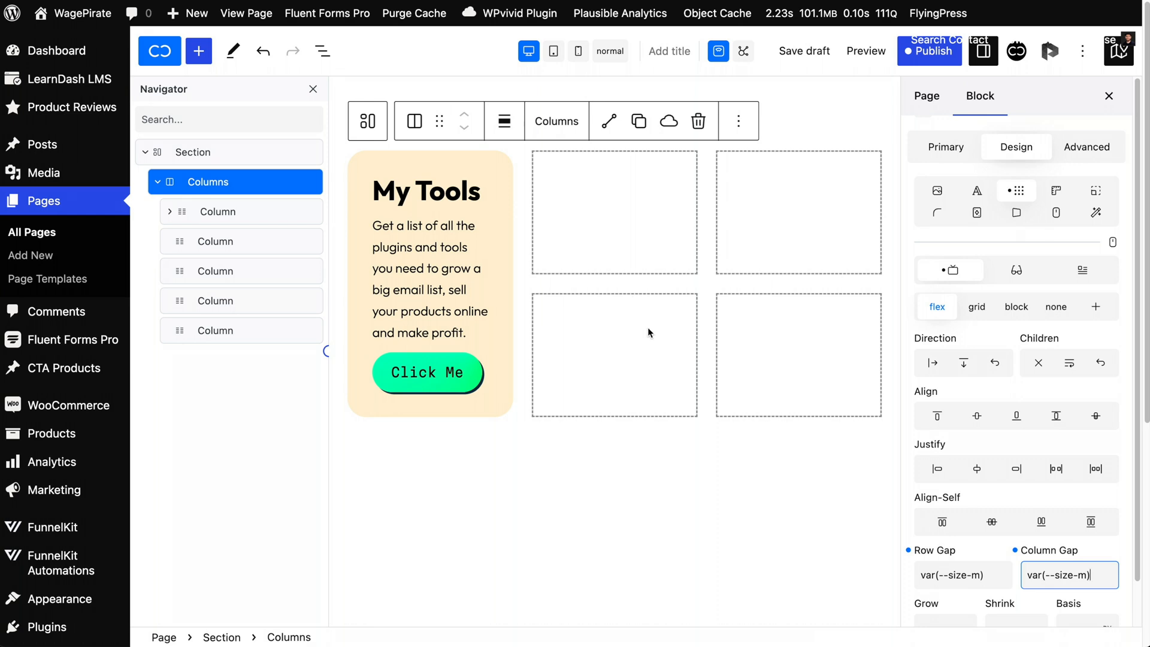
pyautogui.click(963, 575)
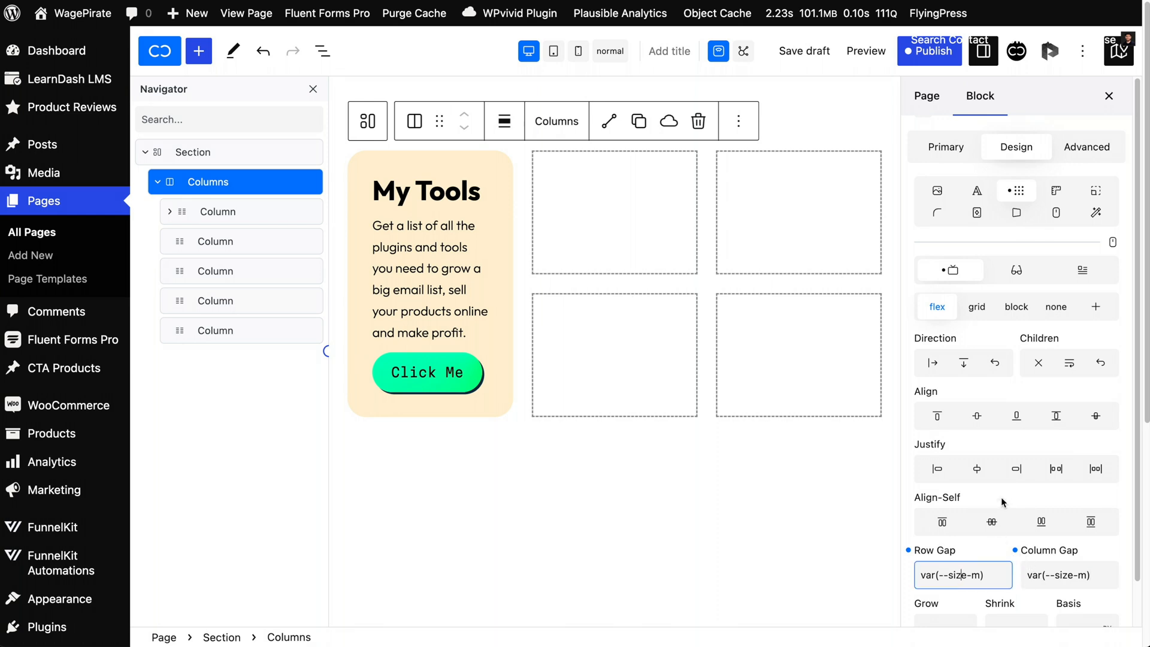
pyautogui.moveTo(976, 347)
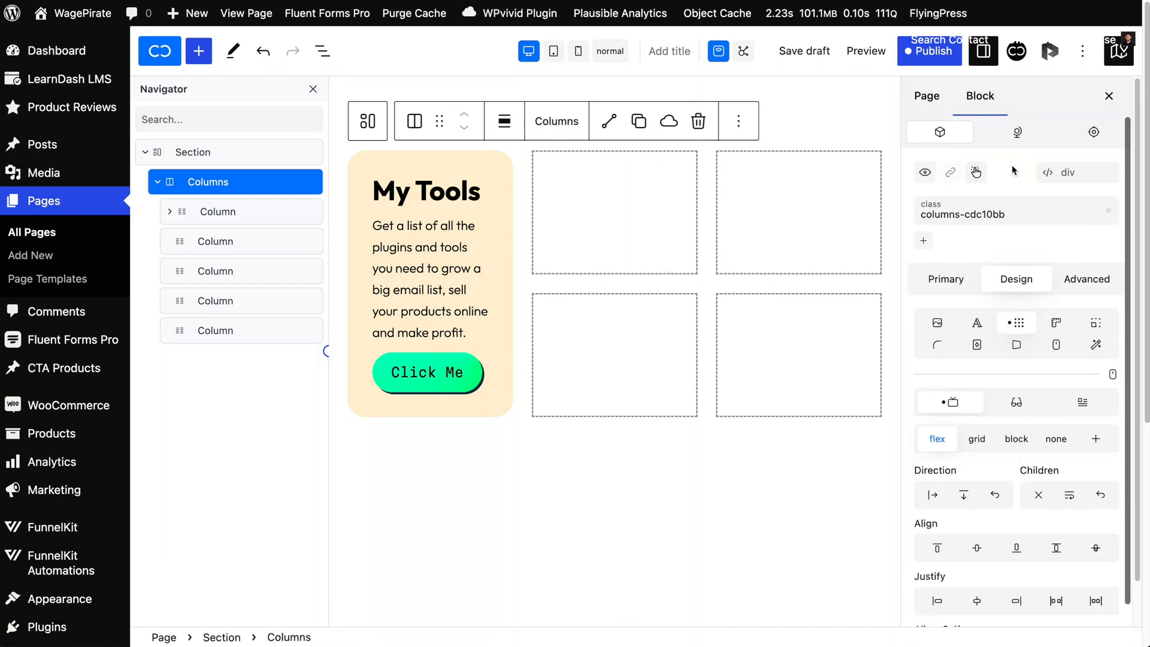
# Review the Stylebook global stylesheet's step and size variables in the larger CSS editor.
pyautogui.click(1093, 133)
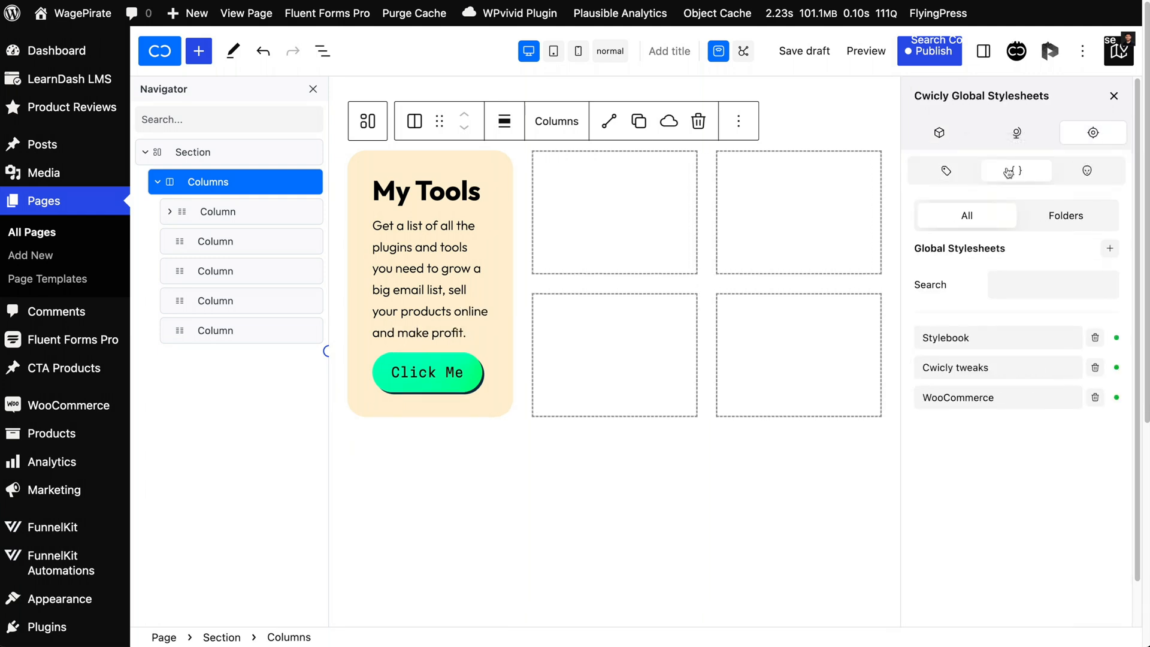
pyautogui.click(945, 337)
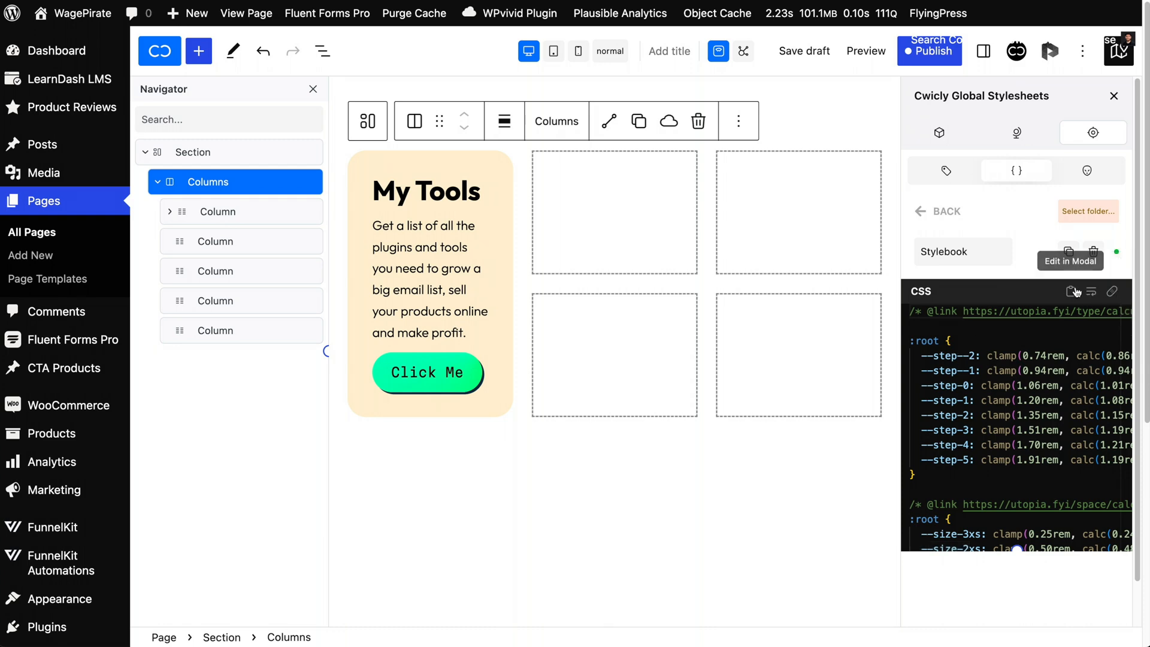
pyautogui.click(1070, 260)
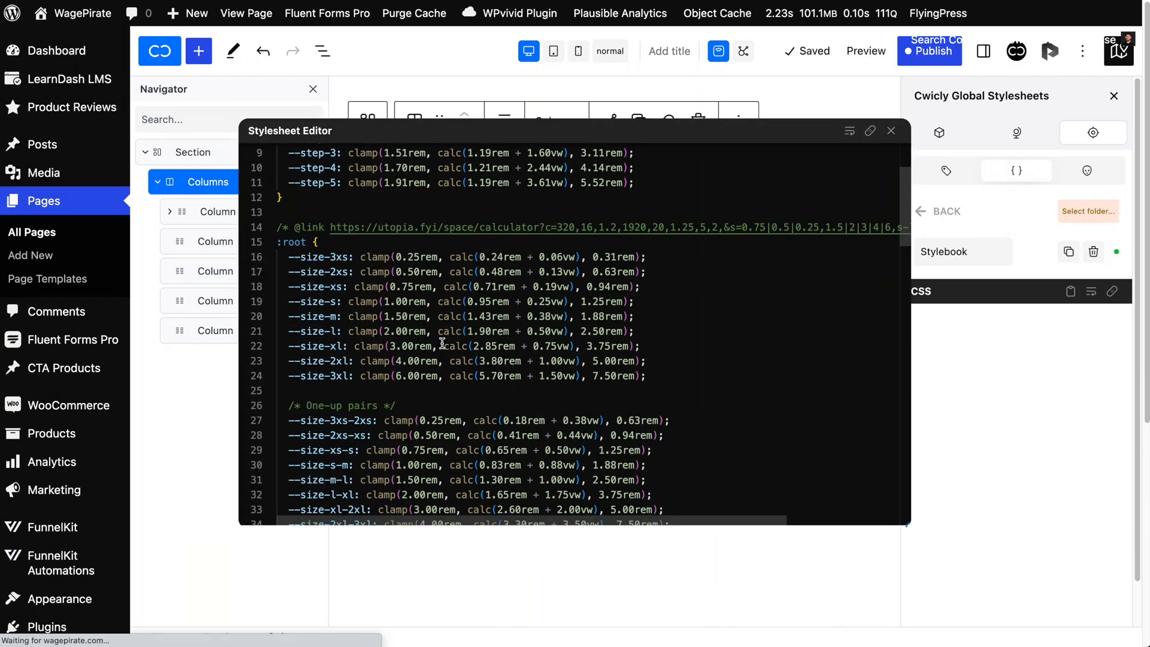
pyautogui.scroll(-3)
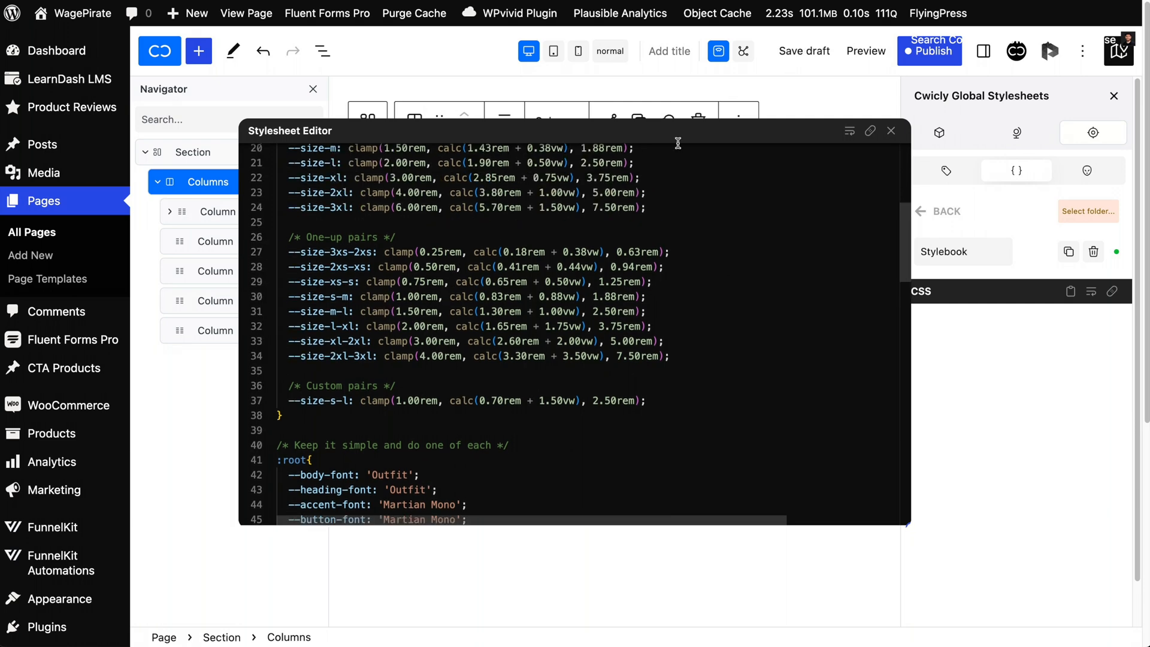
pyautogui.click(892, 131)
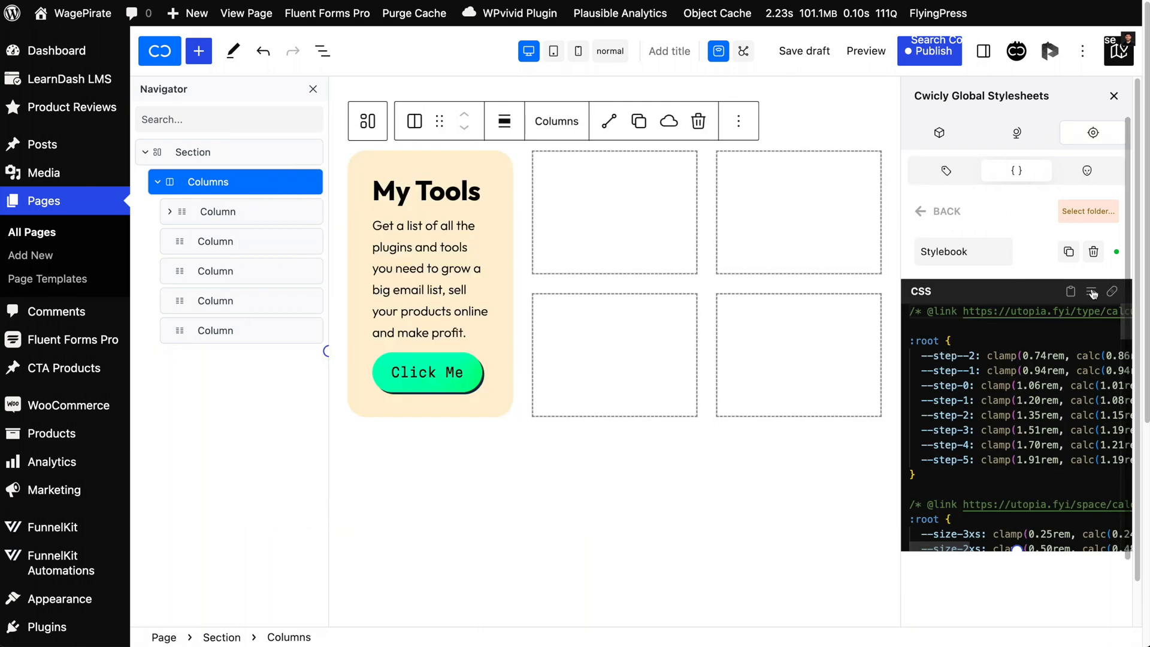
# Copy the first card column into the other grid cells and lower the canvas scale.
pyautogui.click(216, 212)
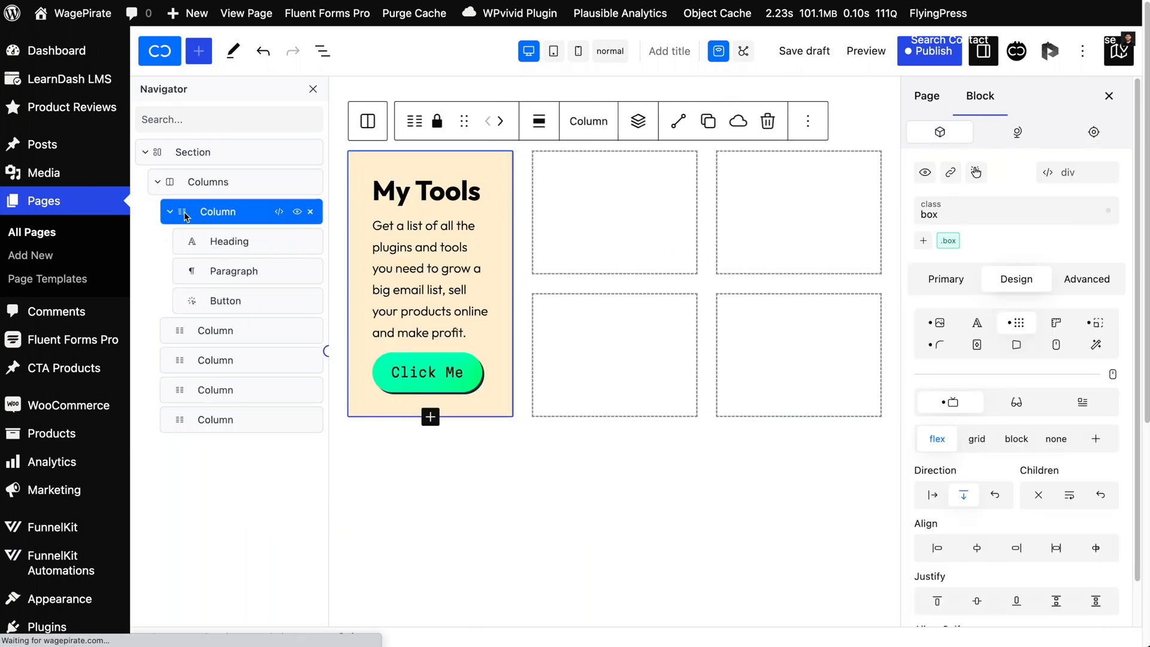
pyautogui.rightClick(217, 212)
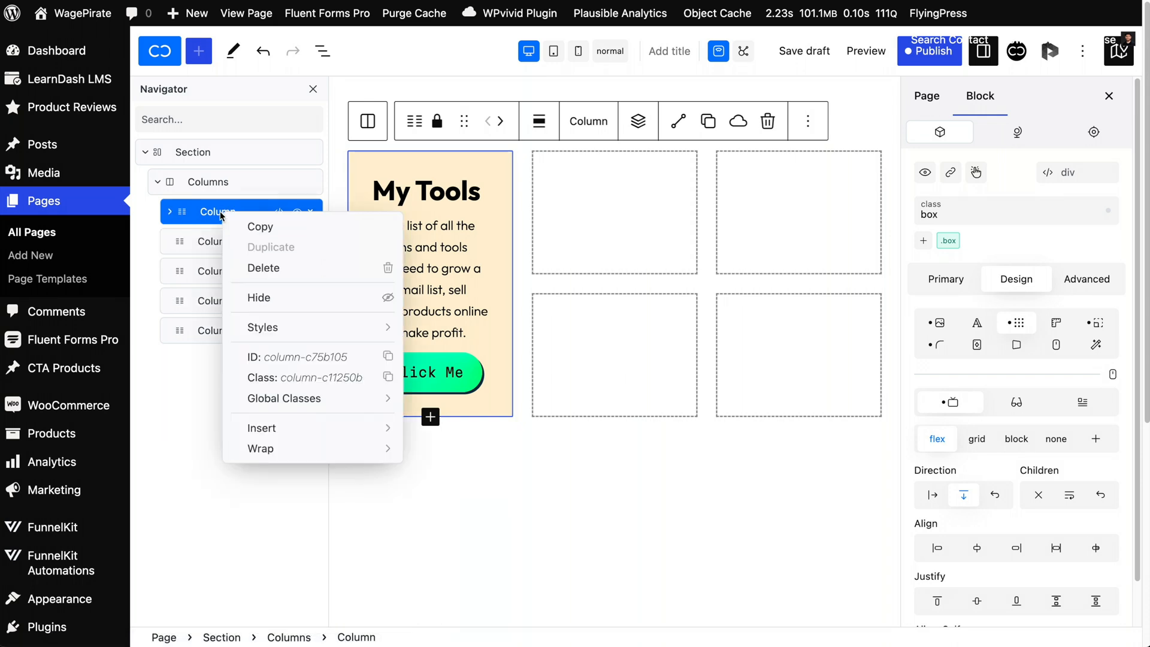
pyautogui.click(261, 227)
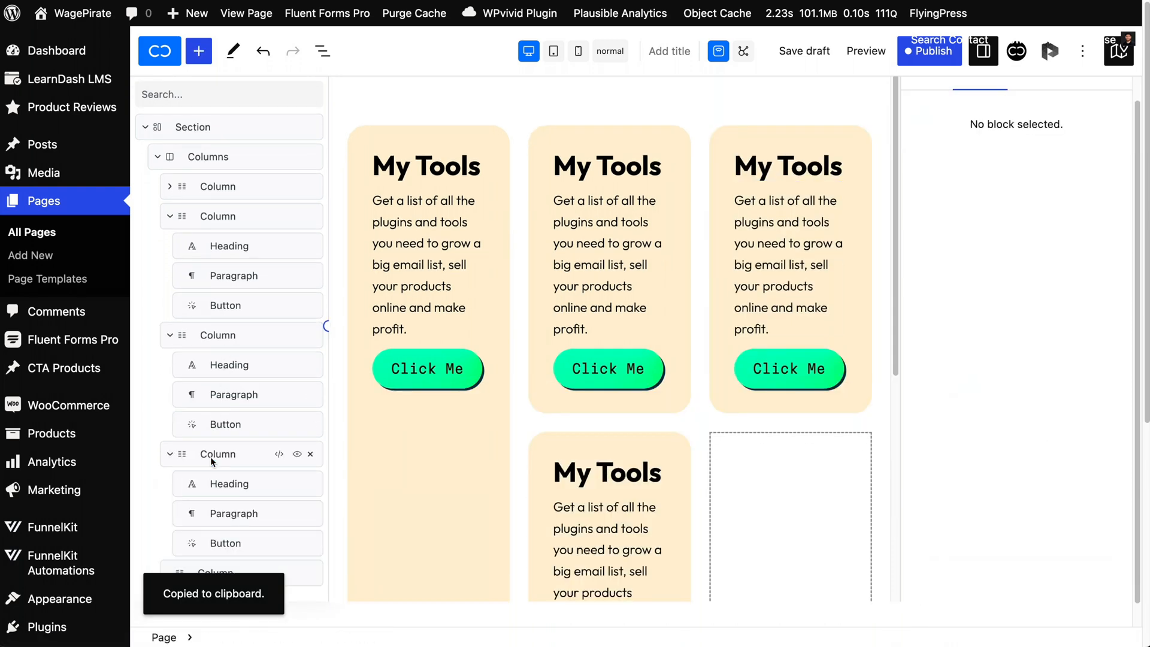
pyautogui.scroll(-3)
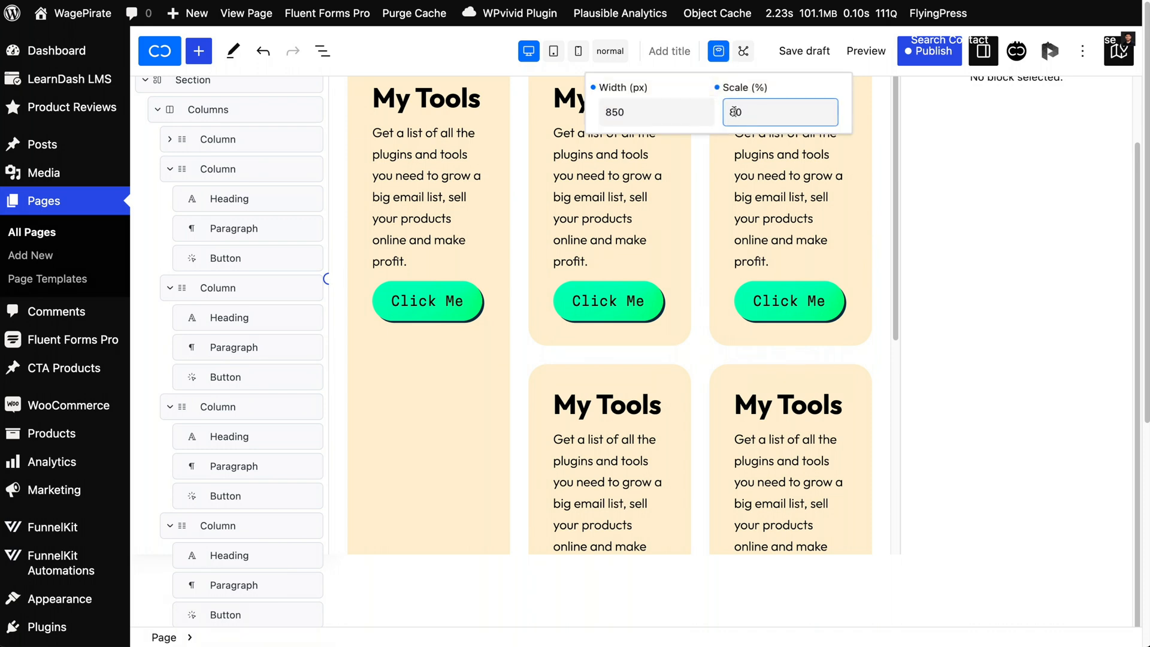
pyautogui.click(608, 321)
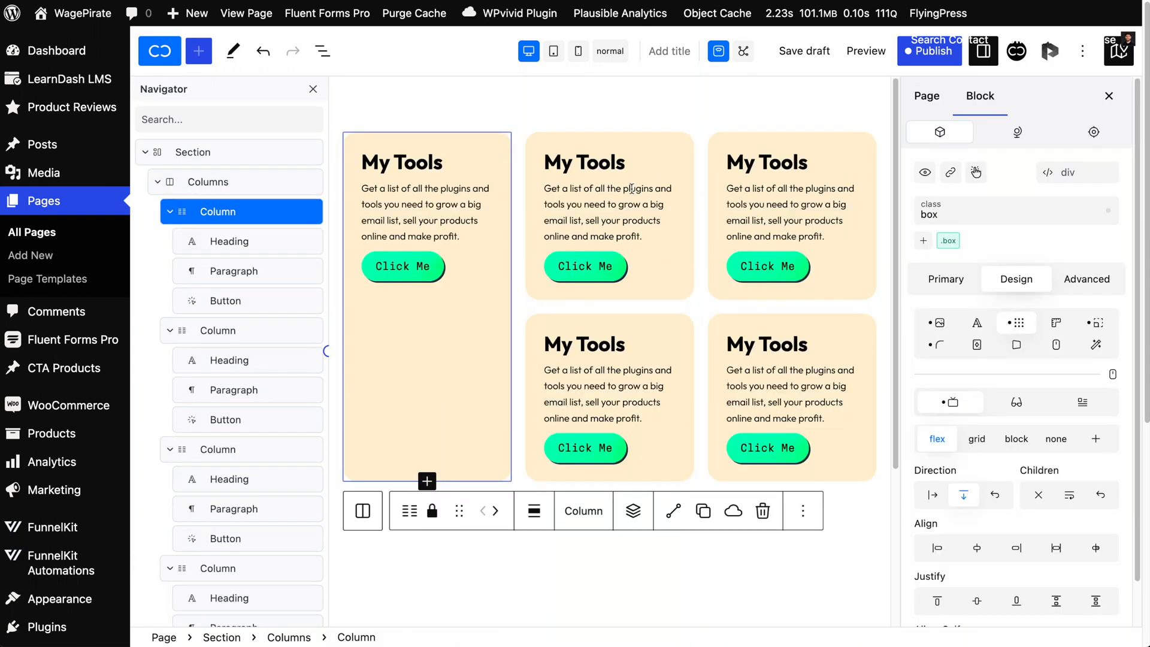
pyautogui.moveTo(734, 212)
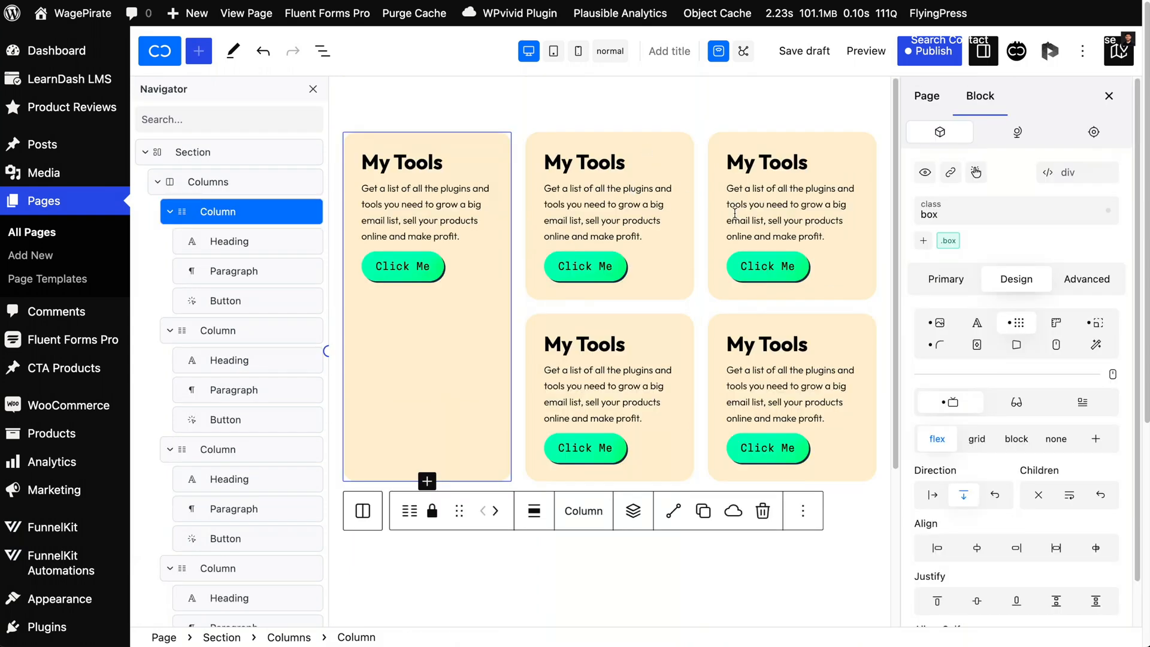
# At the Tablet breakpoint, set the Columns grid editor to 2 fractions.
pyautogui.click(560, 51)
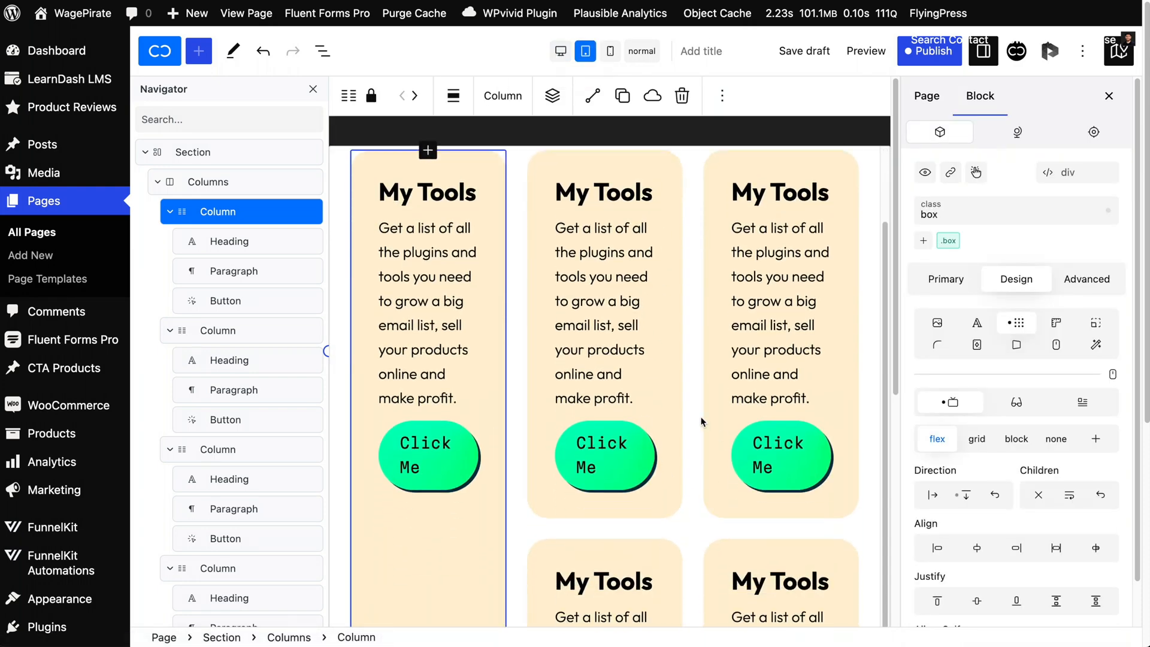
pyautogui.moveTo(216, 199)
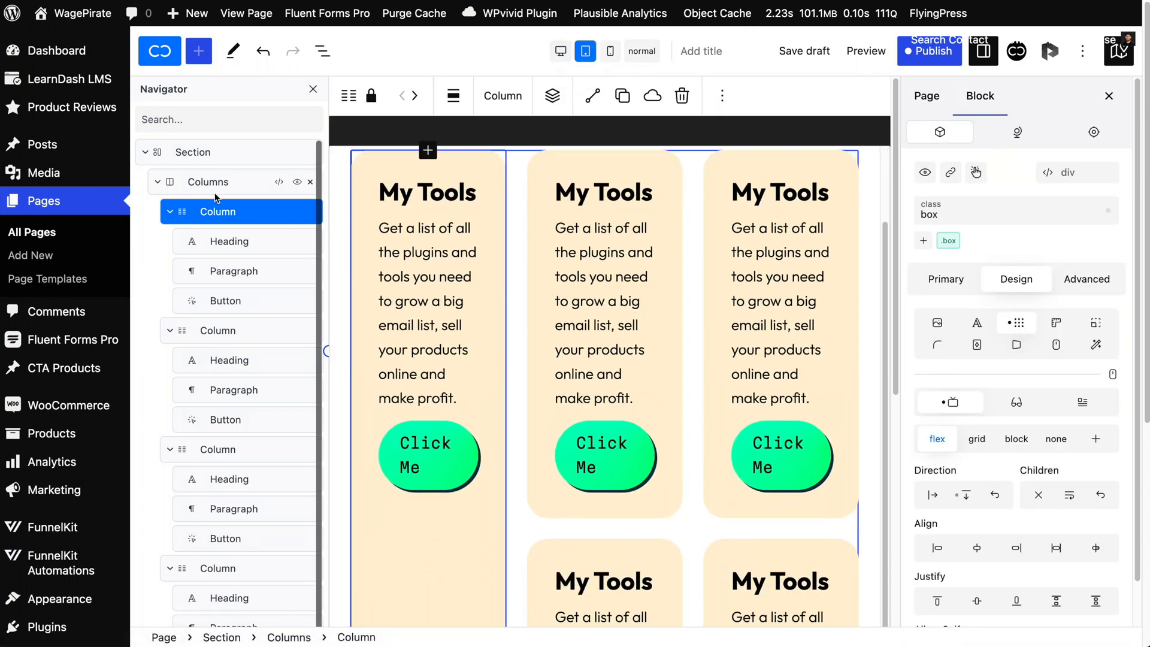
pyautogui.click(208, 182)
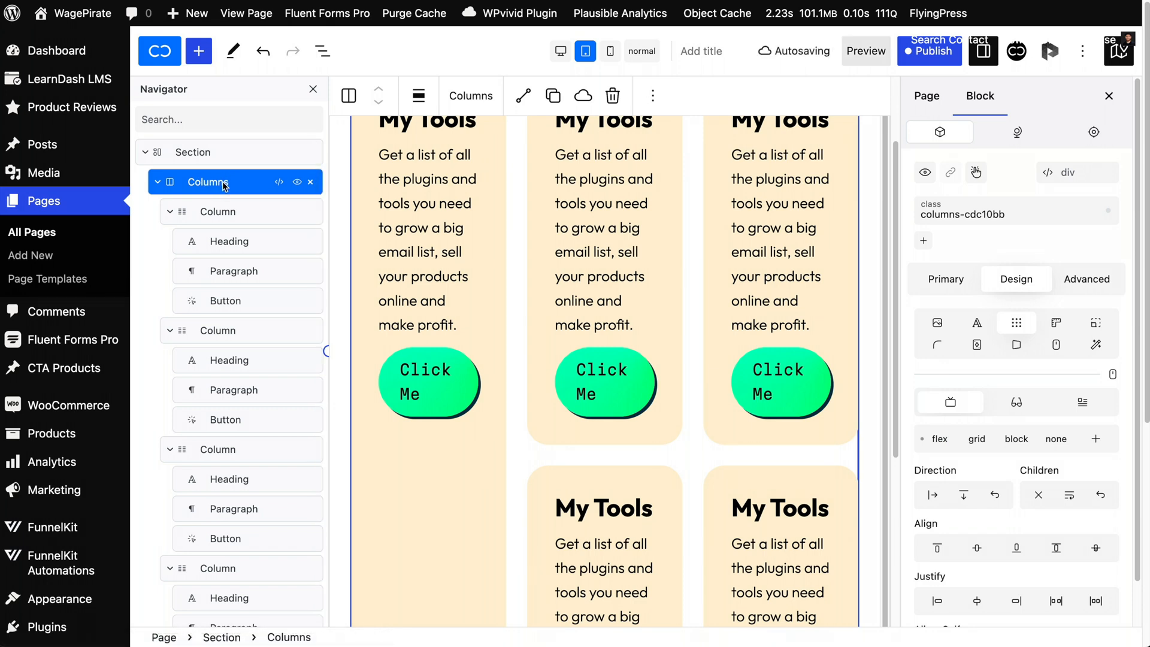
pyautogui.click(1096, 323)
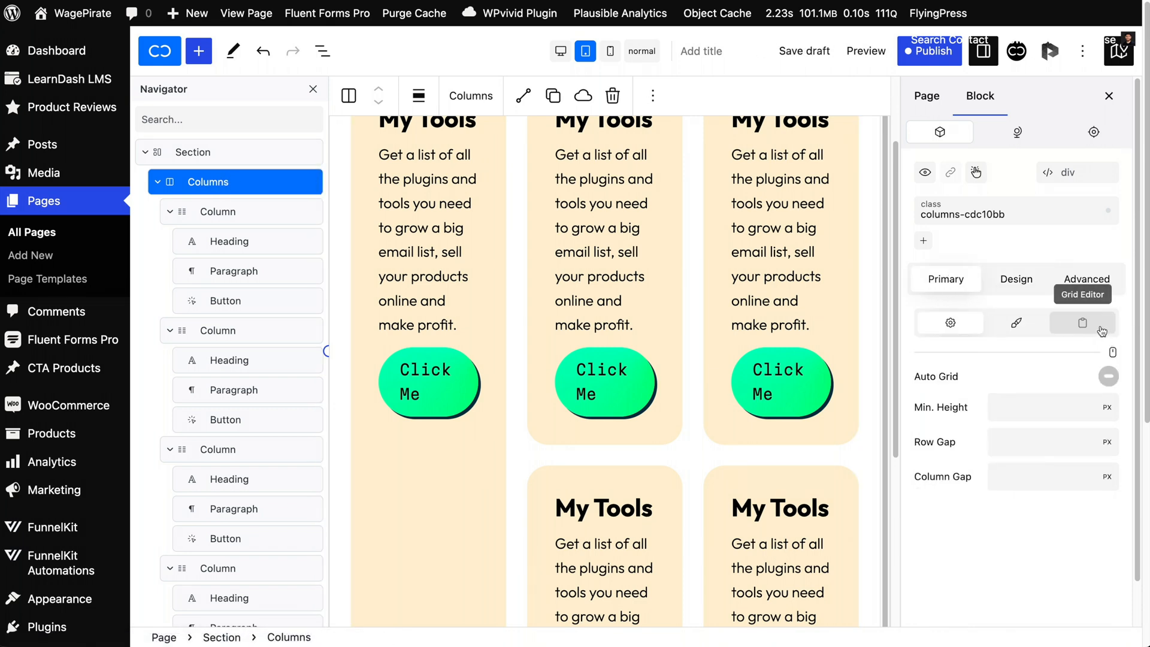
pyautogui.click(1082, 322)
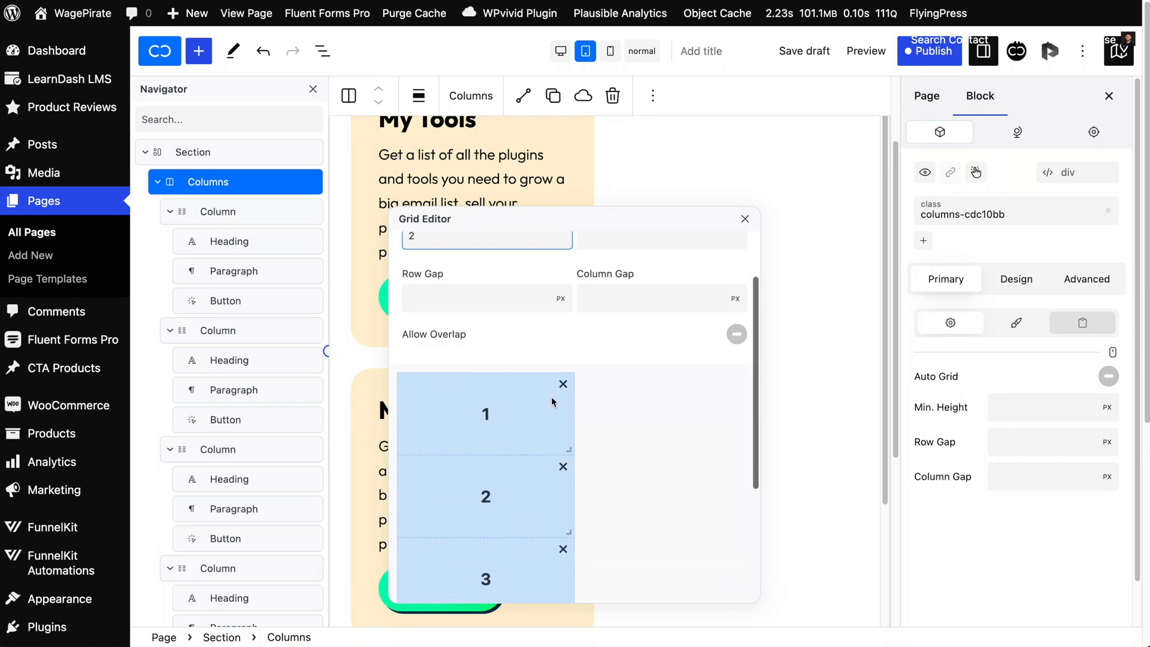
pyautogui.scroll(-3)
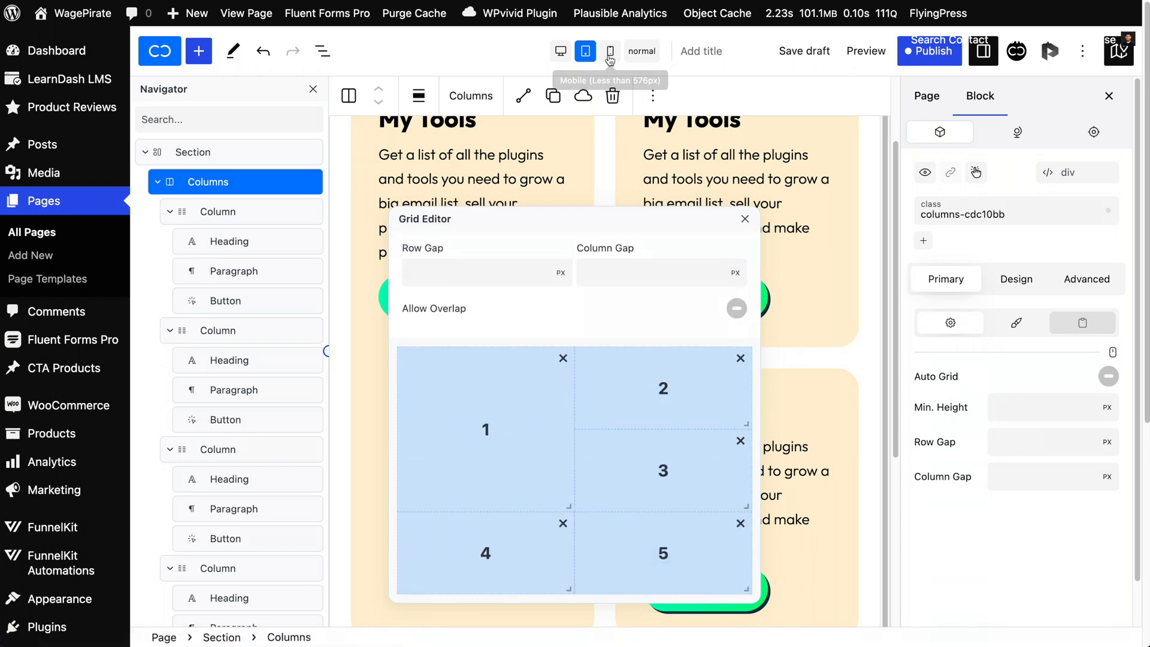
# At the Mobile breakpoint, set the grid to 1 fraction to stack the cards.
pyautogui.click(610, 52)
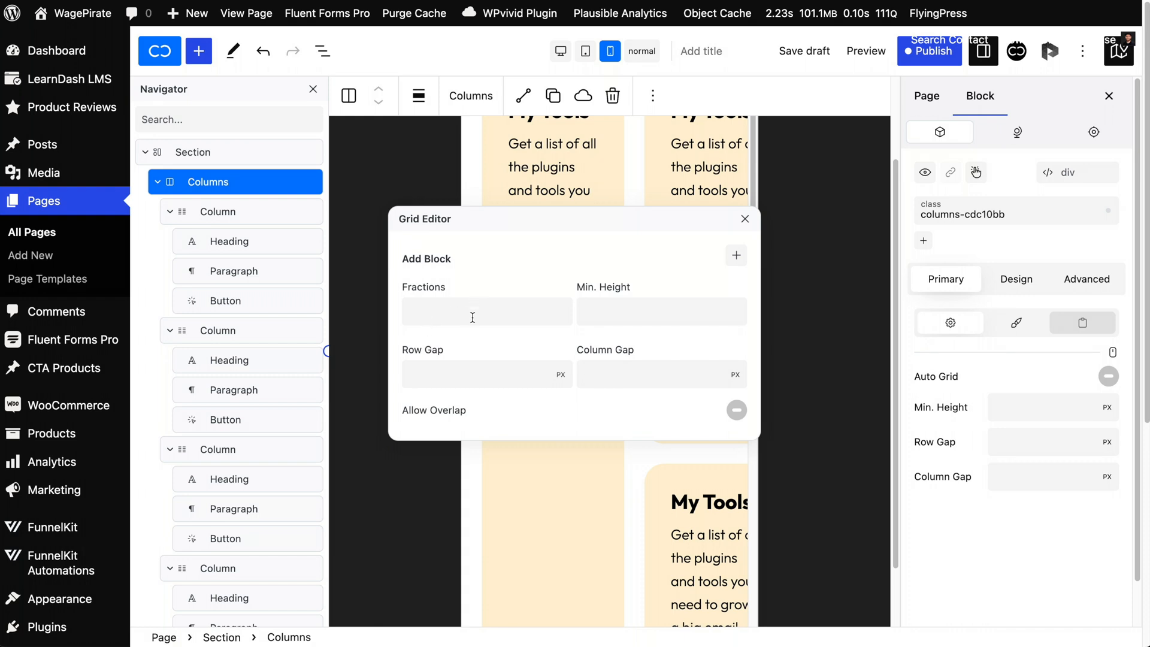
pyautogui.click(486, 311)
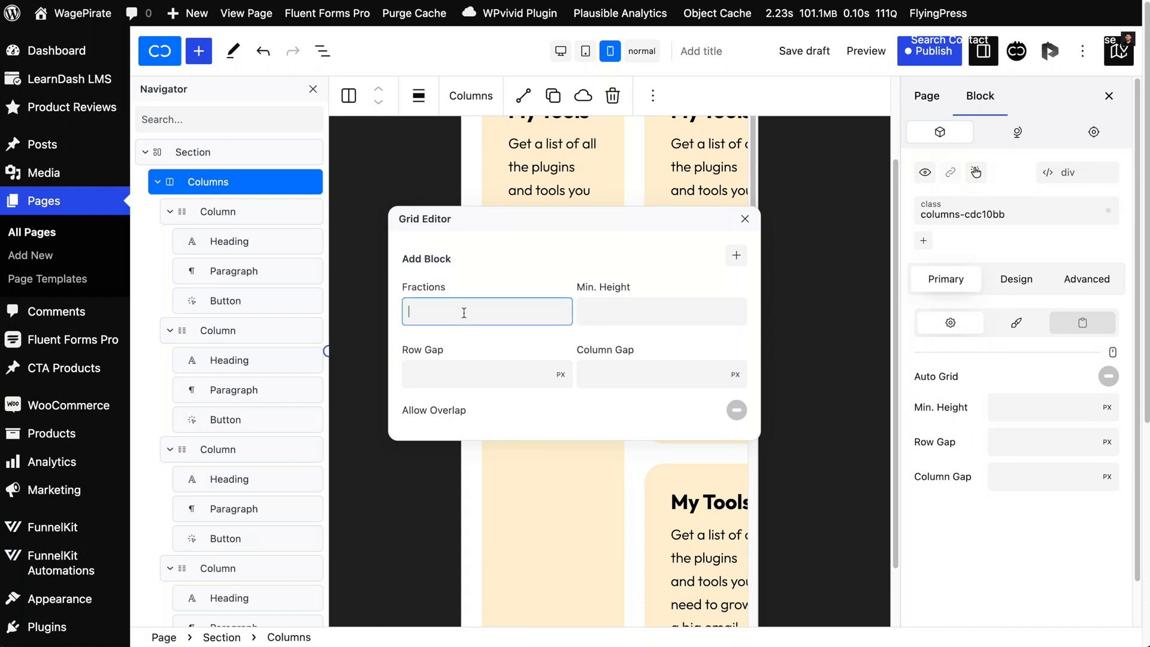
pyautogui.write('1')
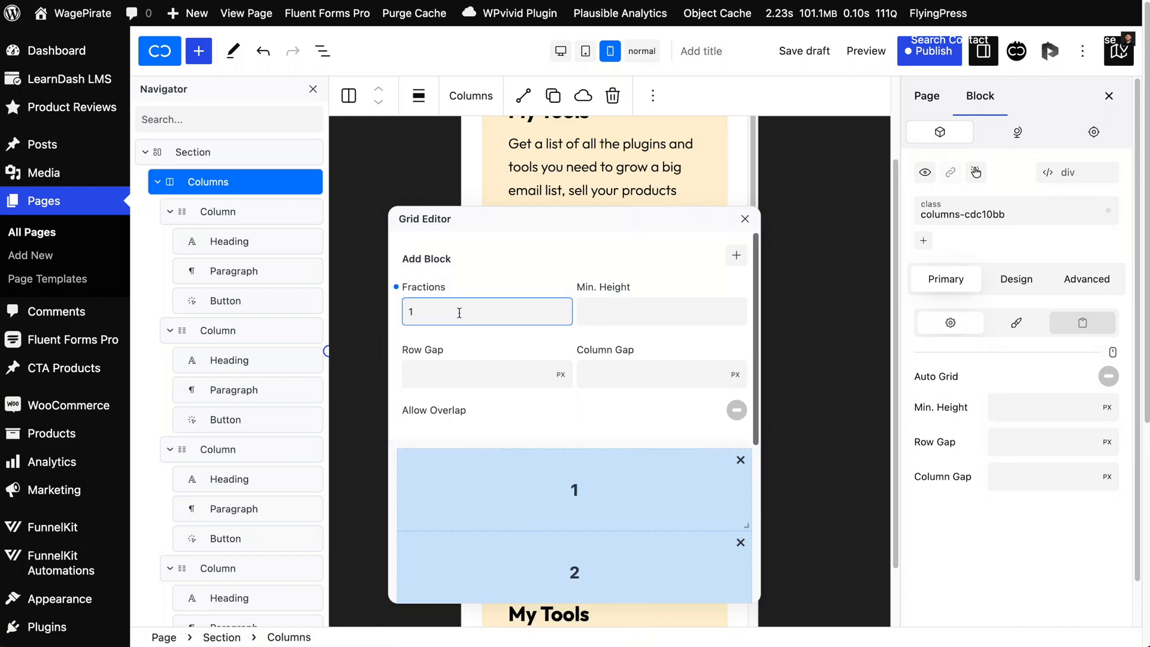
pyautogui.scroll(-3)
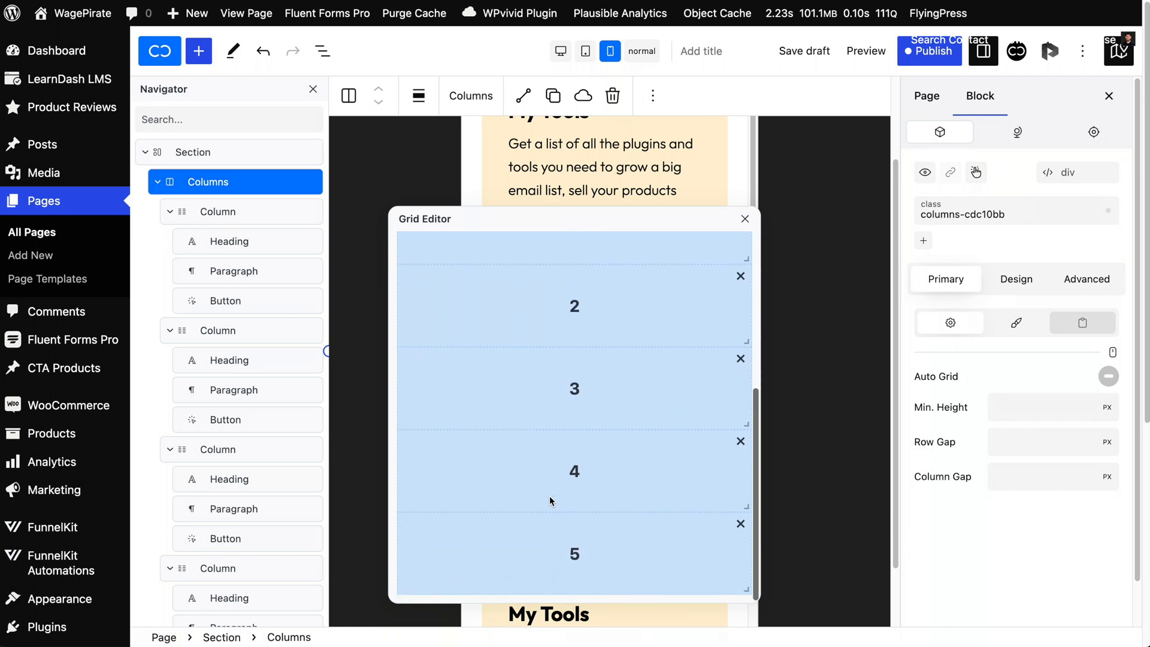
pyautogui.scroll(3)
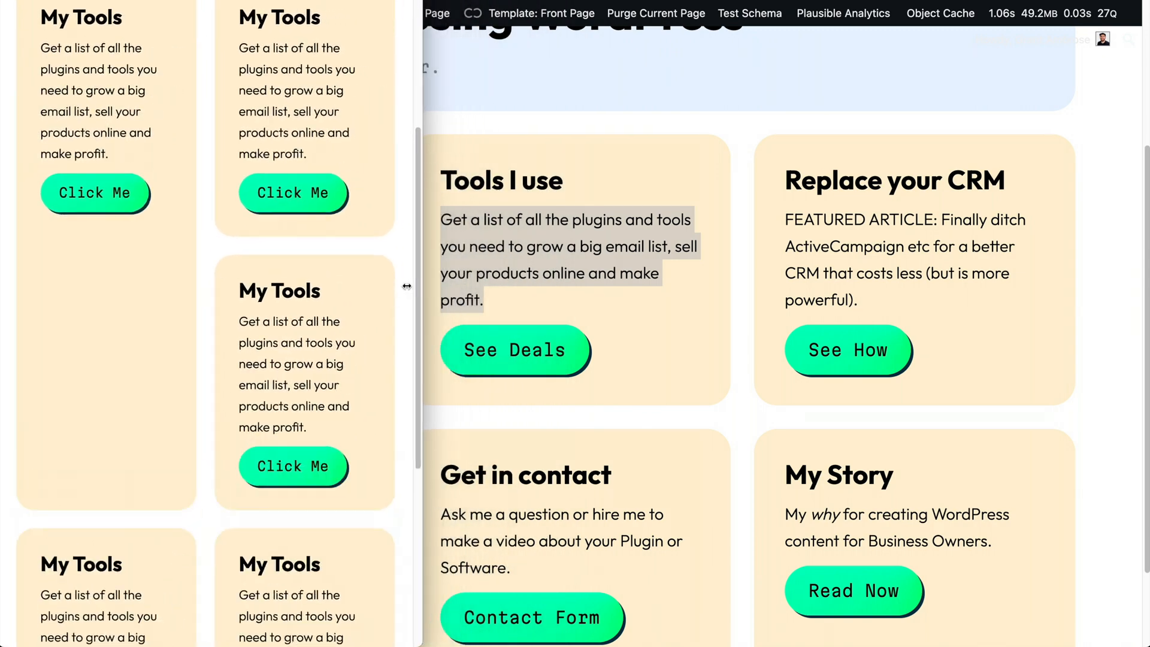
# Narrow the page preview to check the responsive card layout.
pyautogui.moveTo(408, 287); pyautogui.dragTo(359, 286)
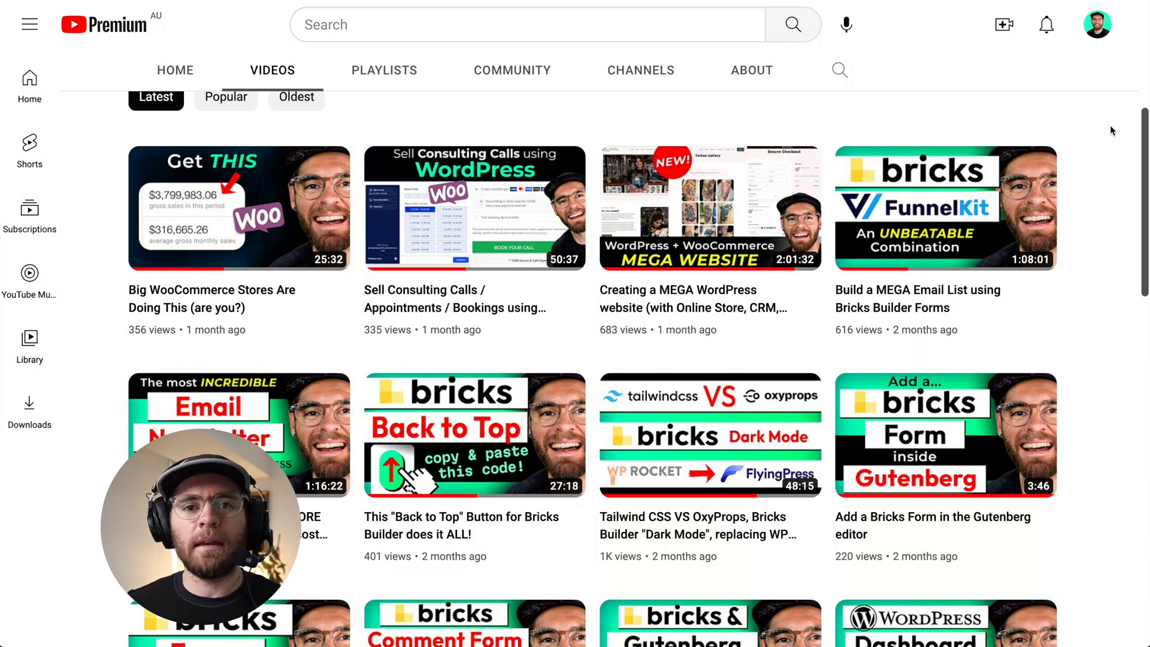
# Scroll the YouTube channel's Videos page back to the top.
pyautogui.scroll(3)
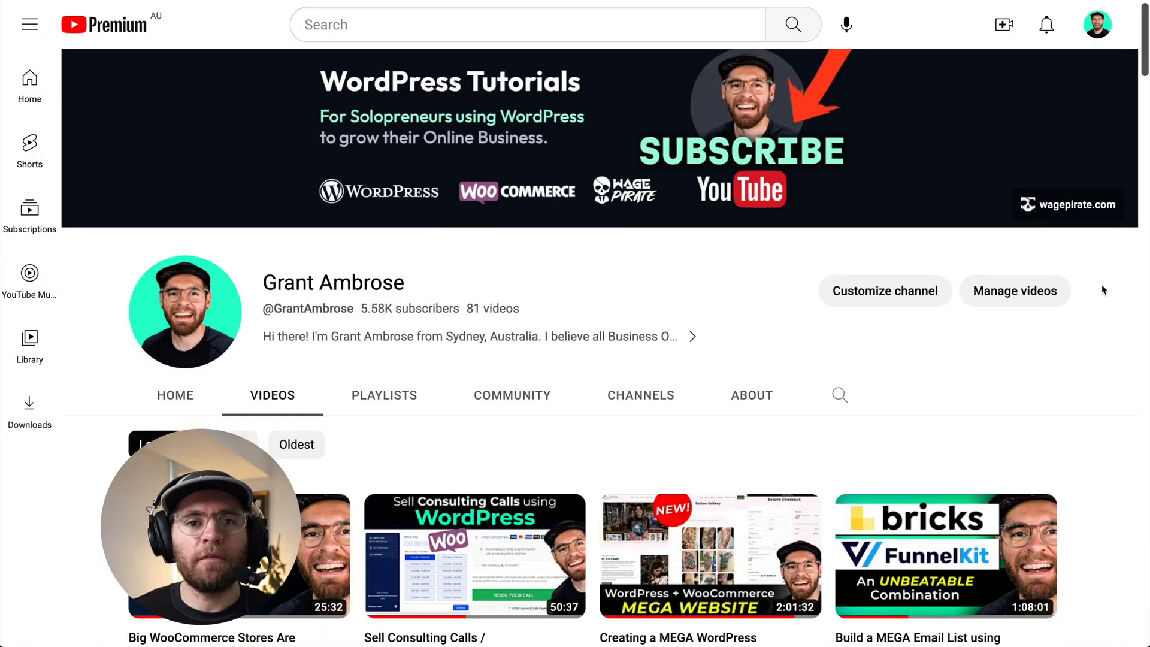